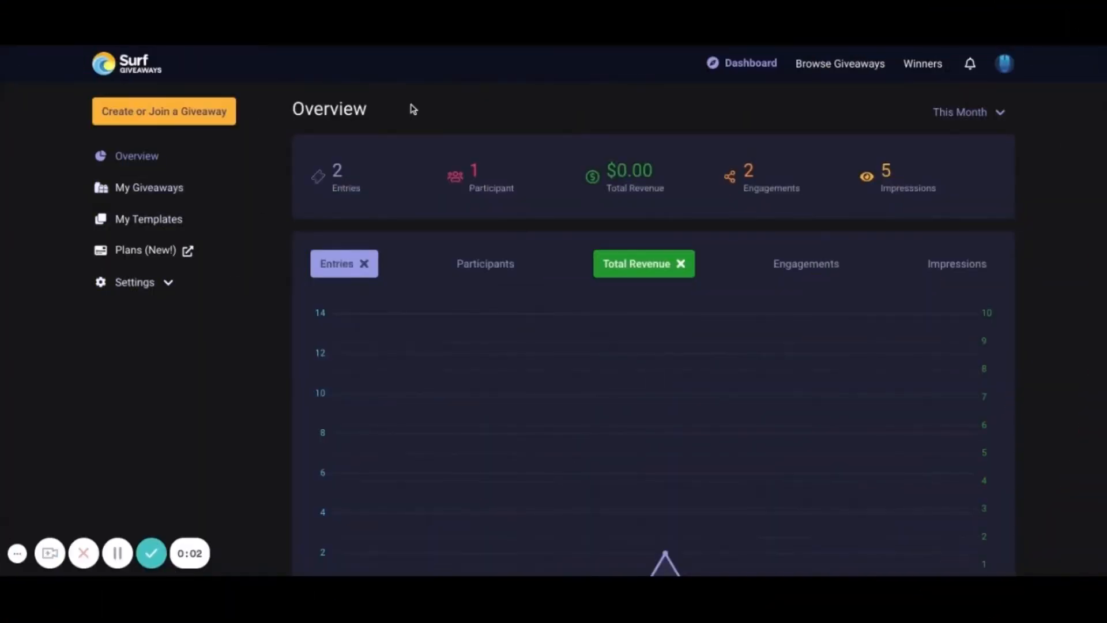
{"action": "mouse_move", "coordinate": [286, 152]}
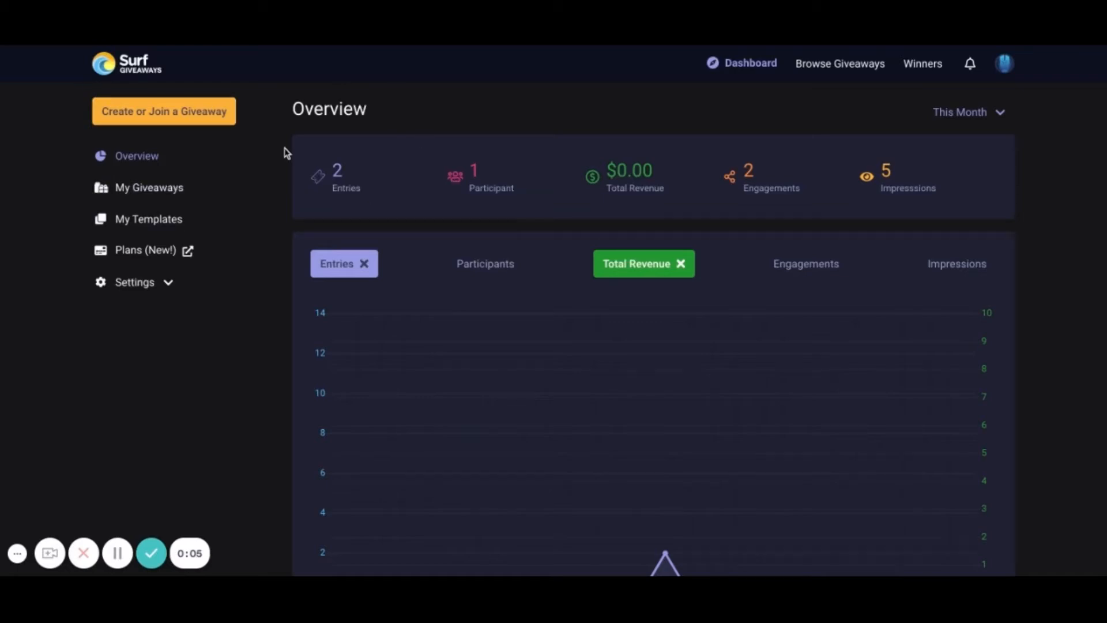
Begin creating a giveaway and choose to start a blank one from scratch
{"action": "left_click", "coordinate": [163, 111]}
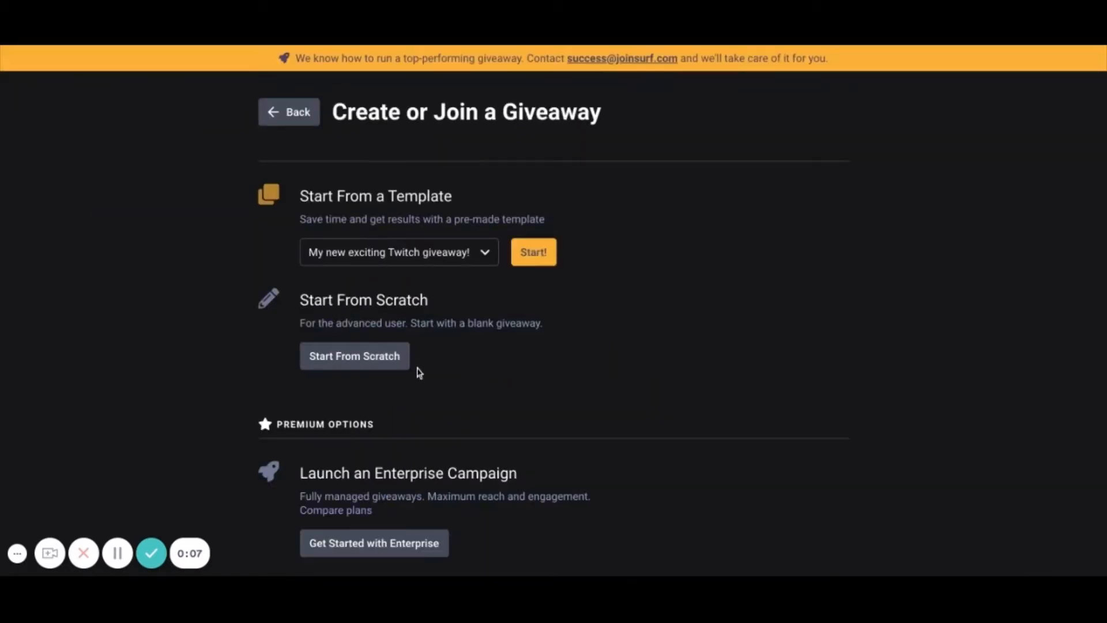
{"action": "left_click", "coordinate": [355, 355]}
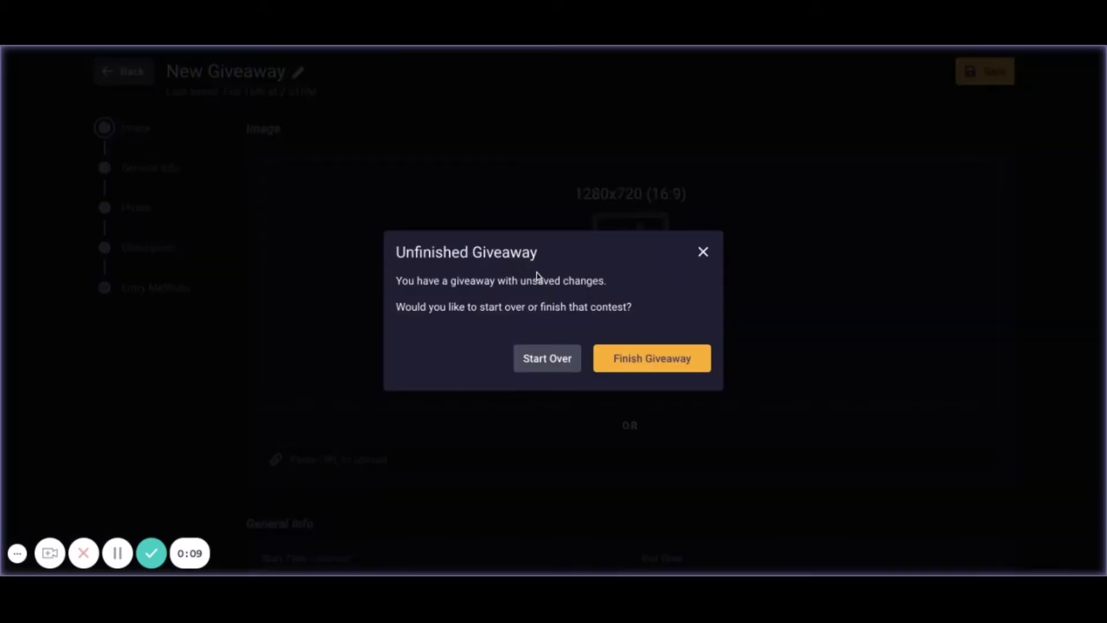
Start over, discarding the unfinished draft, and confirm the title 'SUrf Giveaway'
{"action": "left_click", "coordinate": [547, 358]}
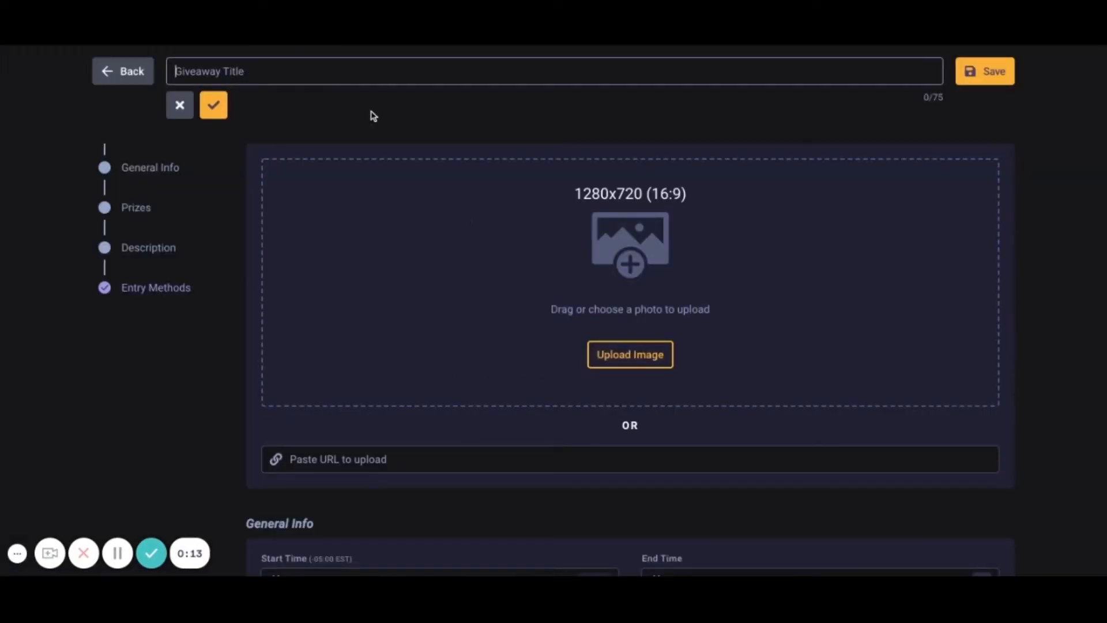
{"action": "type", "text": "SUrf Giveaw"}
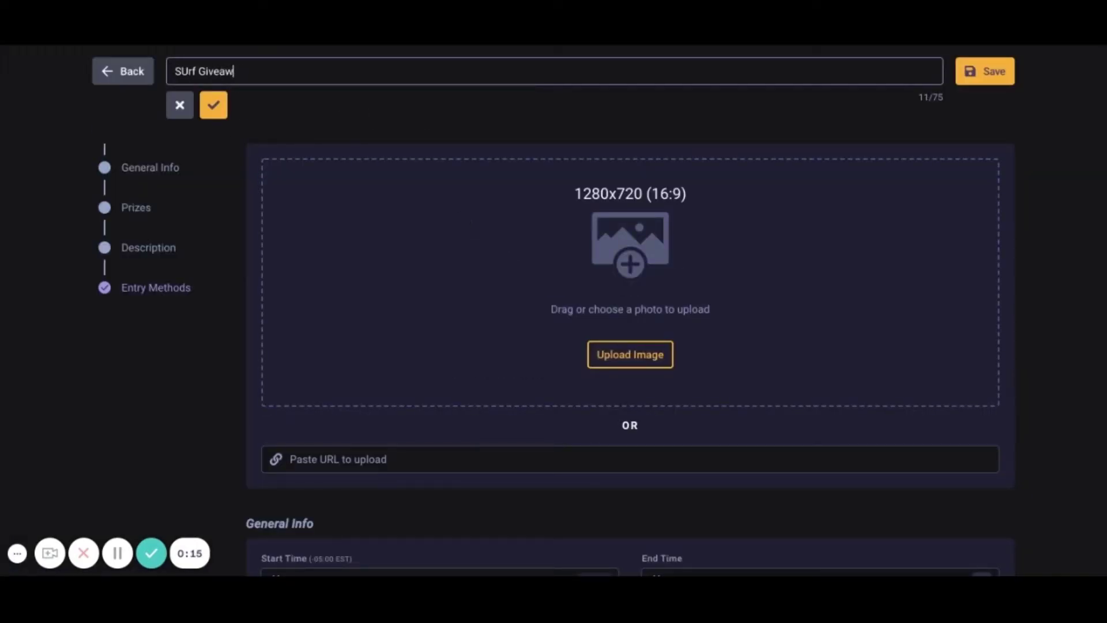
{"action": "type", "text": "ay"}
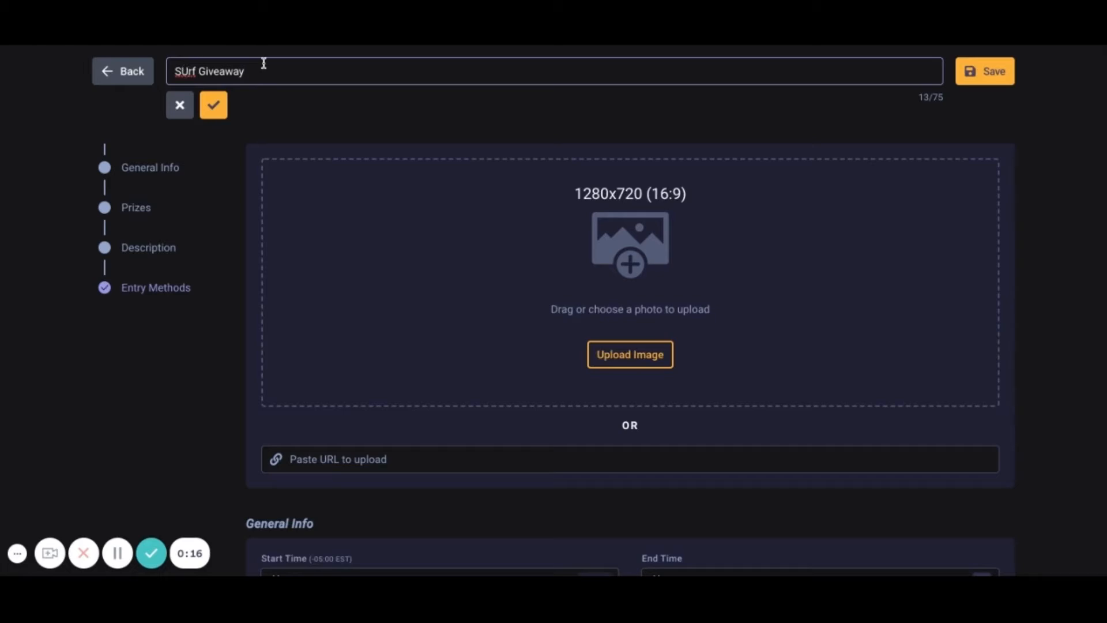
{"action": "left_click", "coordinate": [213, 104]}
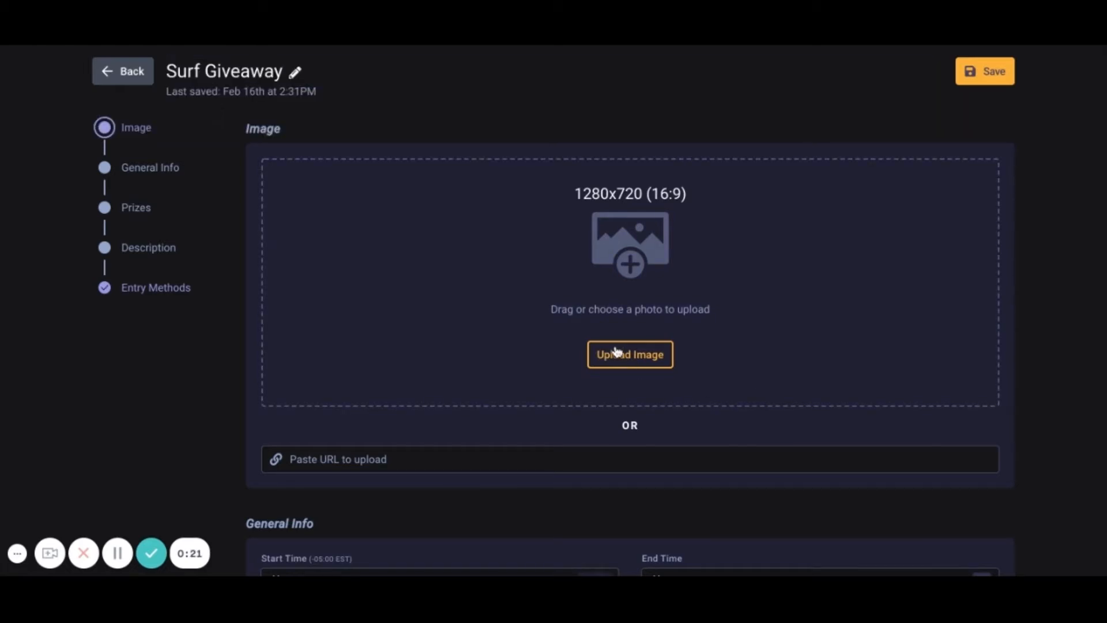
Upload the $200 Amazon Gift Card banner, keep the crop, and move to General Info
{"action": "left_click", "coordinate": [628, 353]}
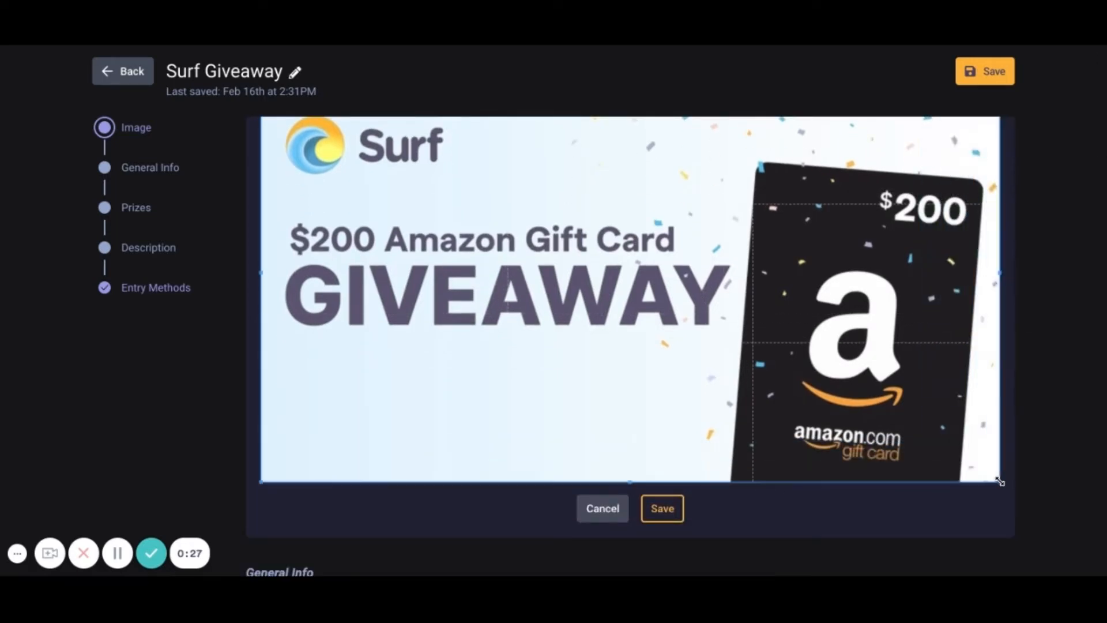
{"action": "left_click", "coordinate": [661, 509]}
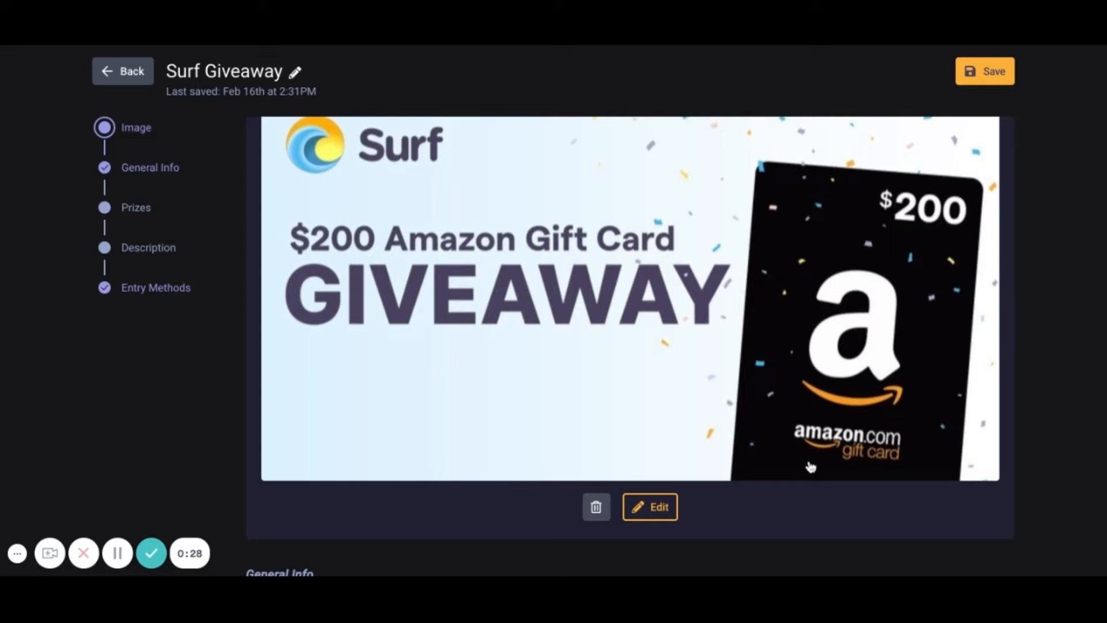
{"action": "left_click", "coordinate": [150, 167]}
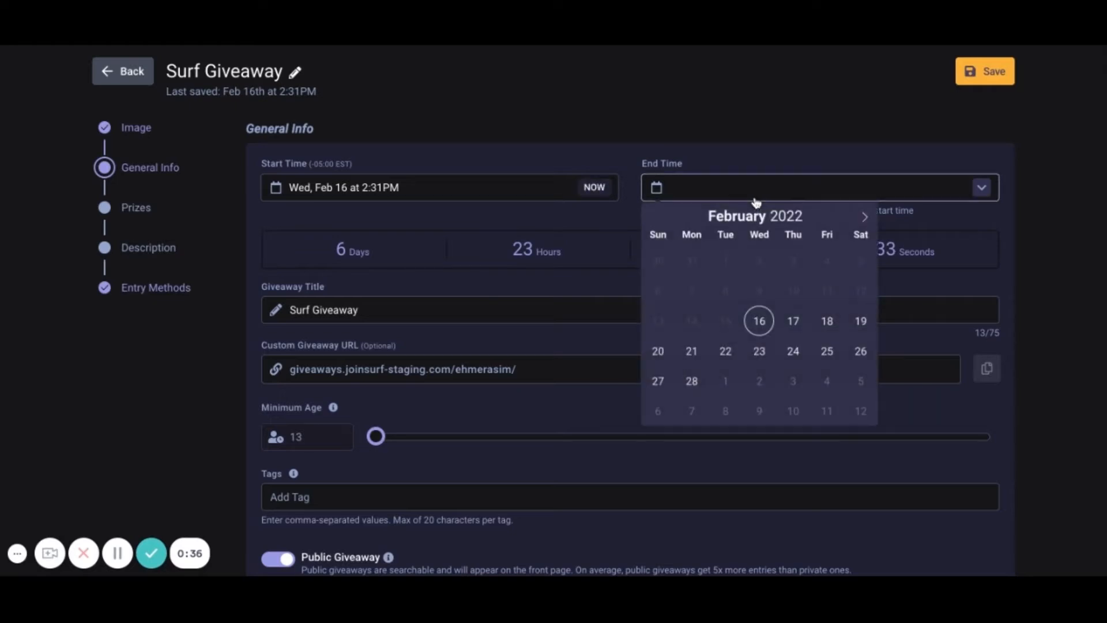
Set the end date to Feb 23, minimum age 16, and leave third-party tracking off
{"action": "left_click", "coordinate": [759, 352]}
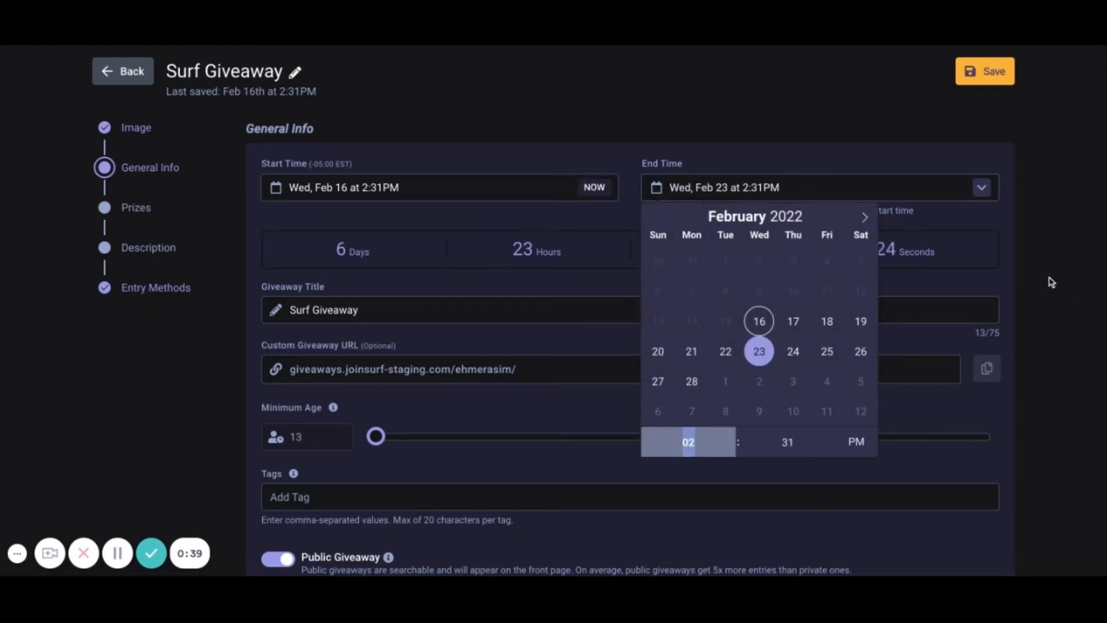
{"action": "left_click", "coordinate": [443, 309]}
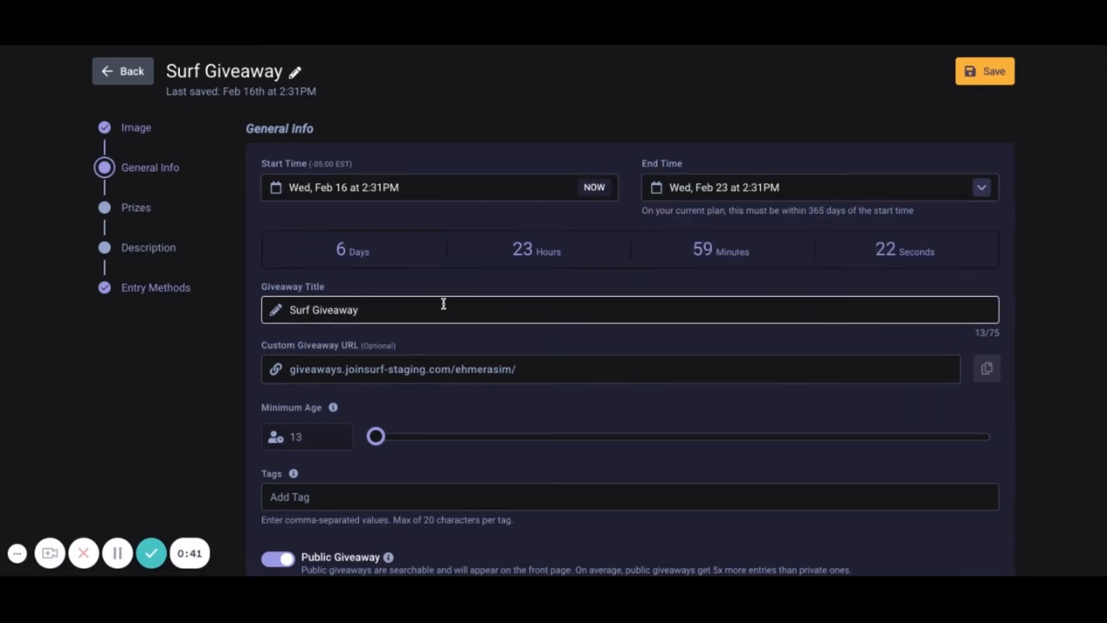
{"action": "scroll", "scroll_direction": "down", "scroll_amount": 3}
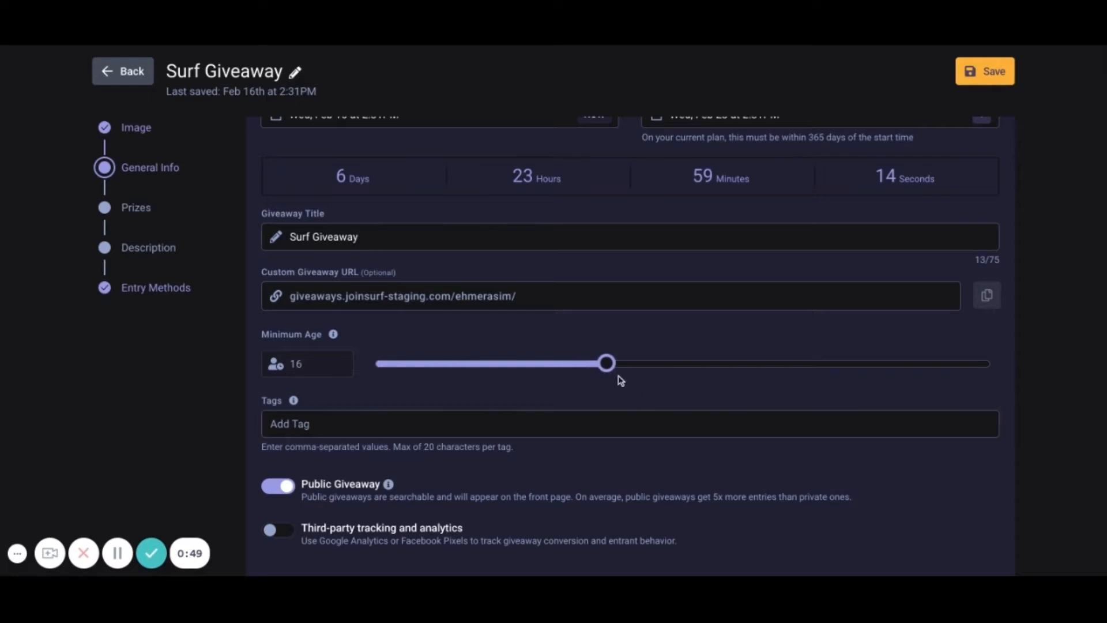
{"action": "scroll", "scroll_direction": "down", "scroll_amount": 3}
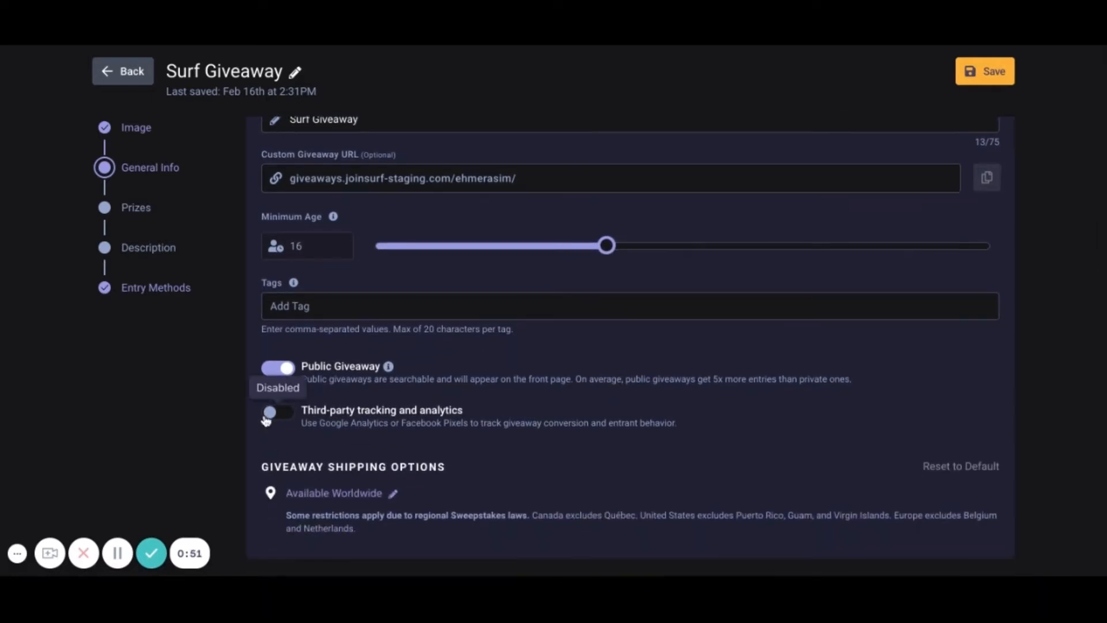
{"action": "left_click", "coordinate": [278, 412]}
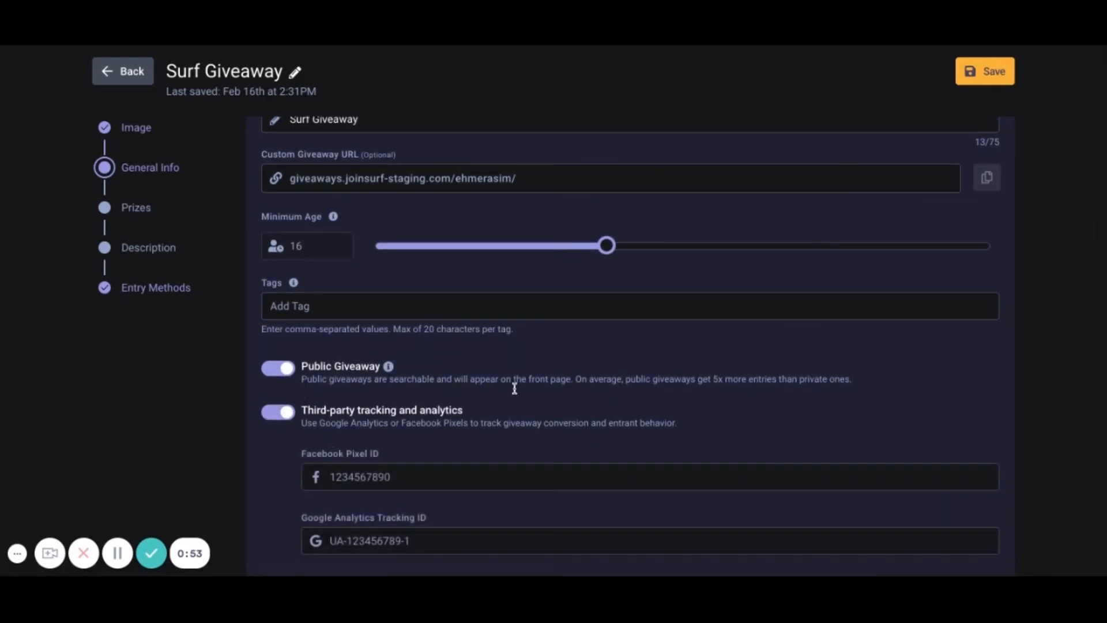
{"action": "mouse_move", "coordinate": [294, 401]}
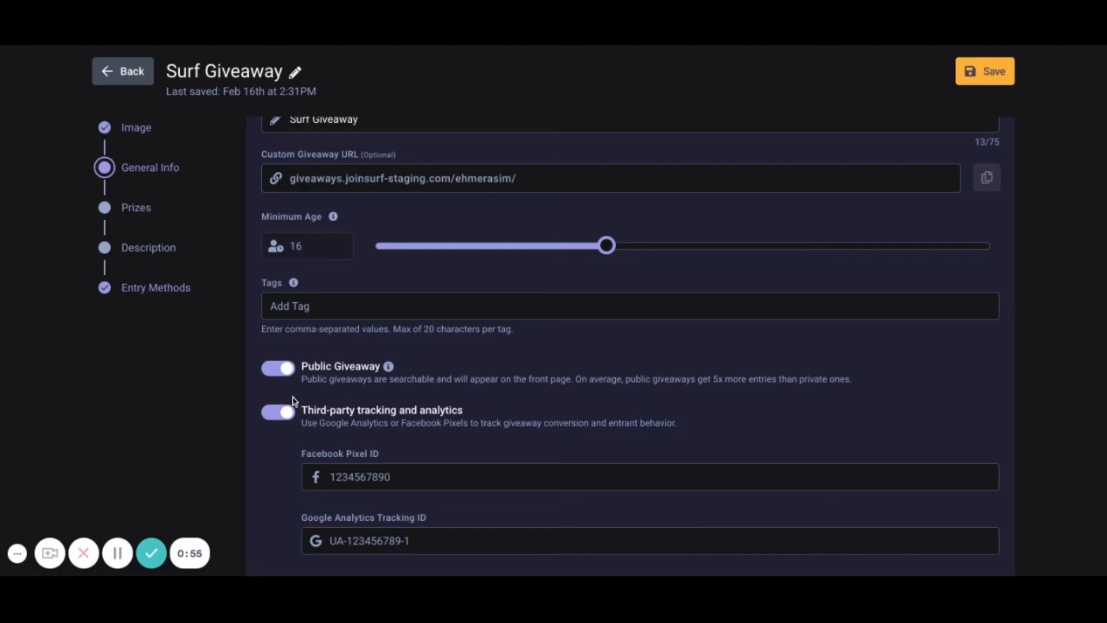
{"action": "mouse_move", "coordinate": [277, 412]}
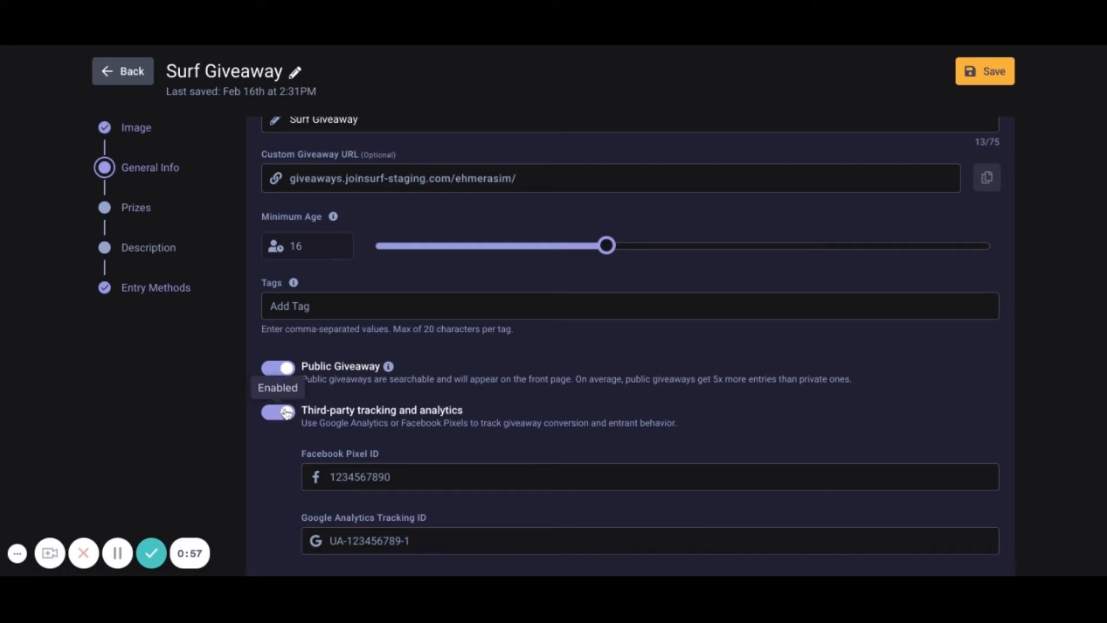
{"action": "left_click", "coordinate": [278, 412]}
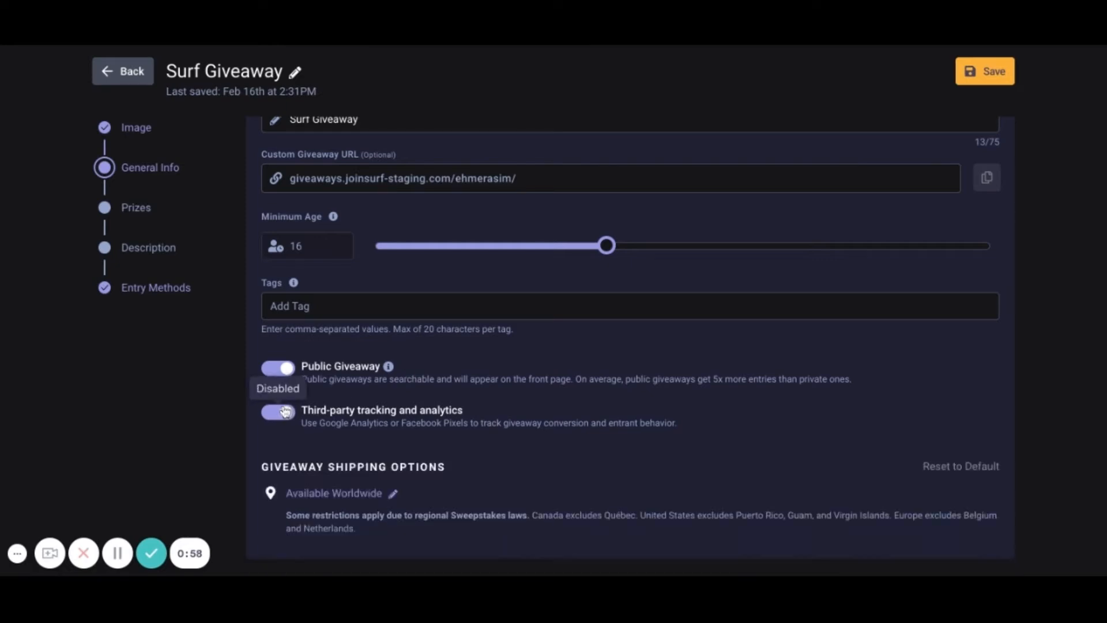
{"action": "scroll", "scroll_direction": "down", "scroll_amount": 3}
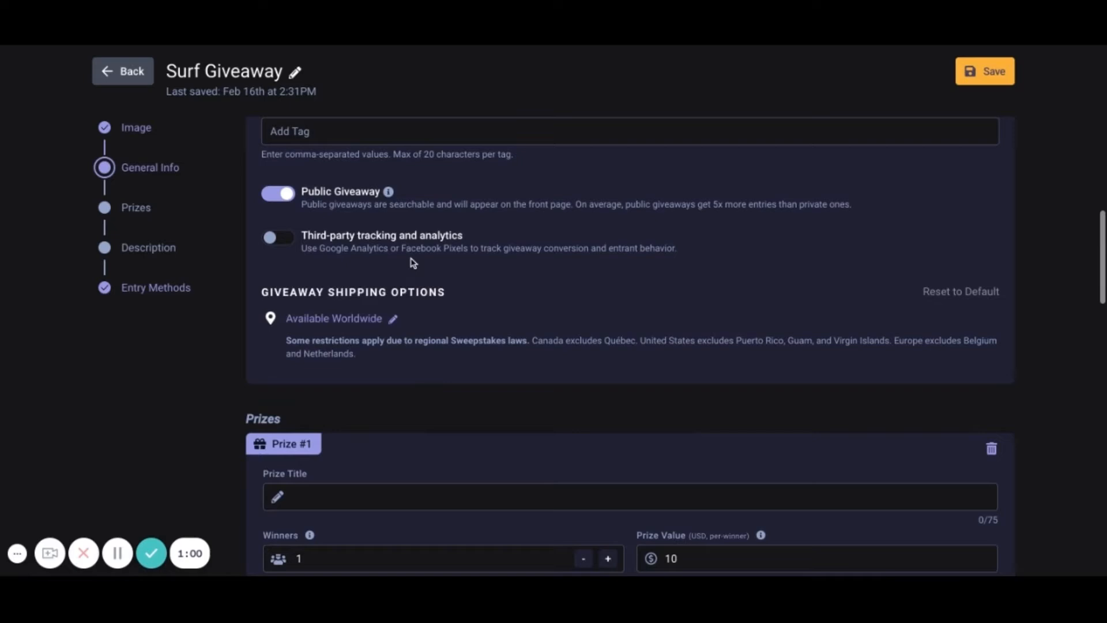
{"action": "mouse_move", "coordinate": [388, 346]}
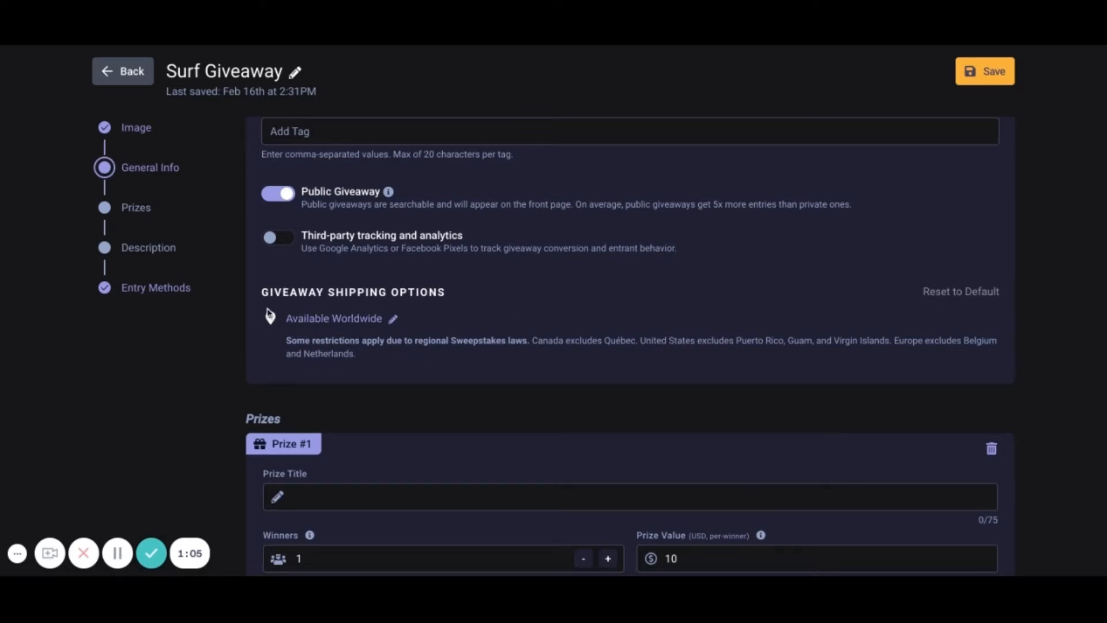
{"action": "mouse_move", "coordinate": [346, 319]}
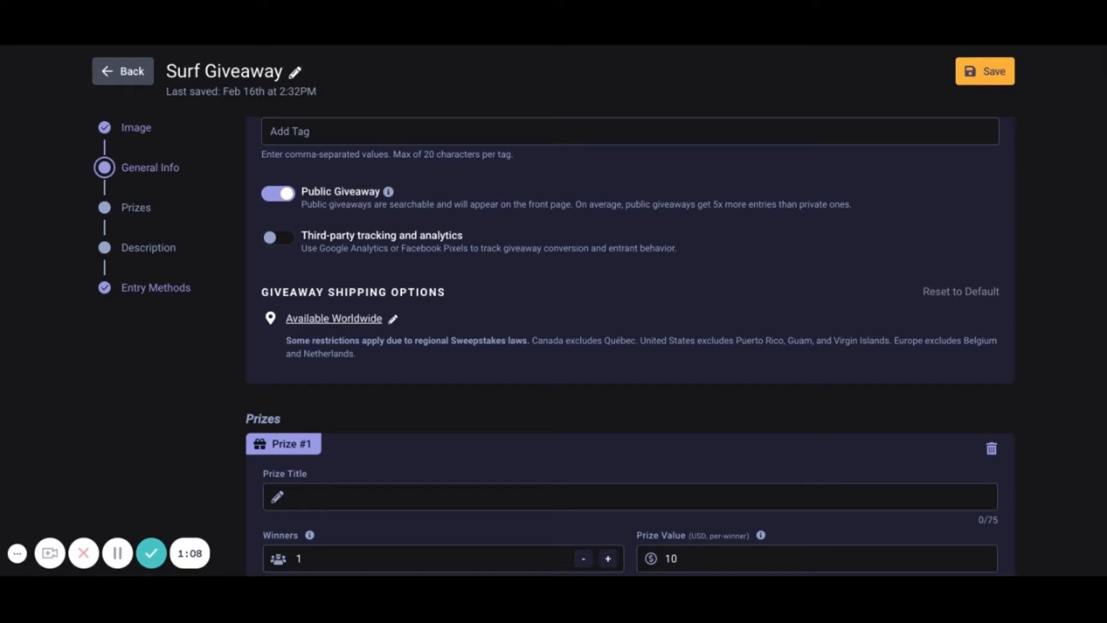
{"action": "mouse_move", "coordinate": [334, 321]}
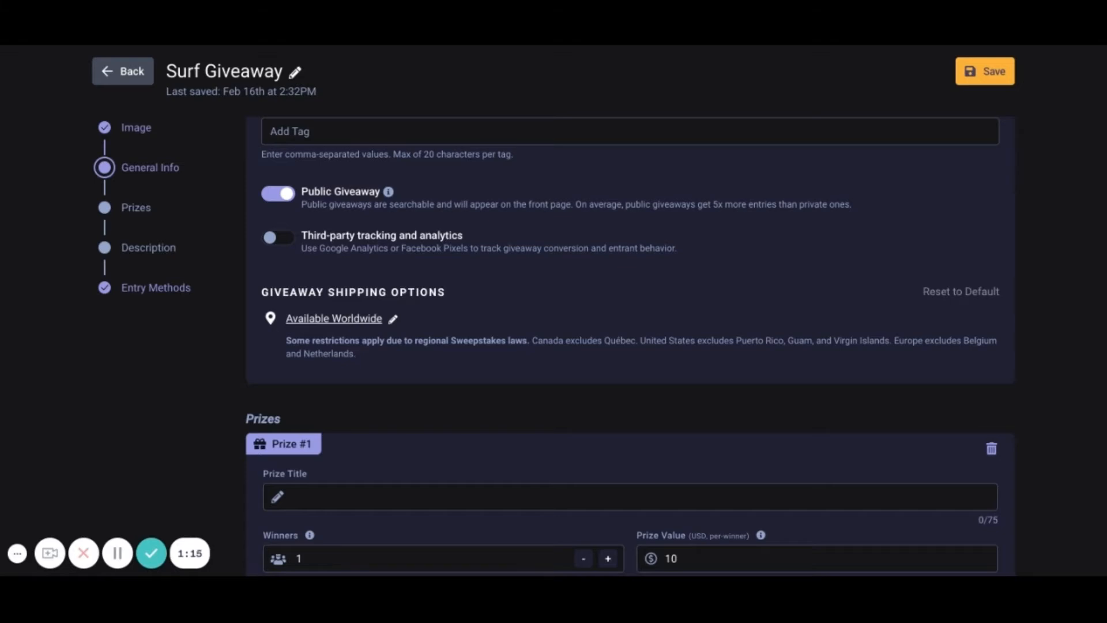
Enter the Amazon Gift Card prize title and keep the number of winners at one
{"action": "scroll", "scroll_direction": "down", "scroll_amount": 3}
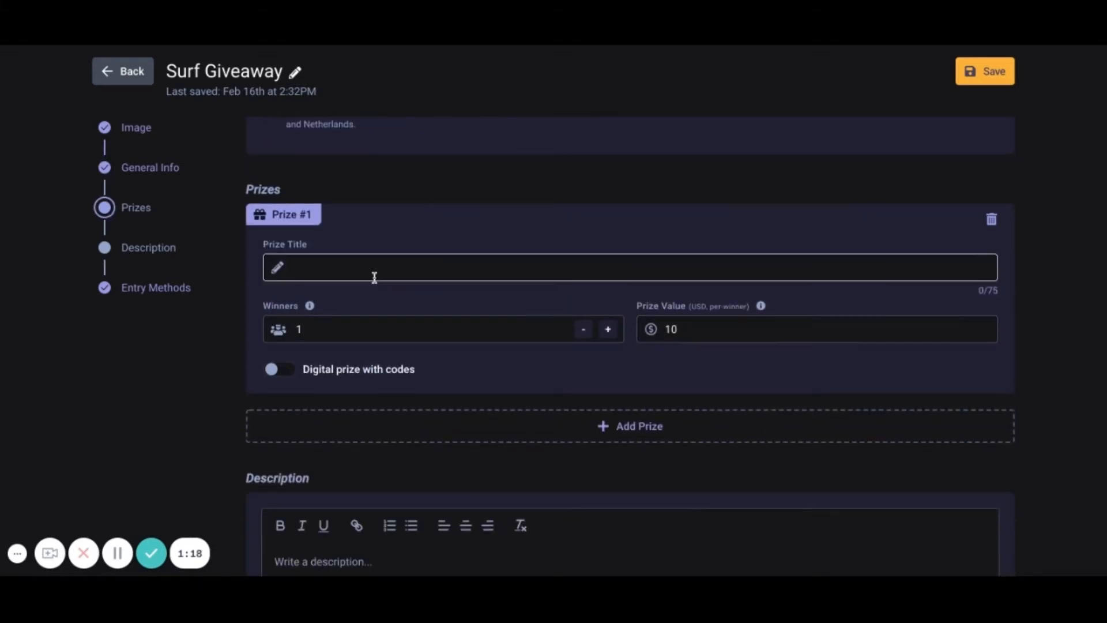
{"action": "type", "text": "$100 Amazon Gift Card"}
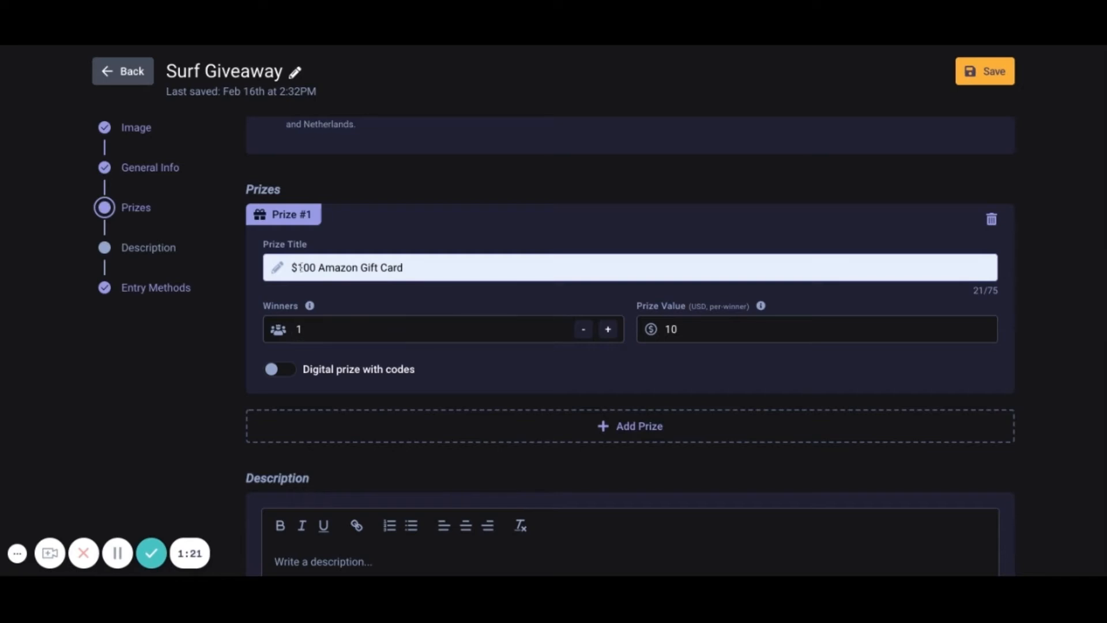
{"action": "left_click", "coordinate": [716, 328]}
{"action": "type", "text": "200"}
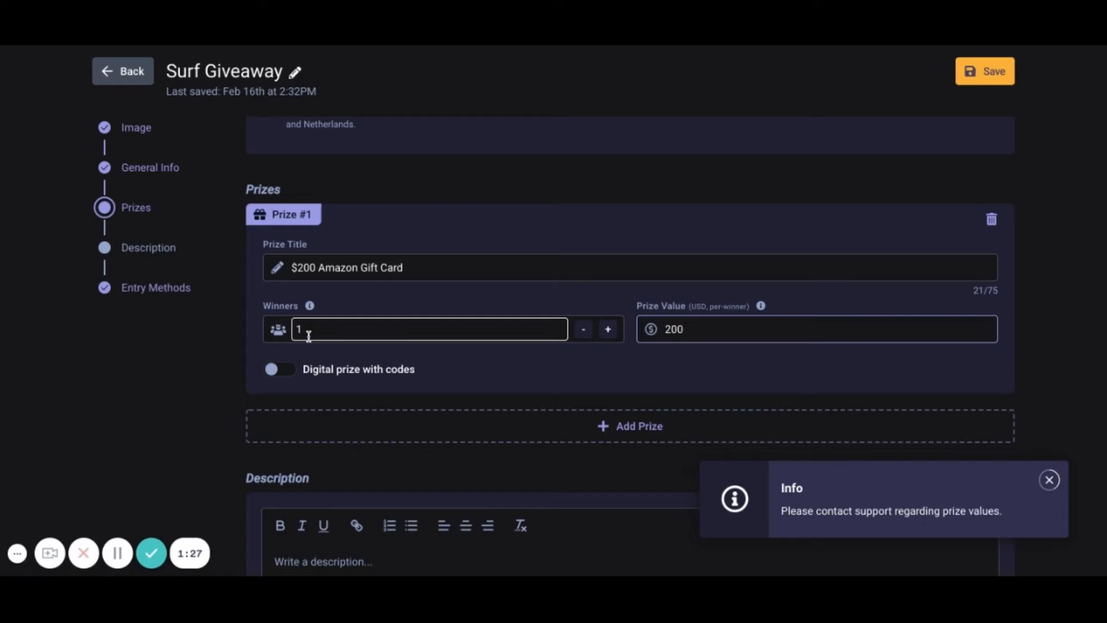
{"action": "left_click", "coordinate": [607, 330]}
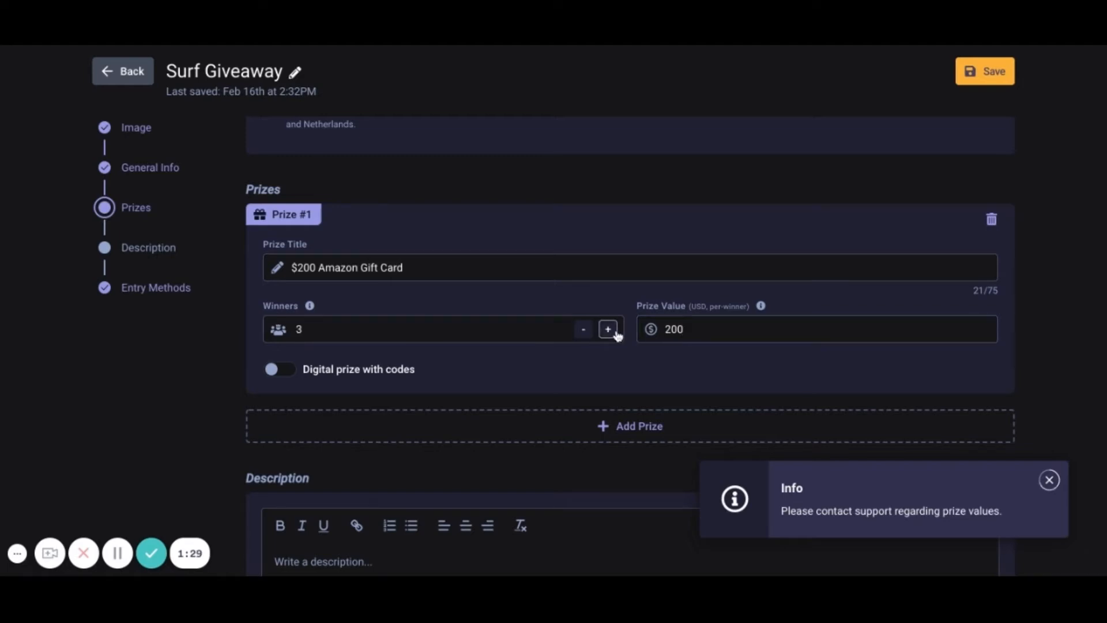
{"action": "left_click", "coordinate": [607, 329]}
{"action": "type", "text": "1"}
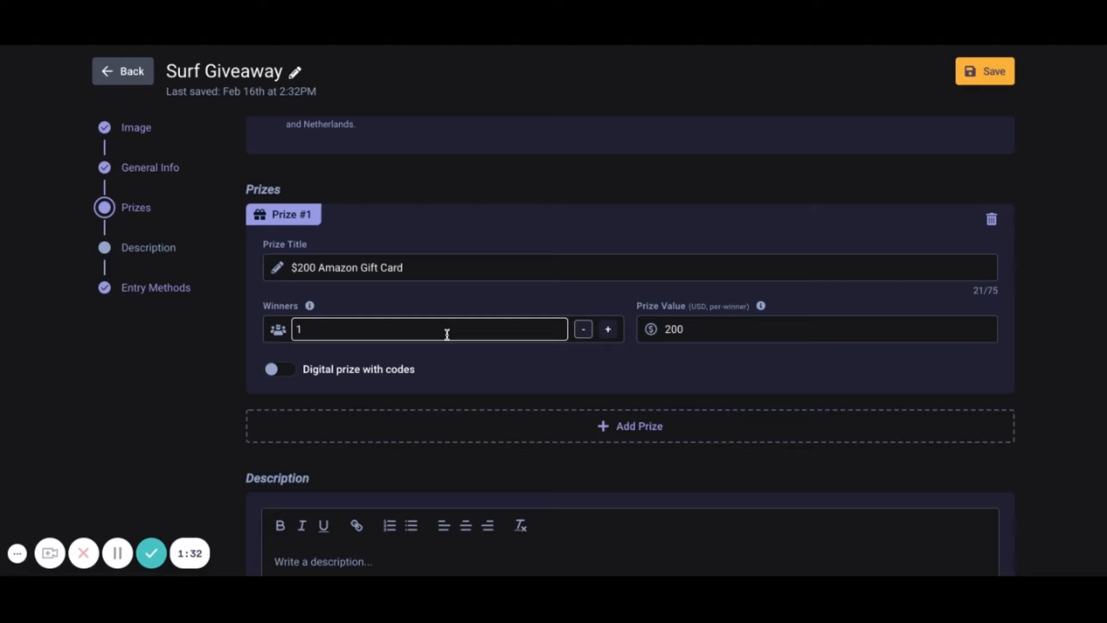
{"action": "mouse_move", "coordinate": [360, 382]}
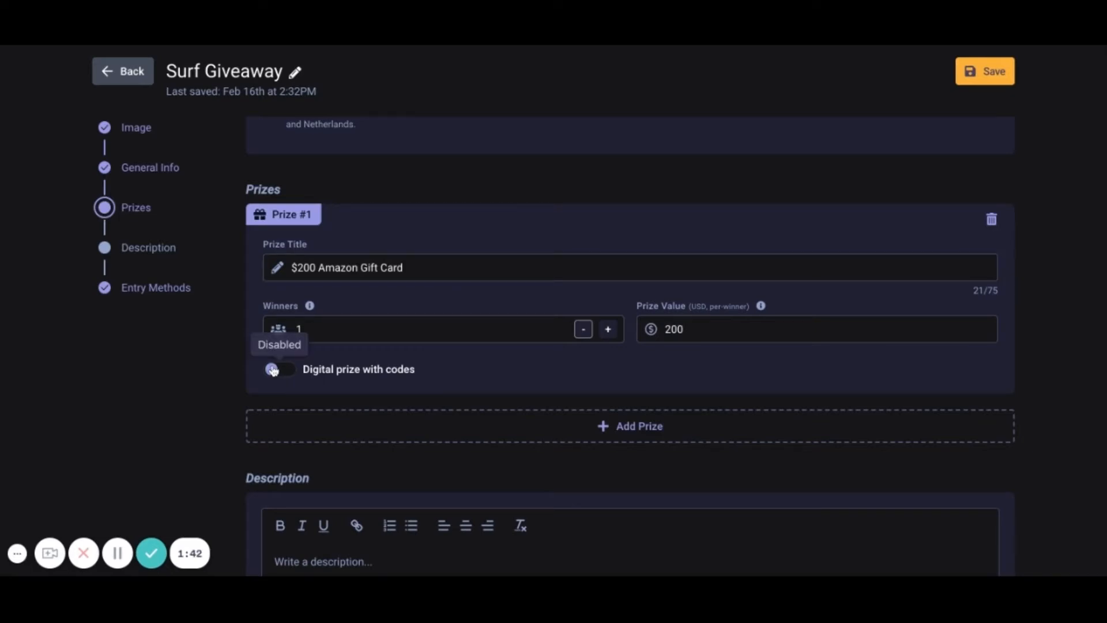
{"action": "left_click", "coordinate": [279, 369]}
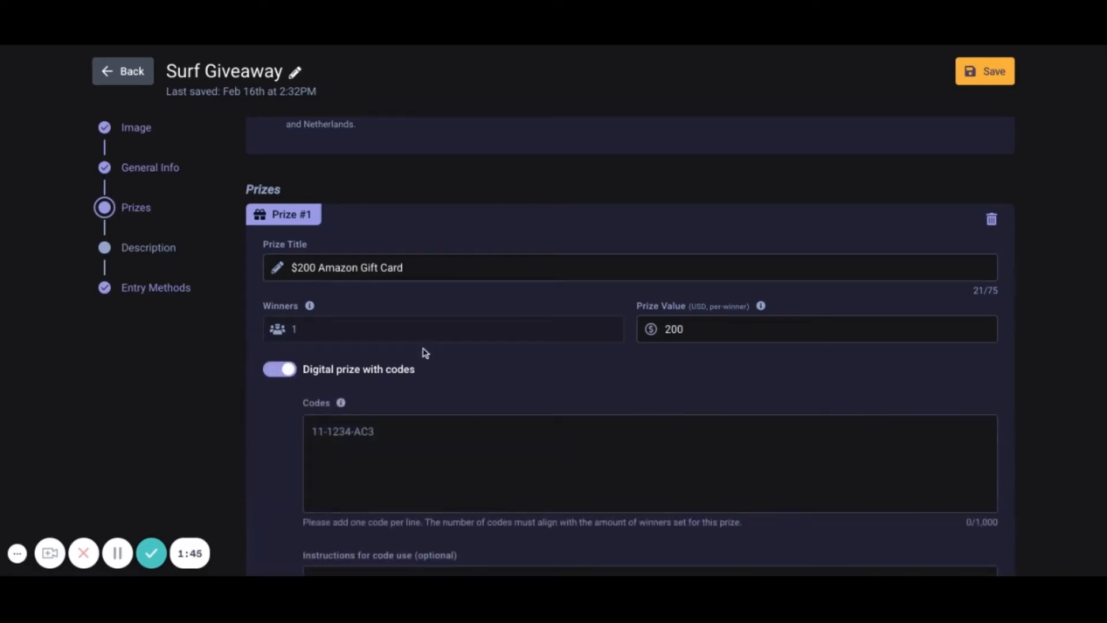
{"action": "scroll", "scroll_direction": "down", "scroll_amount": 3}
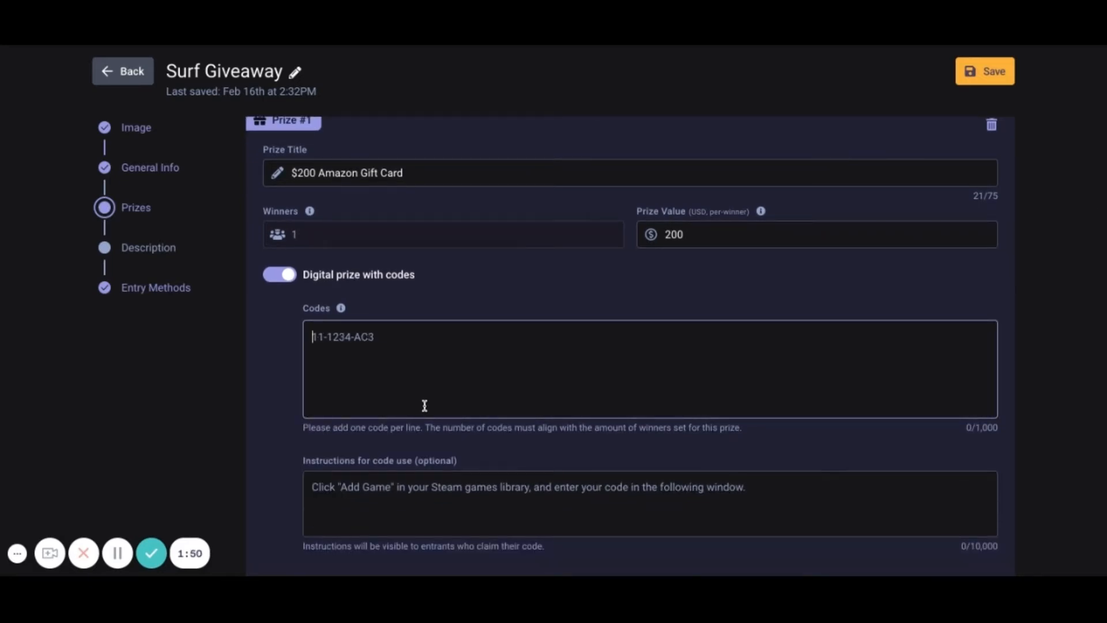
{"action": "scroll", "scroll_direction": "down", "scroll_amount": 3}
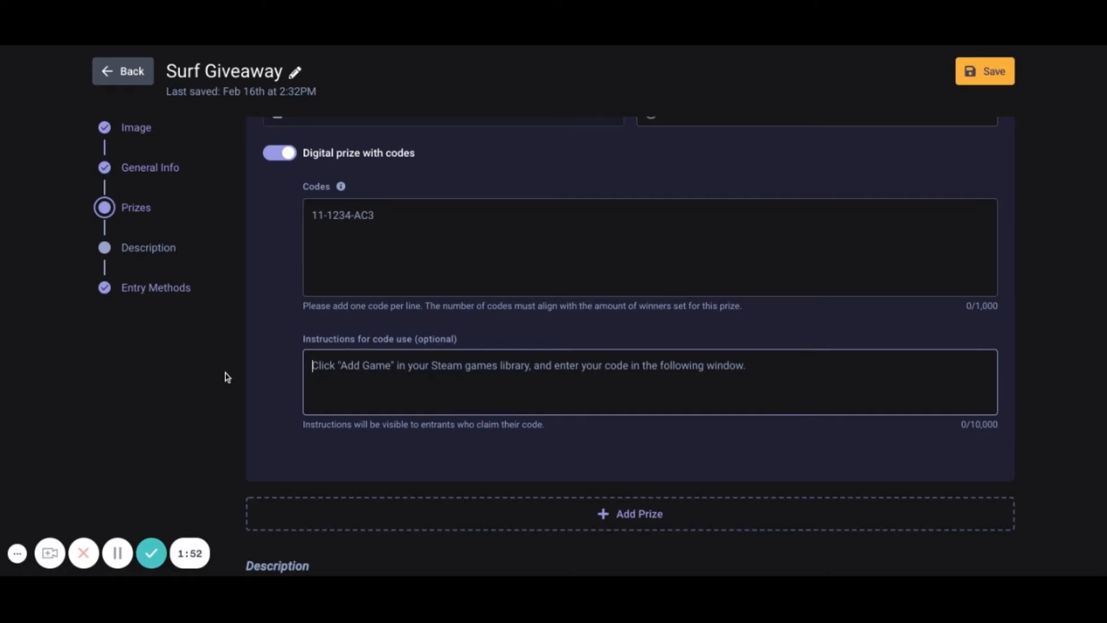
{"action": "mouse_move", "coordinate": [304, 360]}
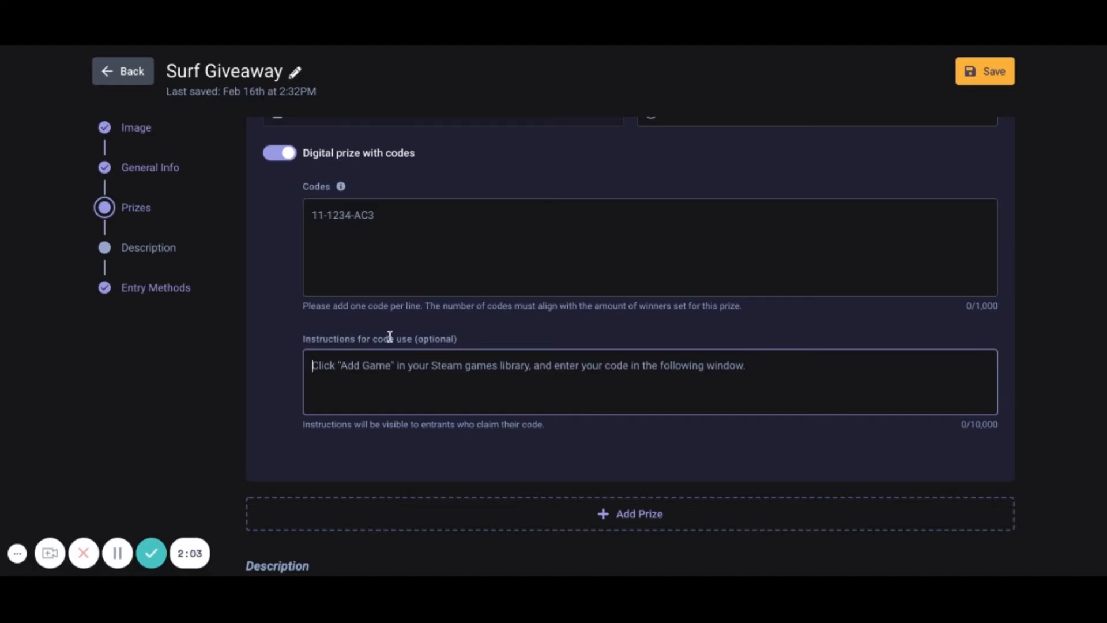
{"action": "mouse_move", "coordinate": [506, 351]}
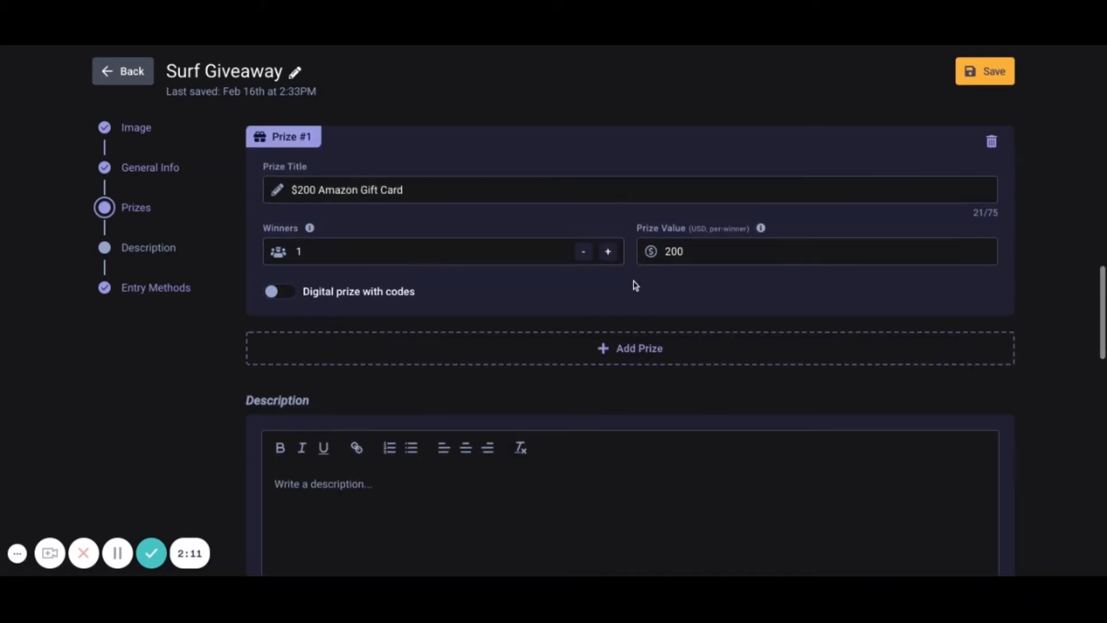
Write the description '200 dollar gift card!' and leave Expand Details switched off
{"action": "scroll", "scroll_direction": "down", "scroll_amount": 3}
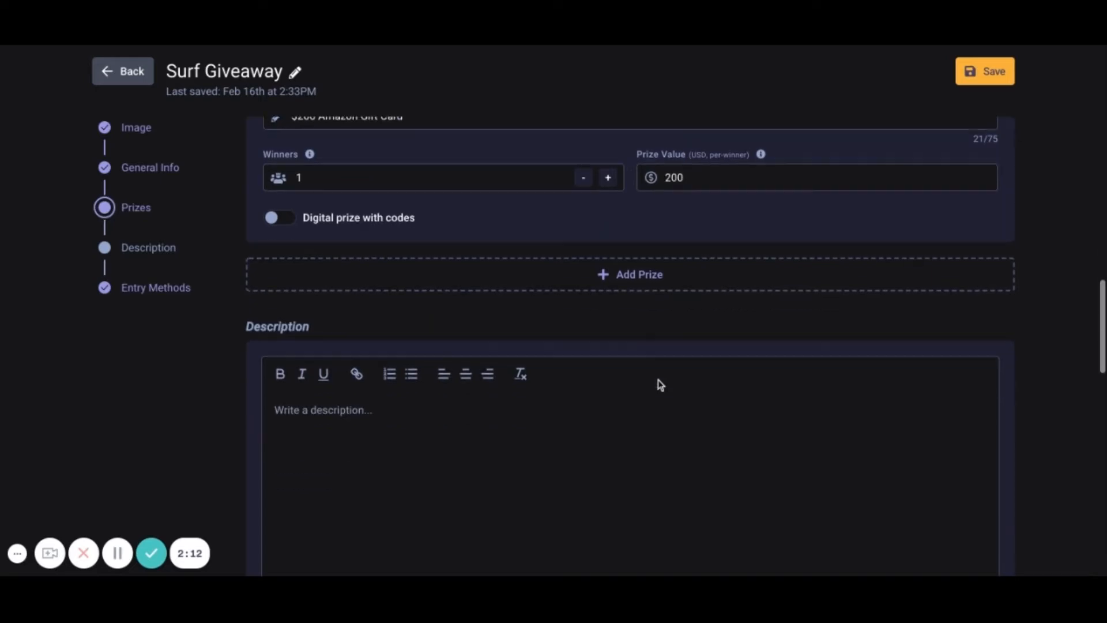
{"action": "scroll", "scroll_direction": "down", "scroll_amount": 3}
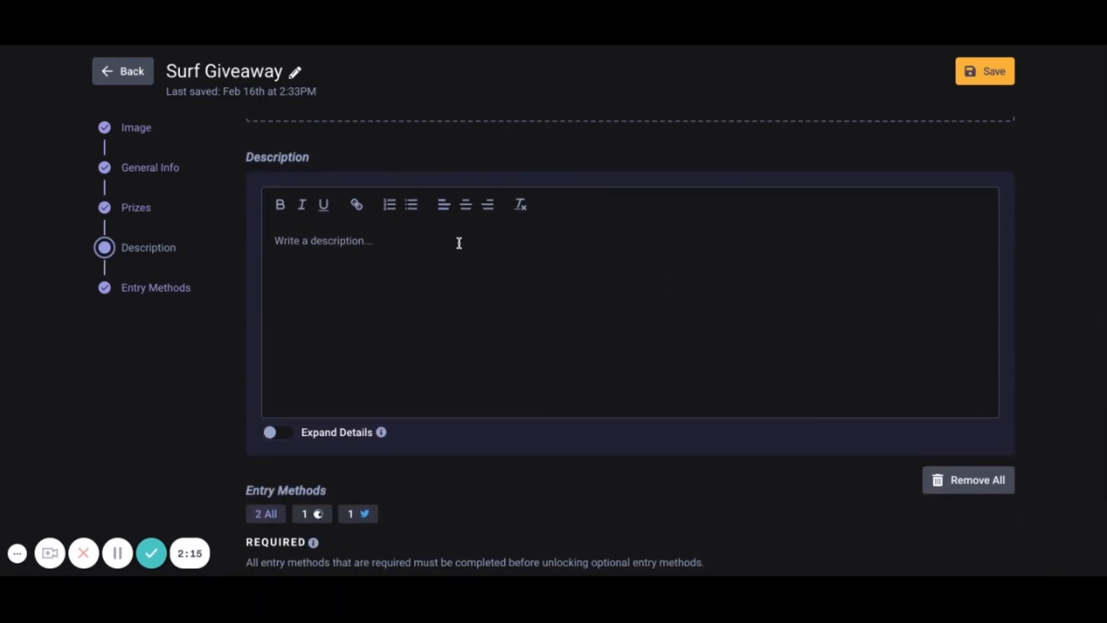
{"action": "mouse_move", "coordinate": [458, 242]}
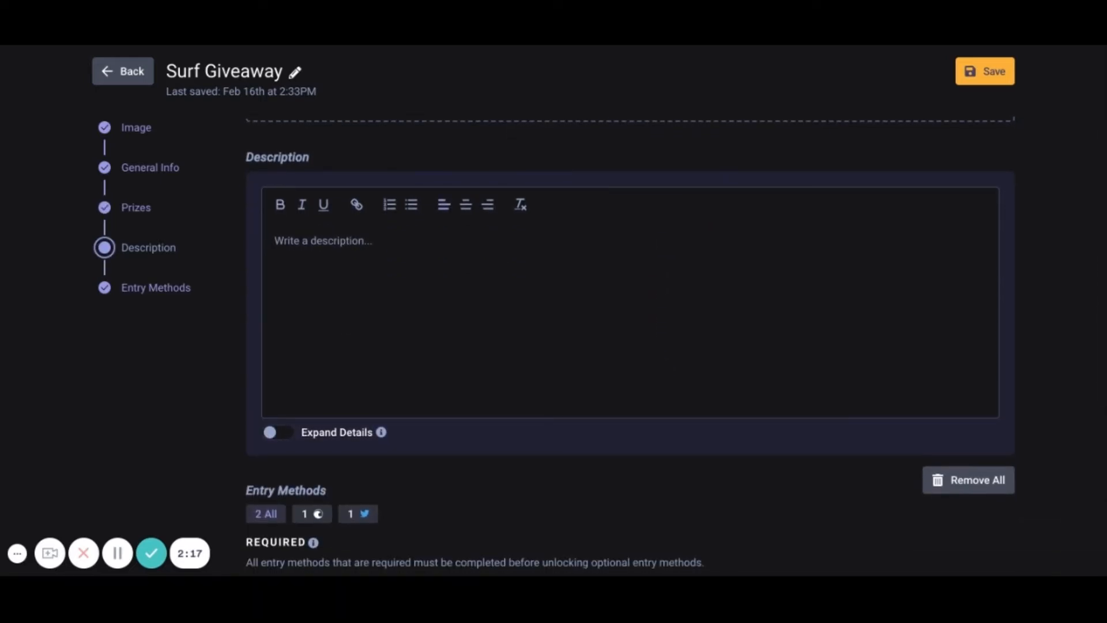
{"action": "type", "text": "Gif"}
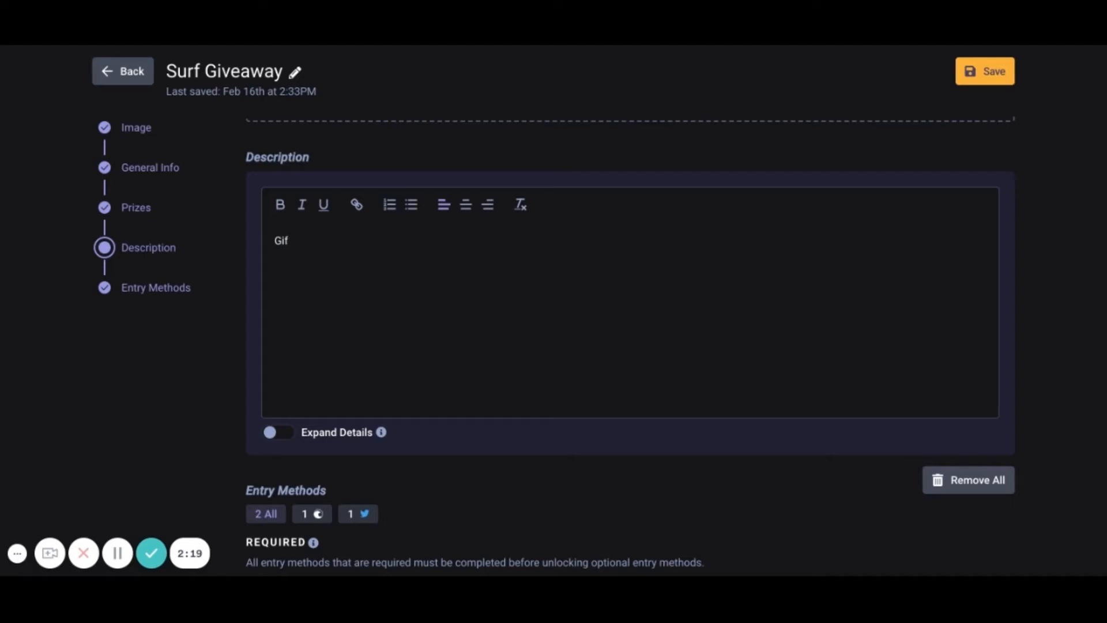
{"action": "type", "text": "20"}
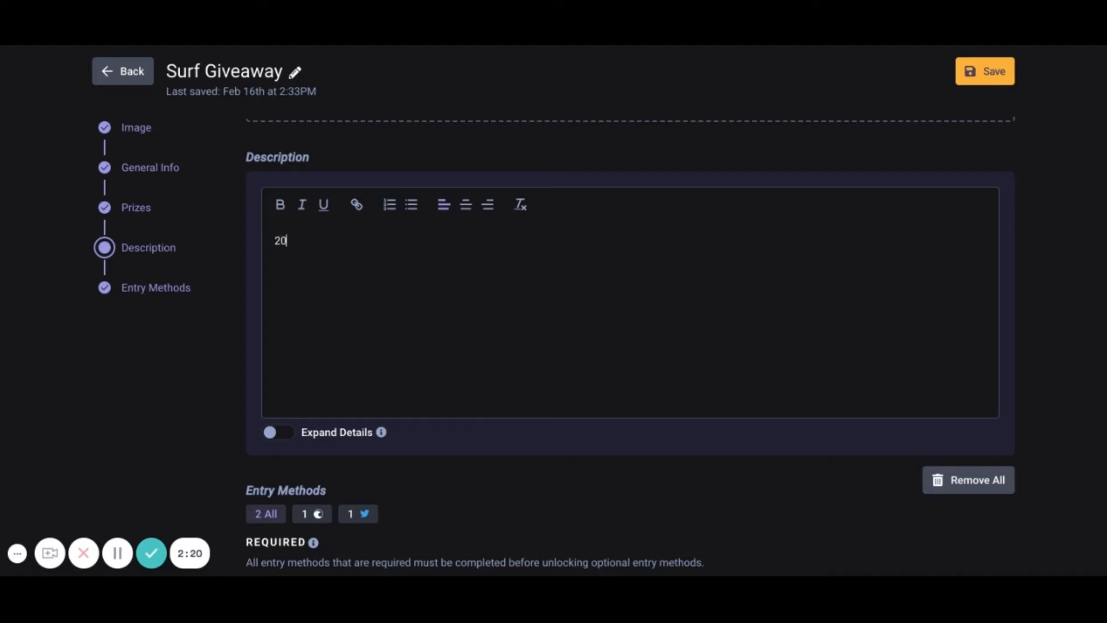
{"action": "type", "text": "0 de"}
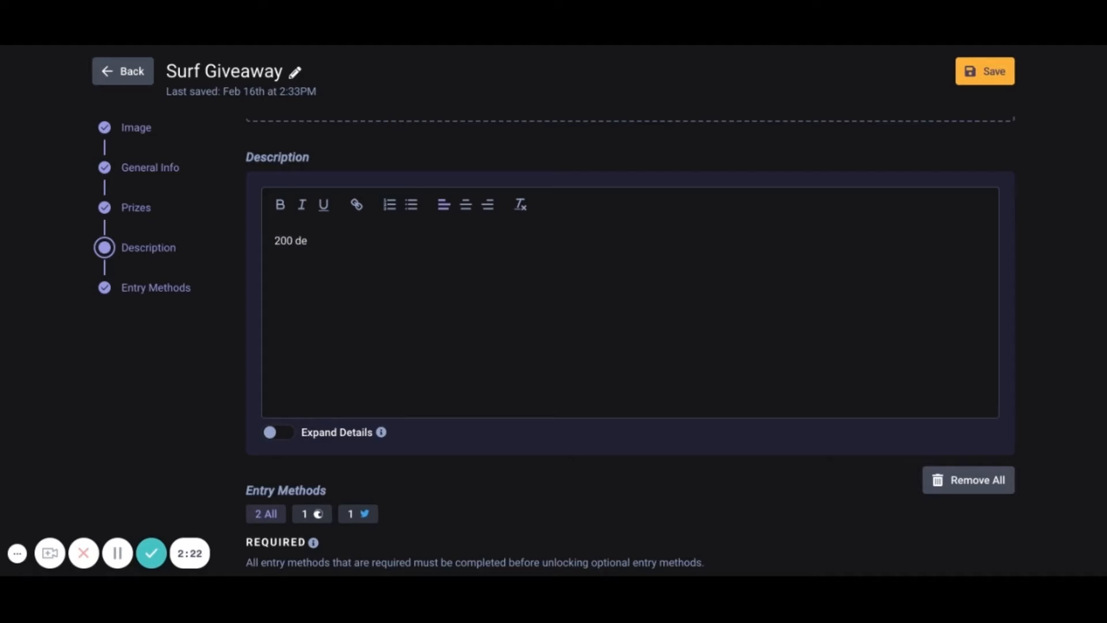
{"action": "type", "text": "gift"}
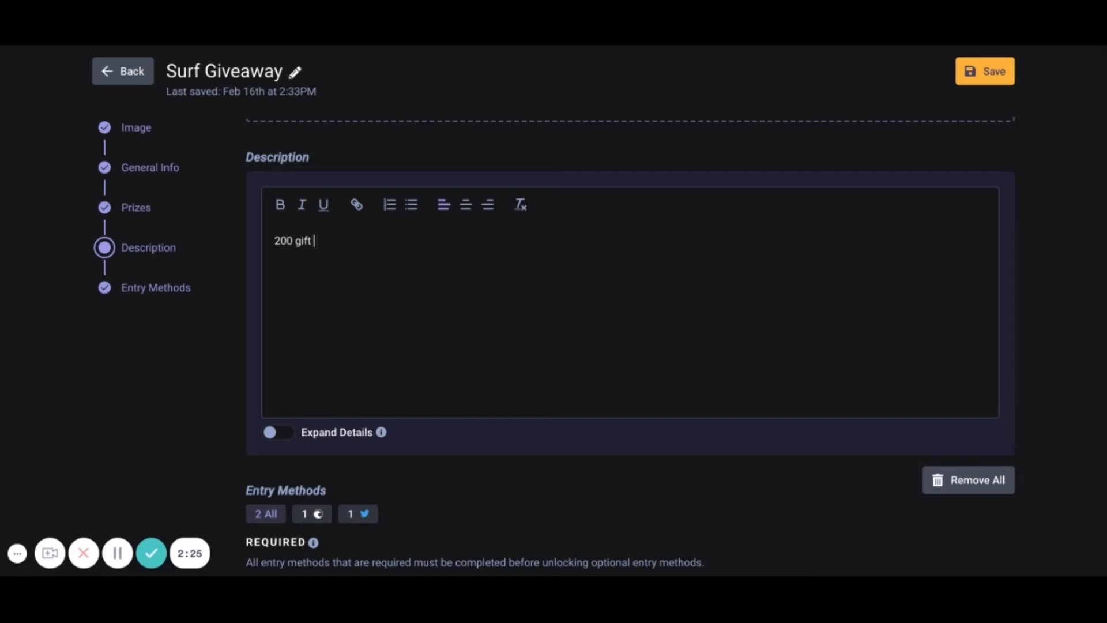
{"action": "type", "text": "dolla"}
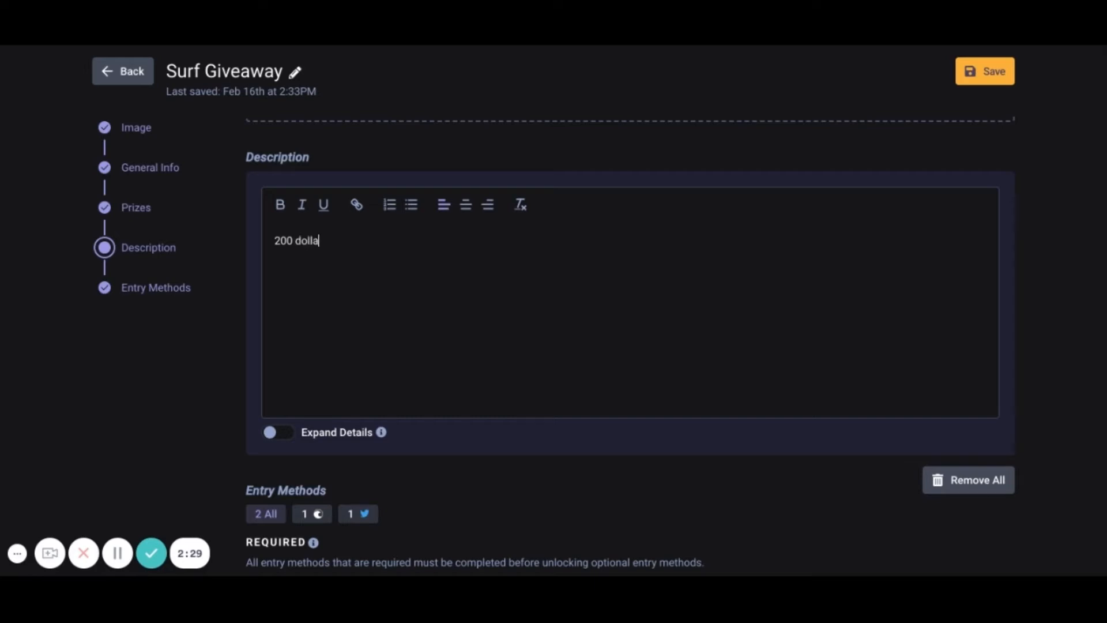
{"action": "type", "text": "r gift ca"}
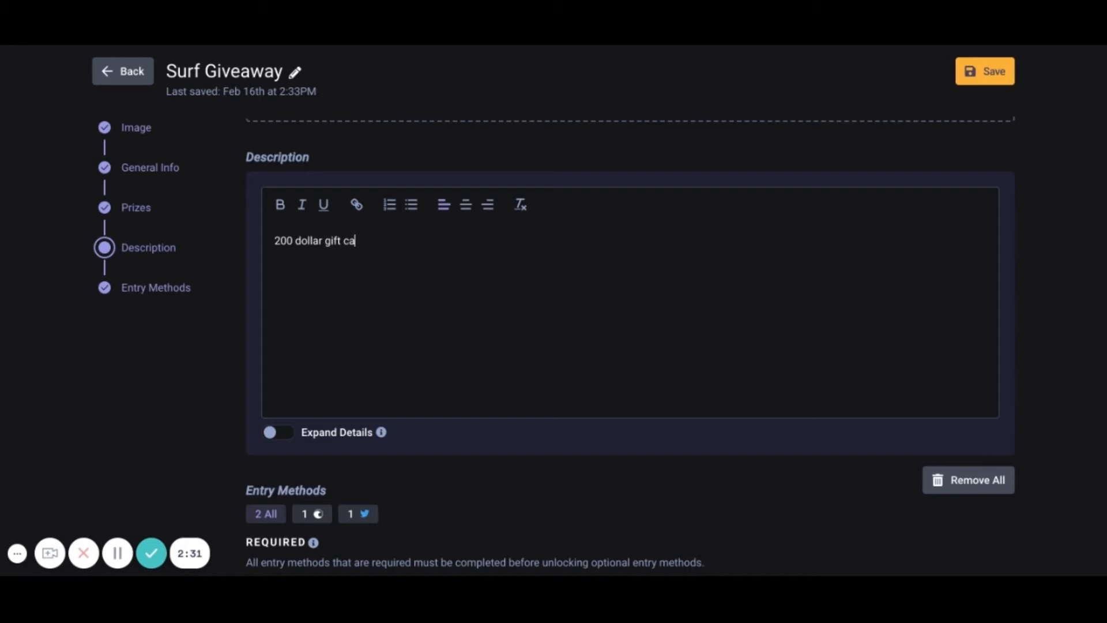
{"action": "type", "text": "rd!"}
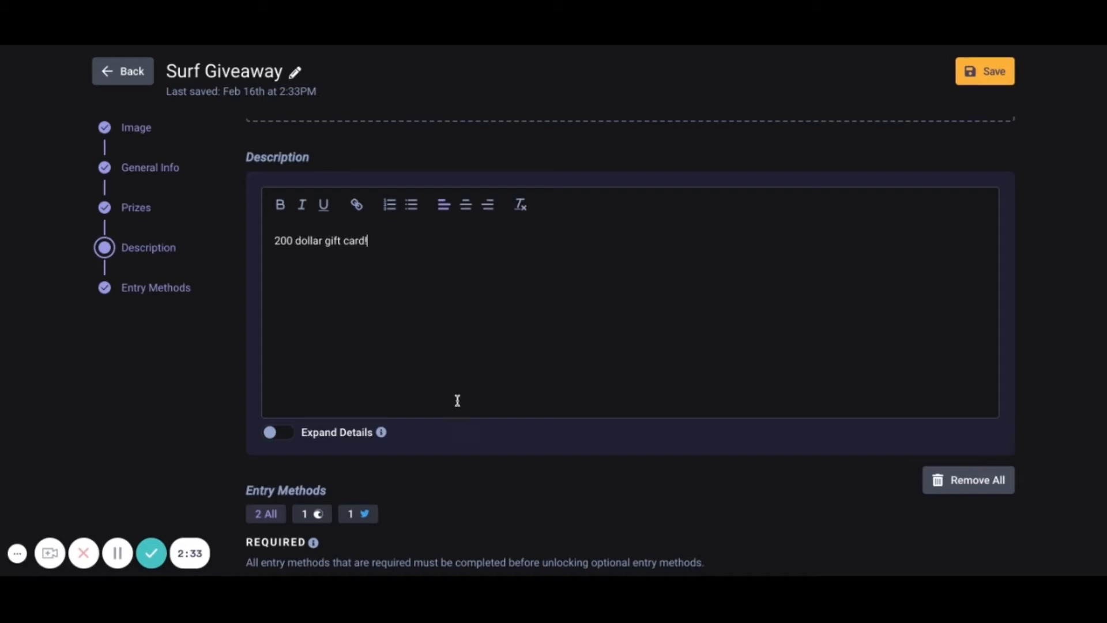
{"action": "left_click", "coordinate": [276, 432]}
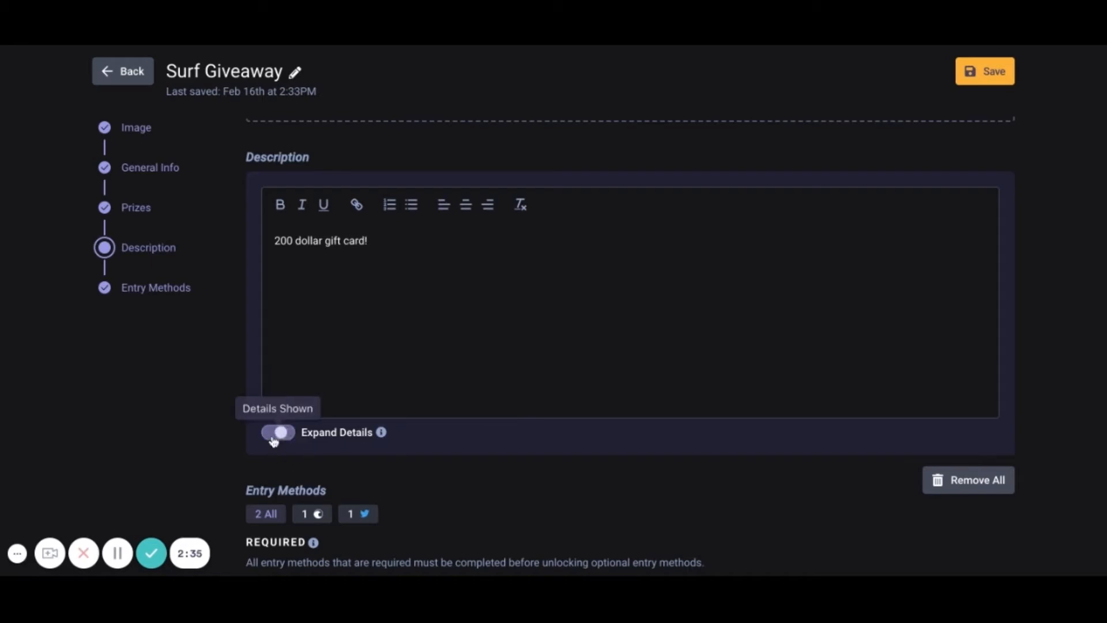
{"action": "left_click", "coordinate": [277, 432]}
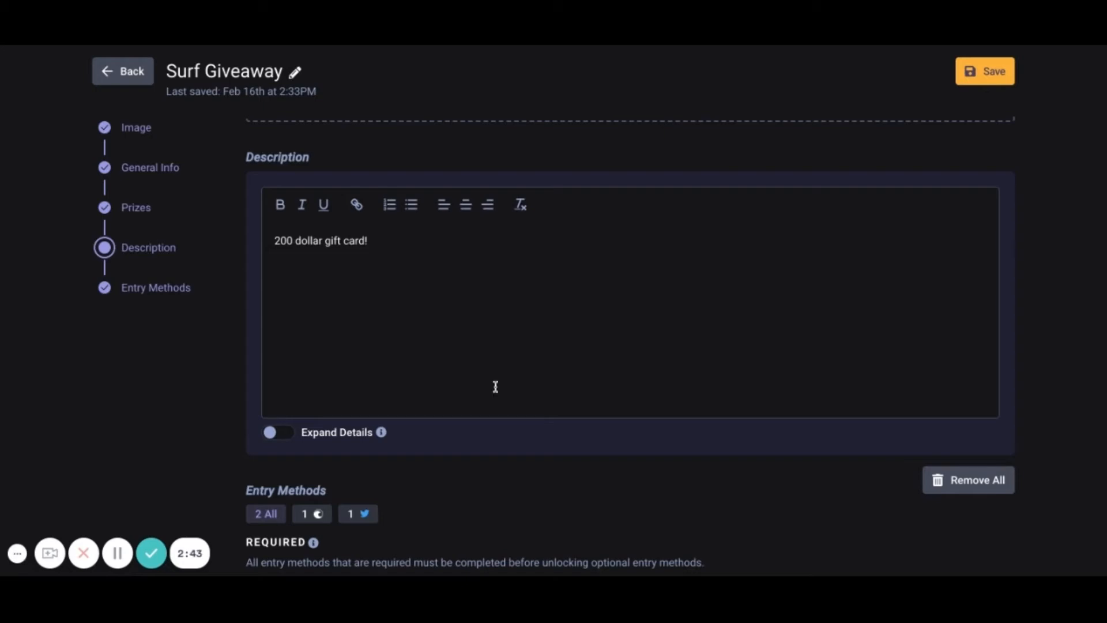
Scroll down to Add New Methods to reach the Twitter entry method choices
{"action": "scroll", "scroll_direction": "down", "scroll_amount": 3}
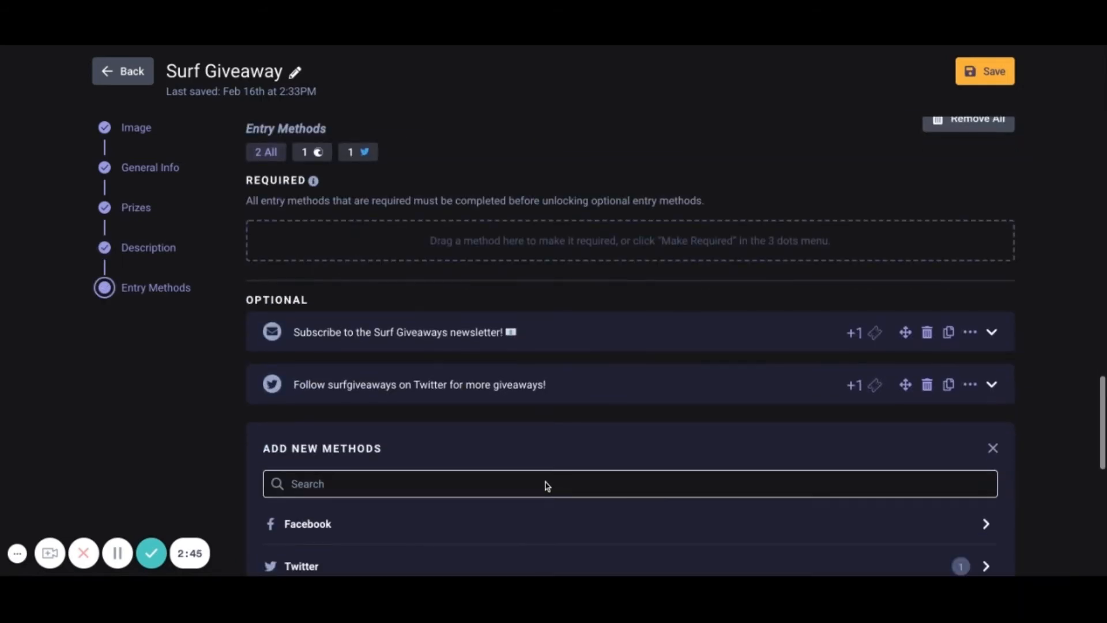
{"action": "scroll", "scroll_direction": "down", "scroll_amount": 3}
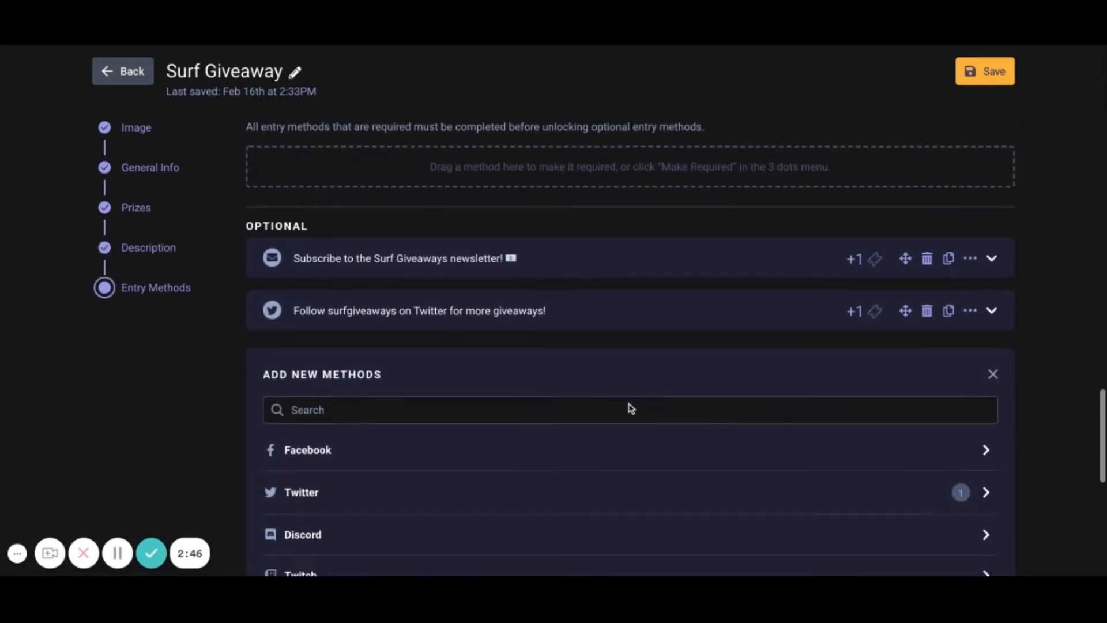
{"action": "scroll", "scroll_direction": "down", "scroll_amount": 3}
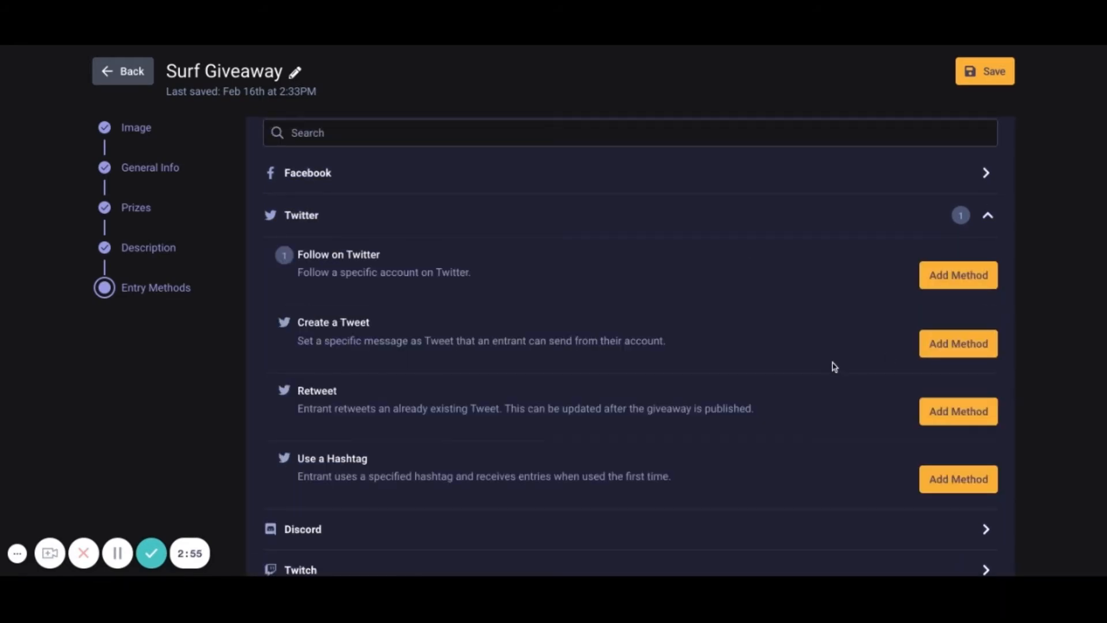
{"action": "left_click", "coordinate": [957, 275]}
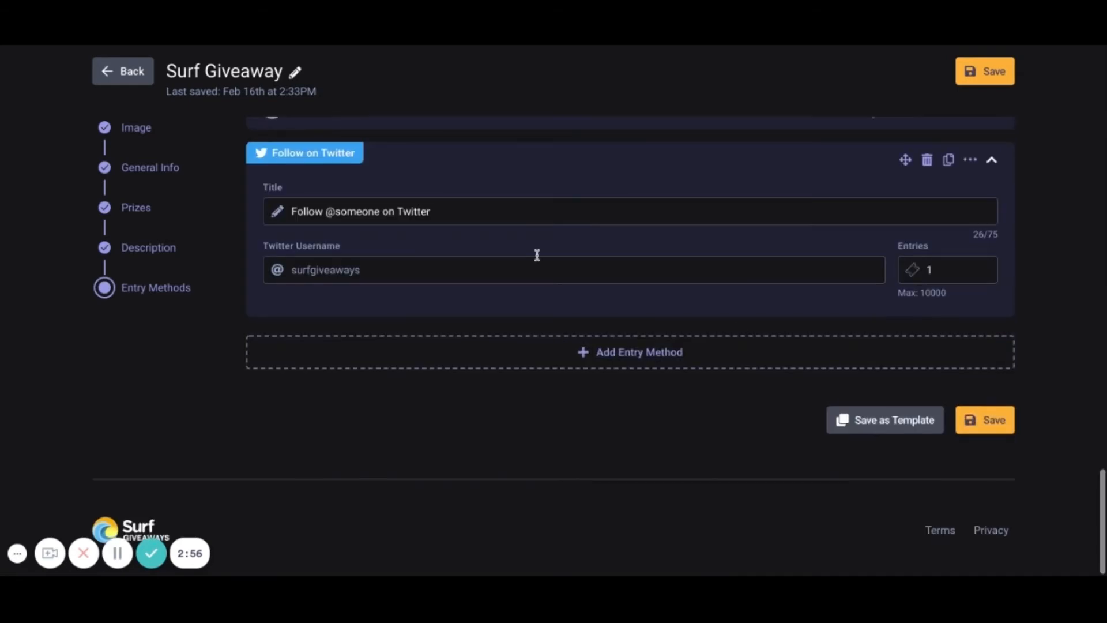
{"action": "left_click", "coordinate": [494, 211]}
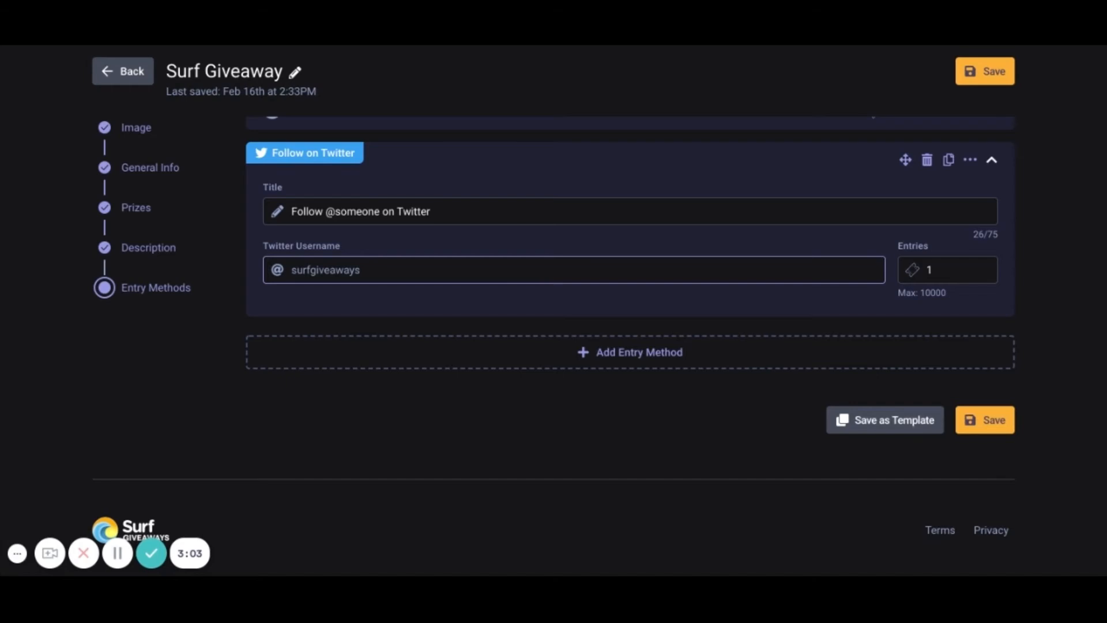
{"action": "type", "text": "joinsurf"}
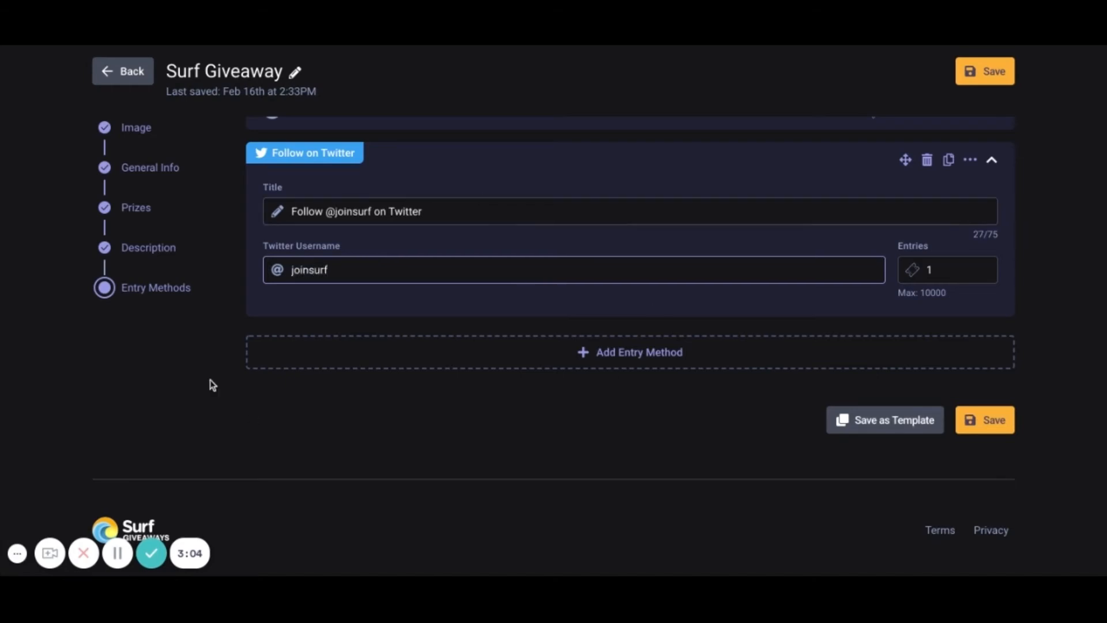
{"action": "left_click", "coordinate": [416, 211]}
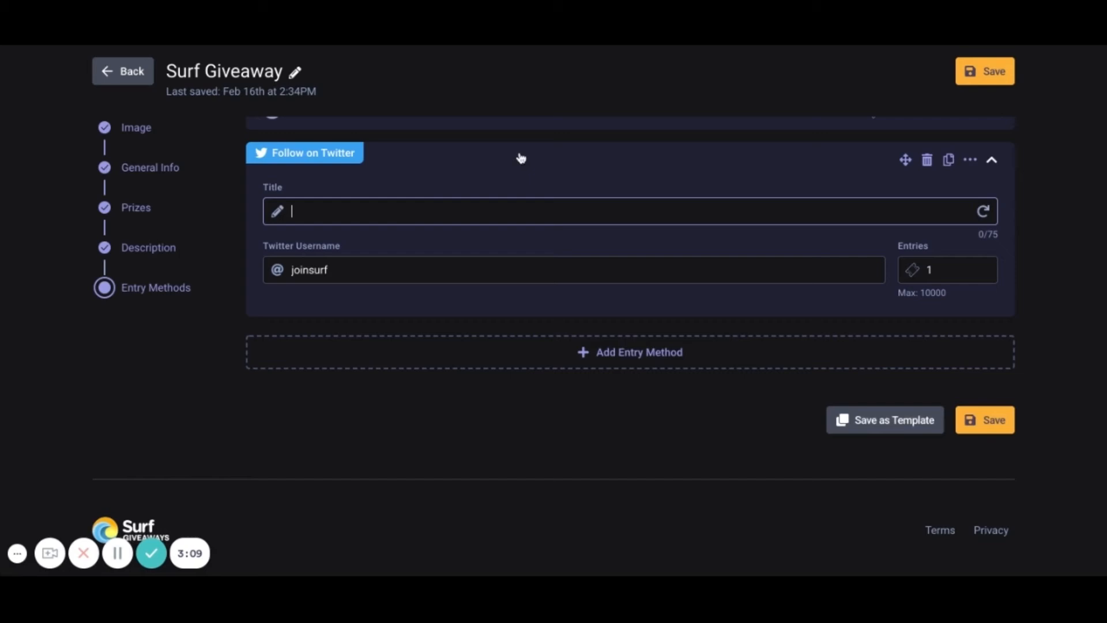
{"action": "mouse_move", "coordinate": [641, 198]}
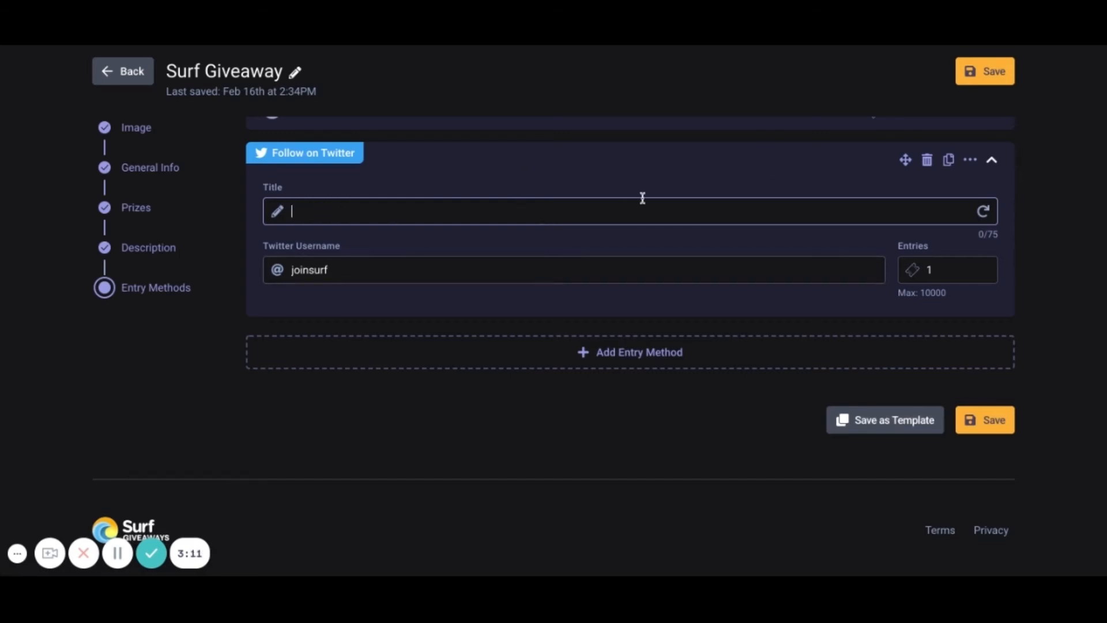
Title the method 'Follow this amazing account on twitter!'
{"action": "type", "text": "Follow this amaz"}
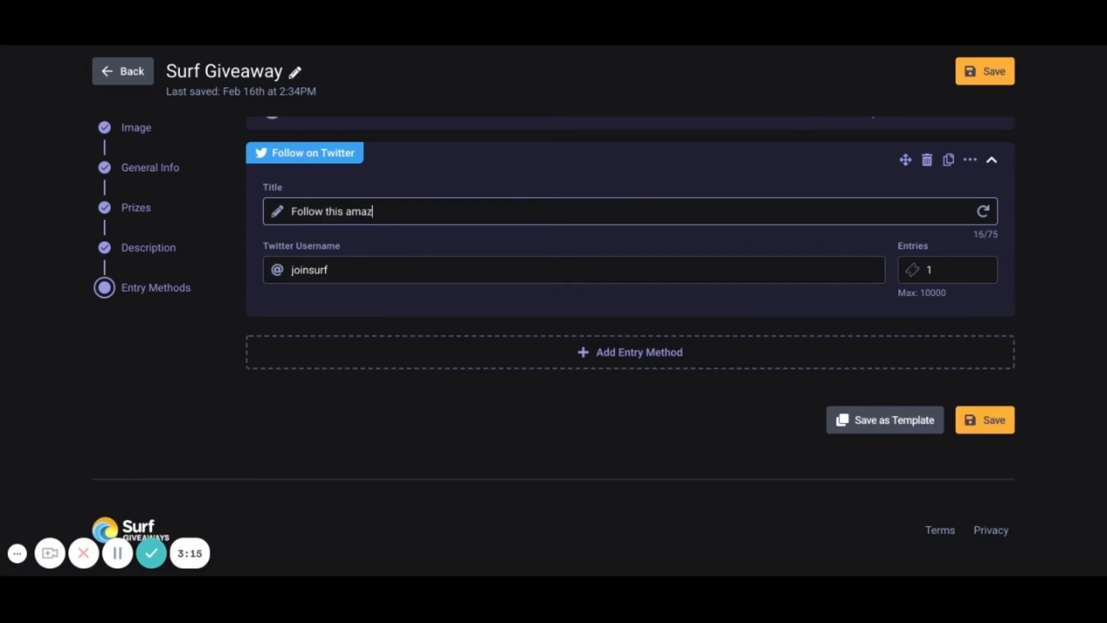
{"action": "type", "text": "ing account t"}
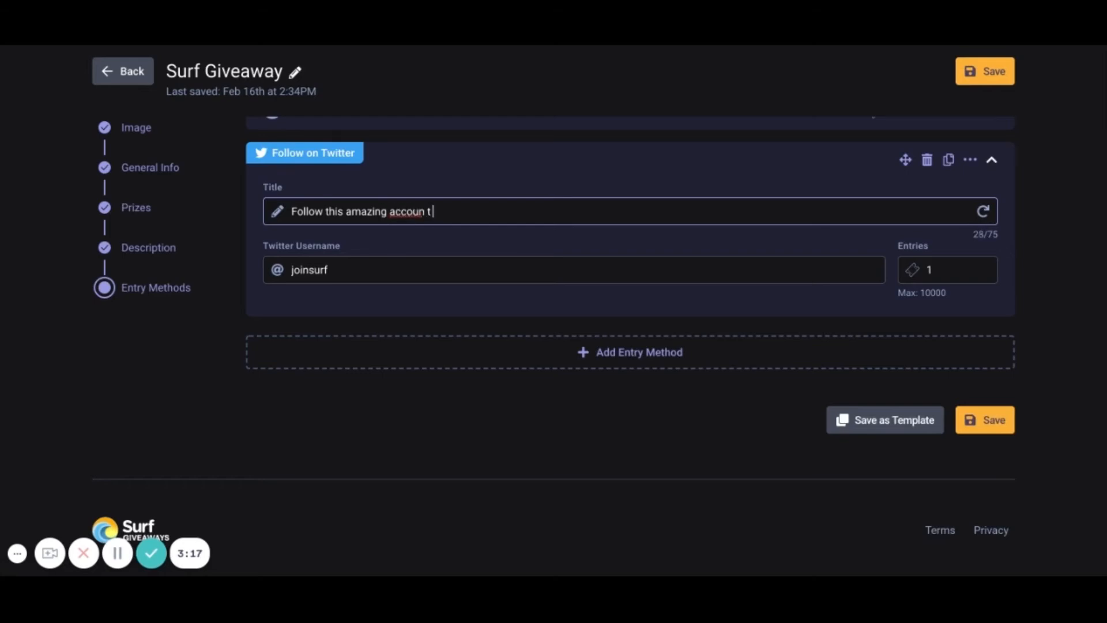
{"action": "type", "text": "o"}
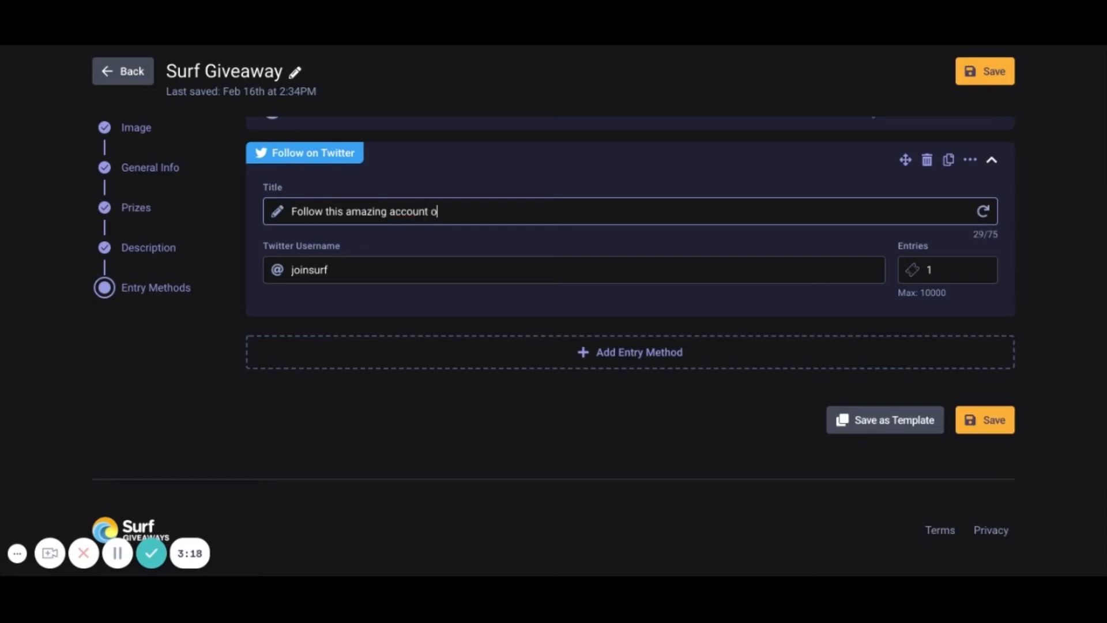
{"action": "type", "text": "n twitter"}
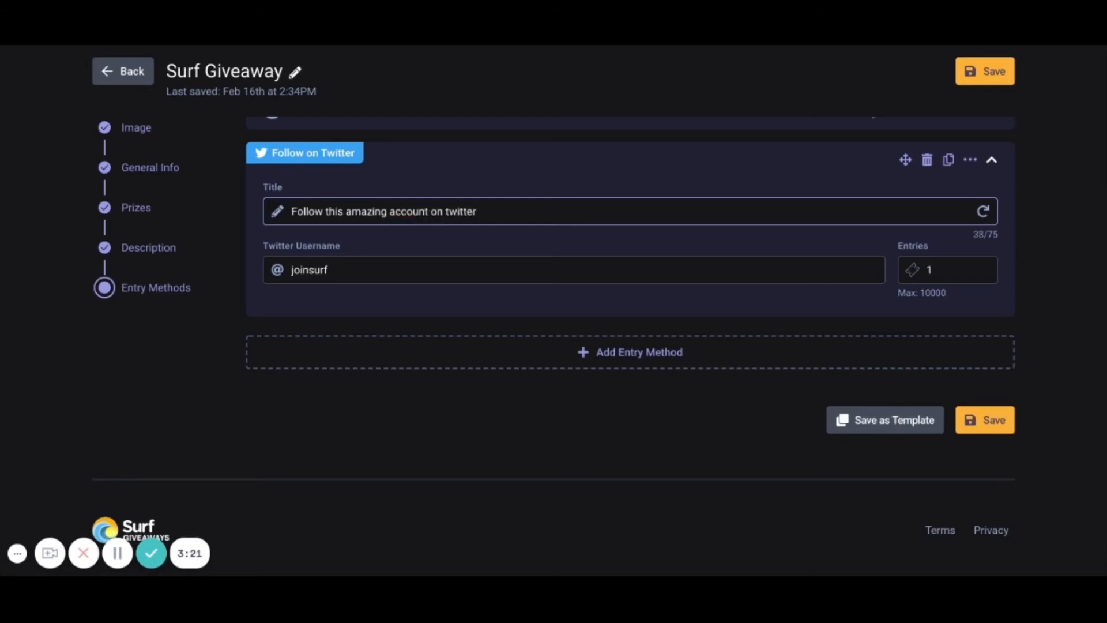
{"action": "type", "text": "!"}
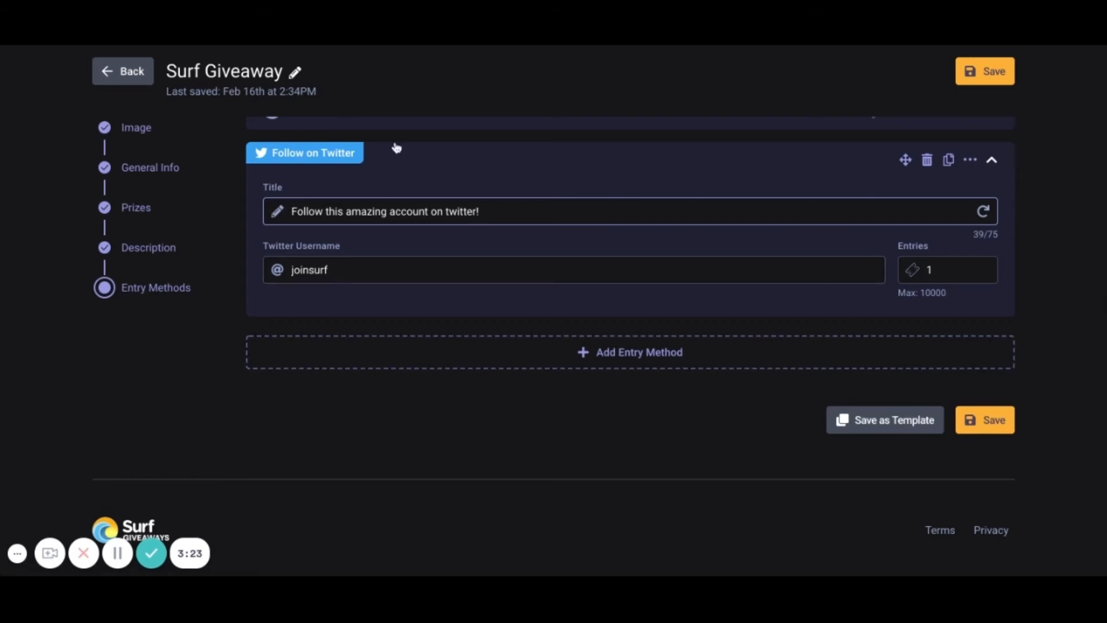
{"action": "mouse_move", "coordinate": [308, 240]}
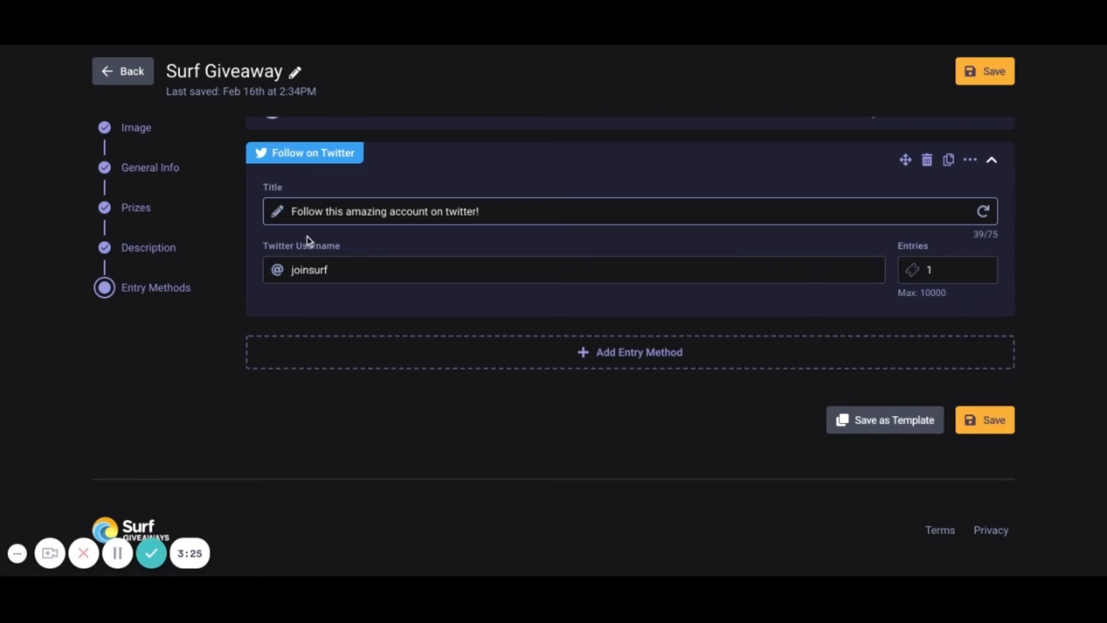
{"action": "mouse_move", "coordinate": [421, 235]}
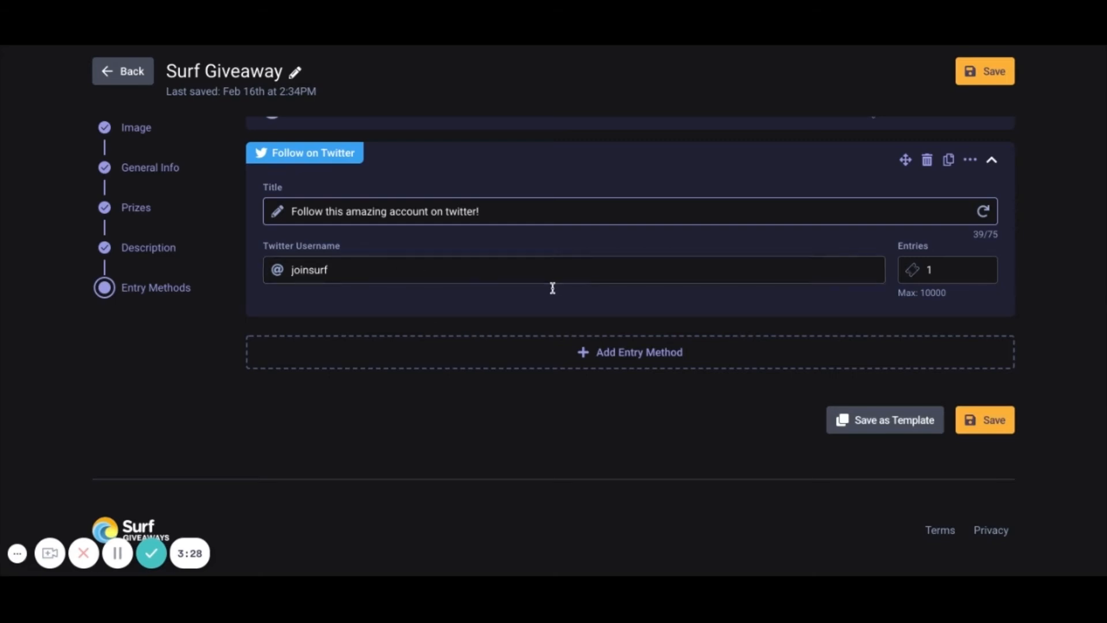
{"action": "left_click", "coordinate": [948, 270]}
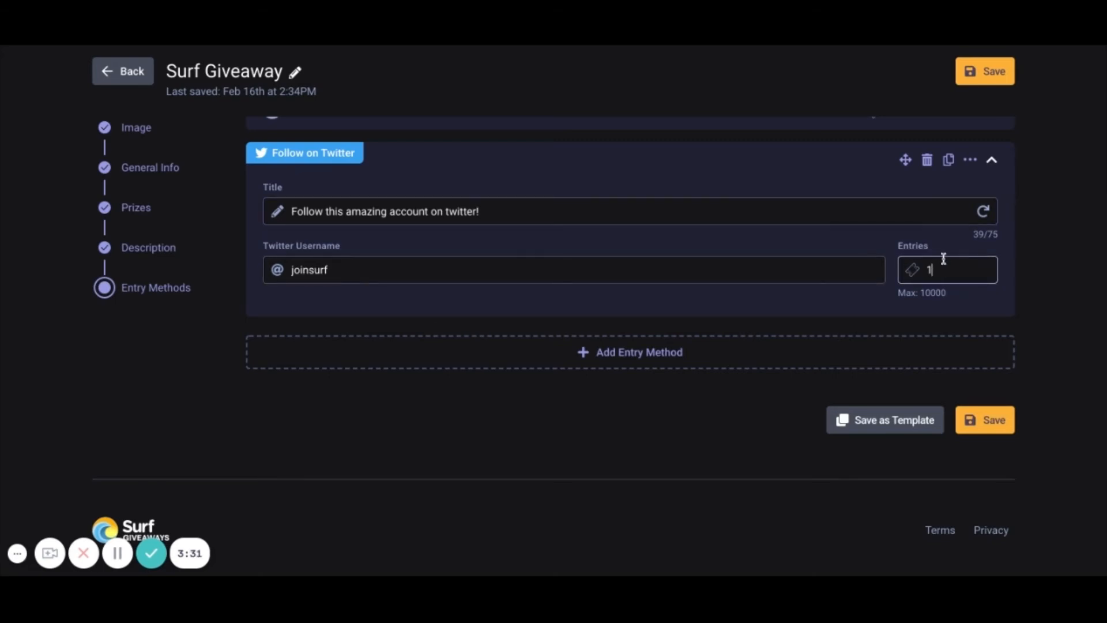
{"action": "mouse_move", "coordinate": [956, 292]}
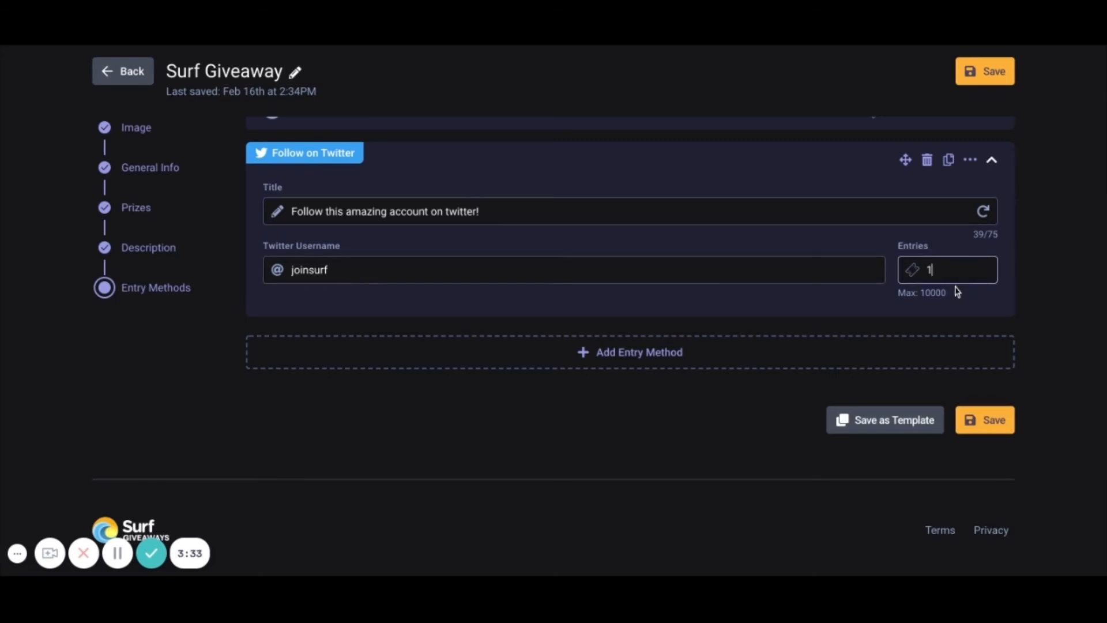
{"action": "mouse_move", "coordinate": [973, 295]}
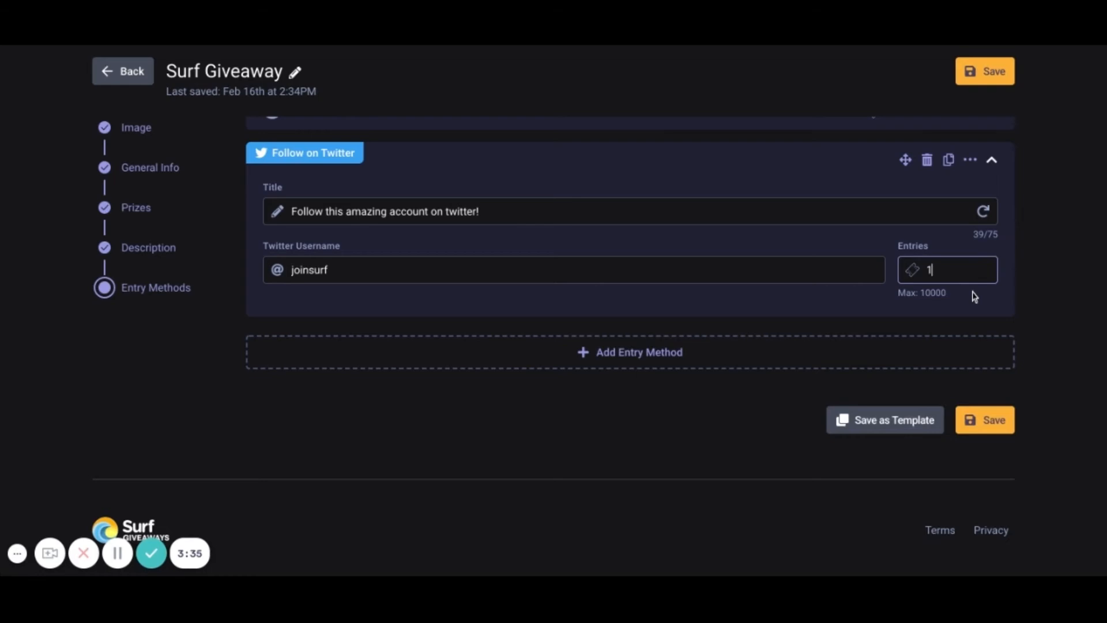
{"action": "key", "text": "Backspace"}
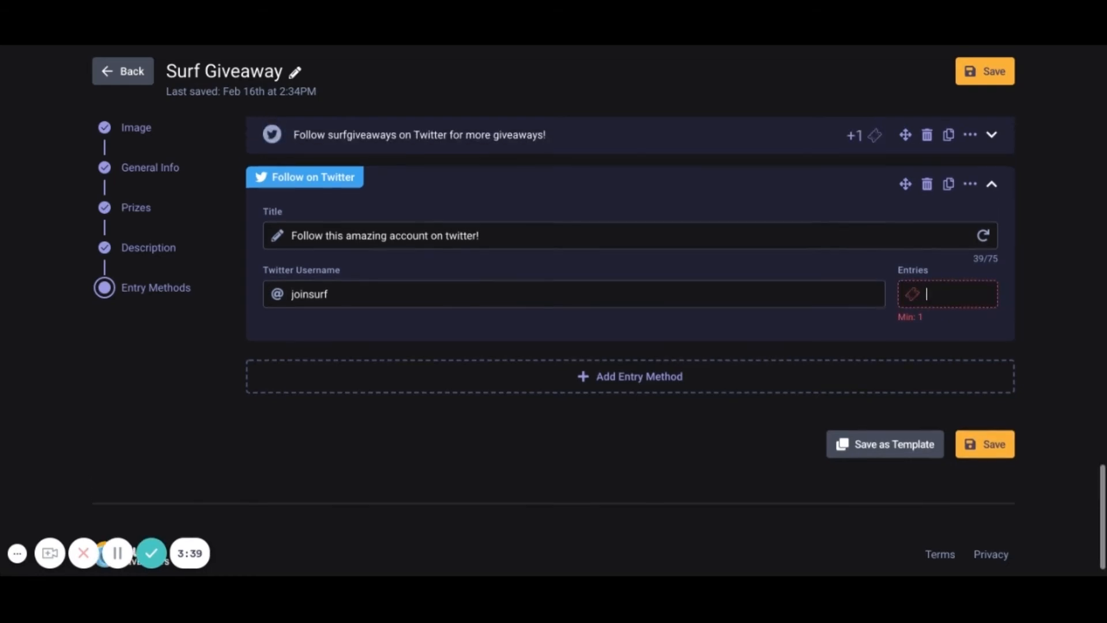
{"action": "type", "text": "1"}
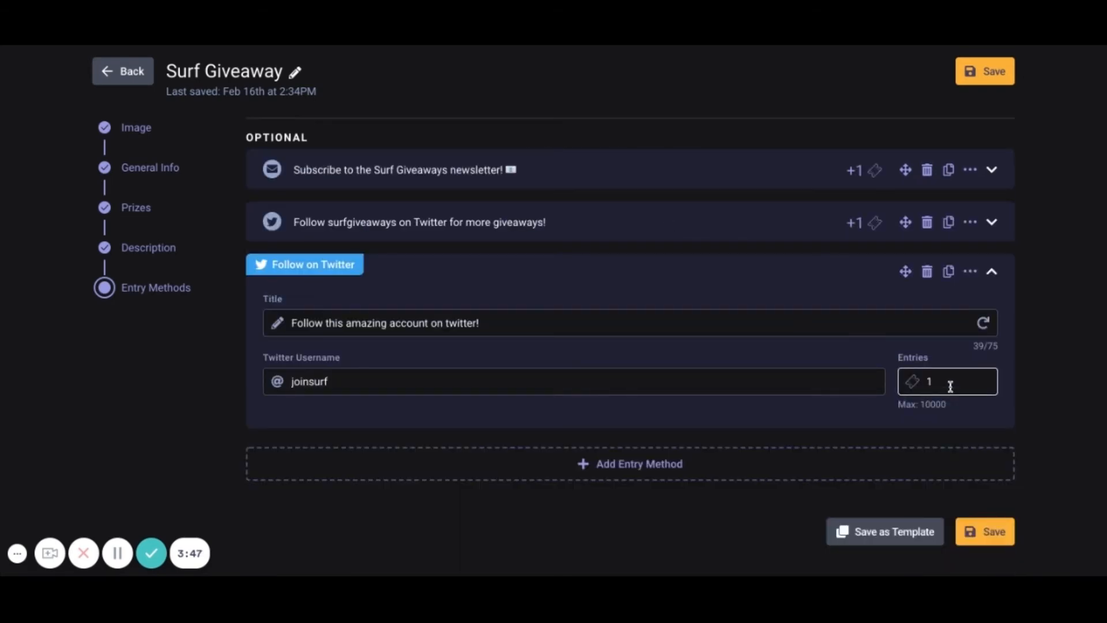
{"action": "type", "text": "100"}
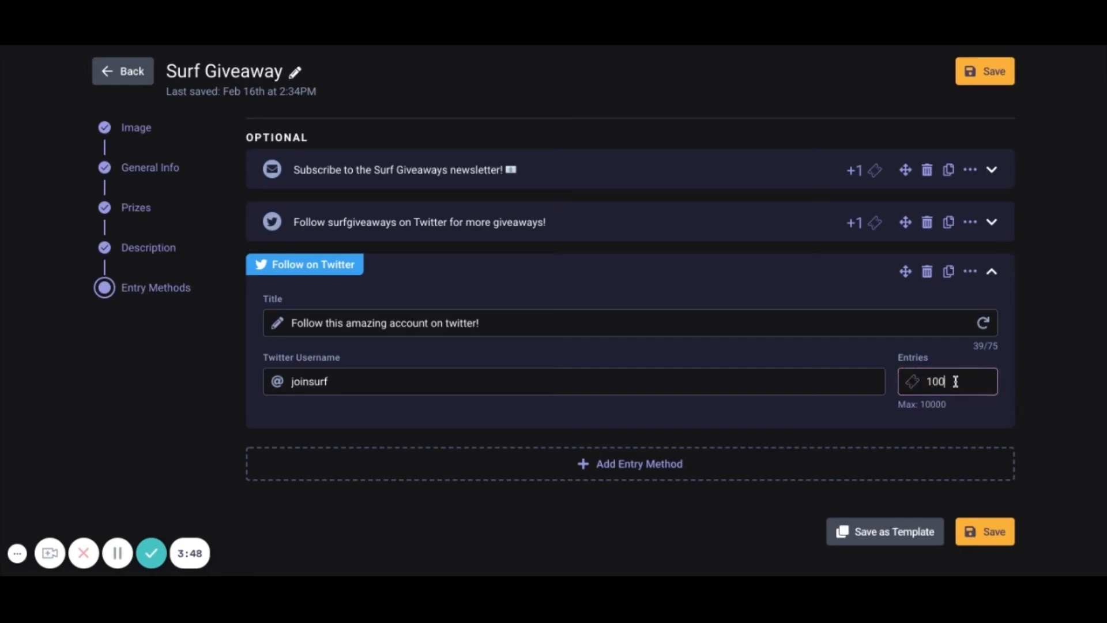
{"action": "mouse_move", "coordinate": [578, 258]}
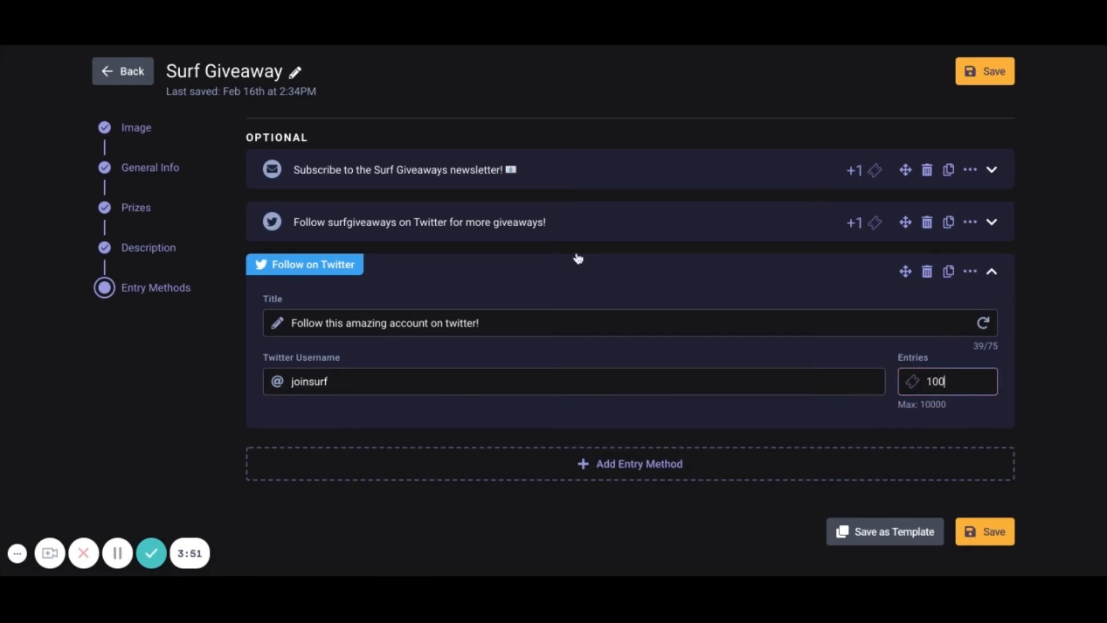
{"action": "left_click", "coordinate": [991, 272]}
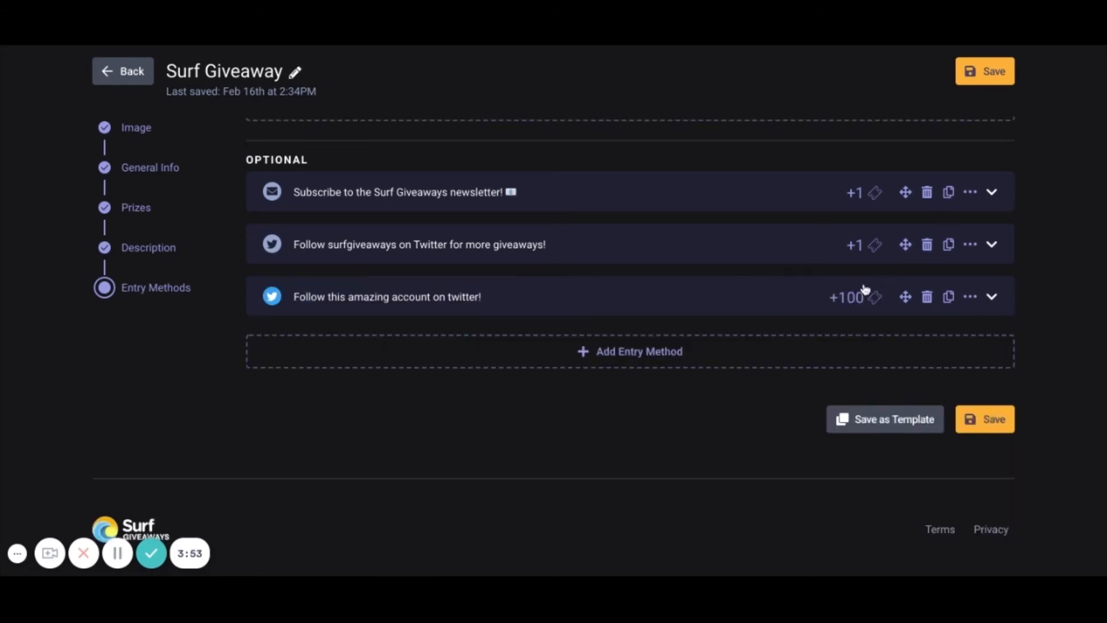
{"action": "scroll", "scroll_direction": "up", "scroll_amount": 3}
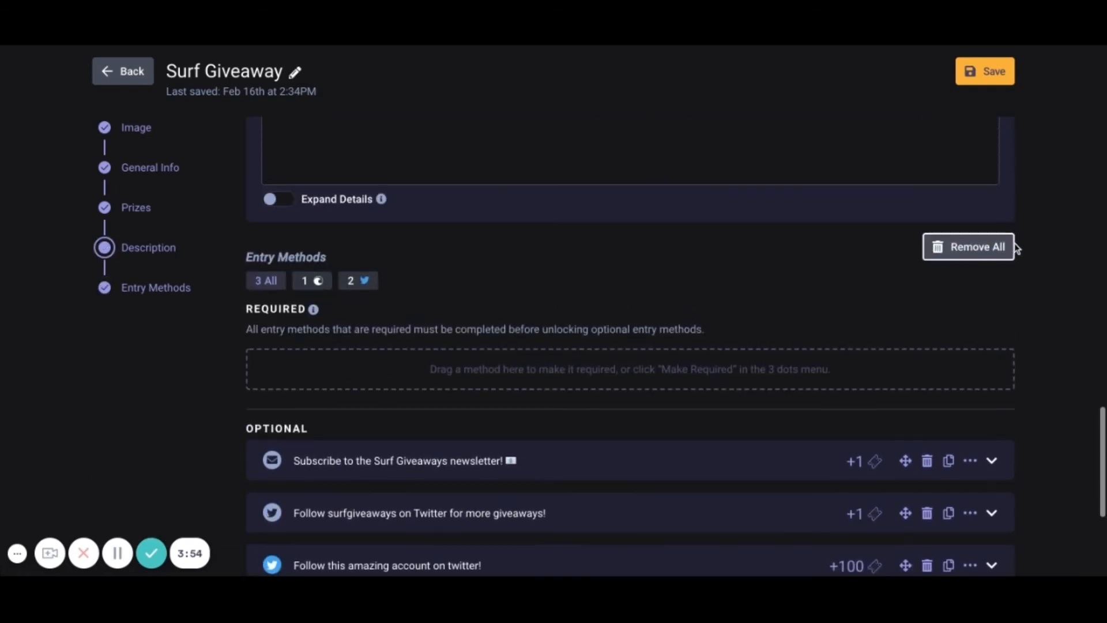
{"action": "scroll", "scroll_direction": "down", "scroll_amount": 3}
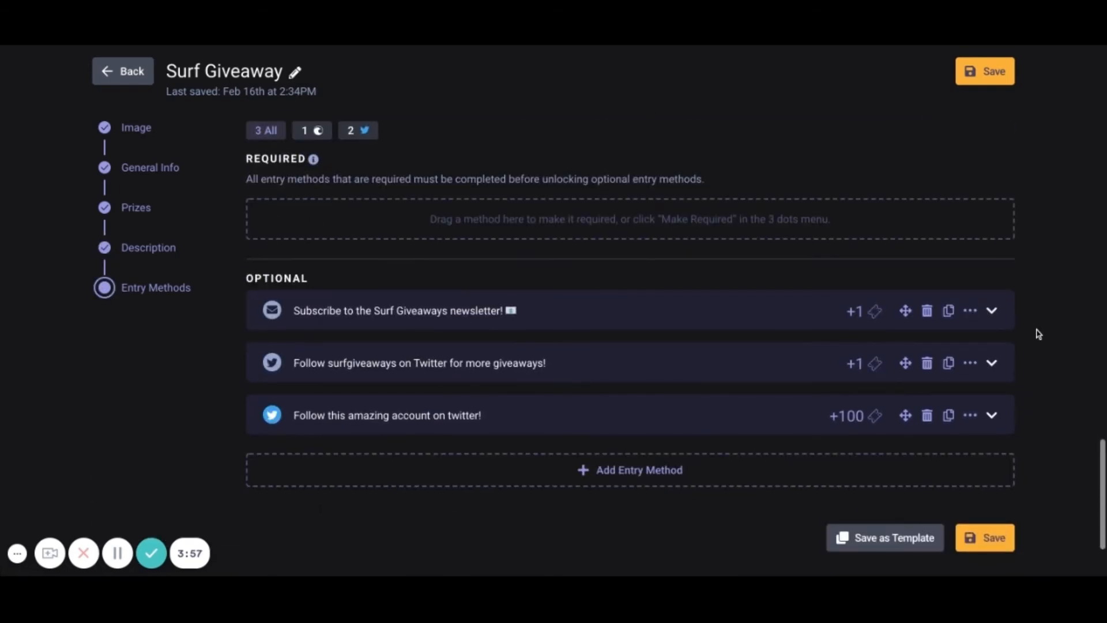
{"action": "left_click", "coordinate": [992, 415]}
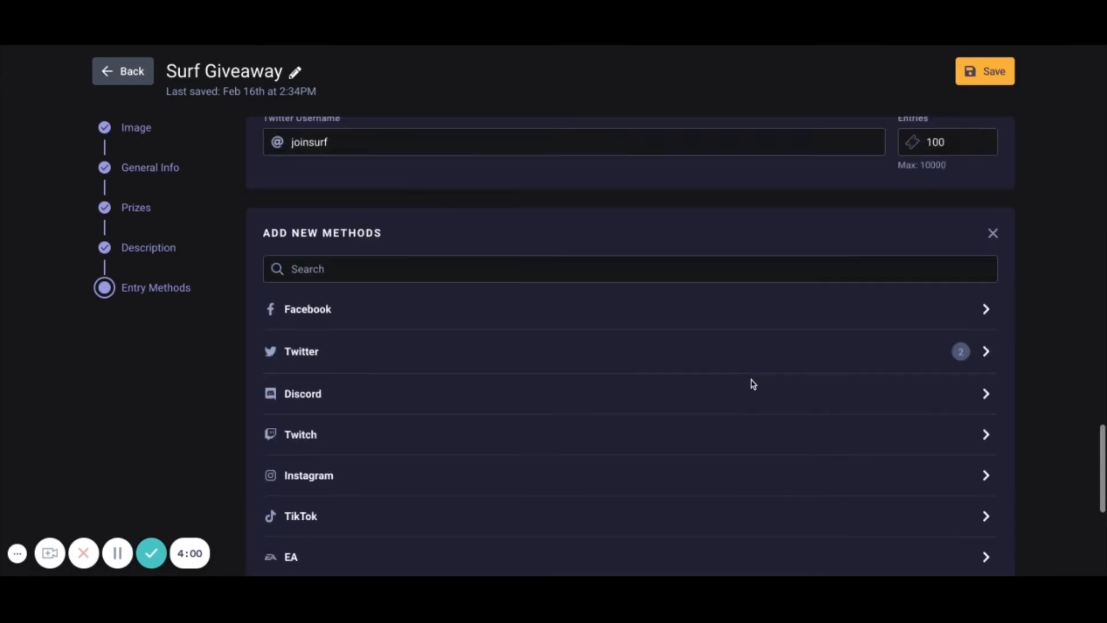
{"action": "scroll", "scroll_direction": "down", "scroll_amount": 3}
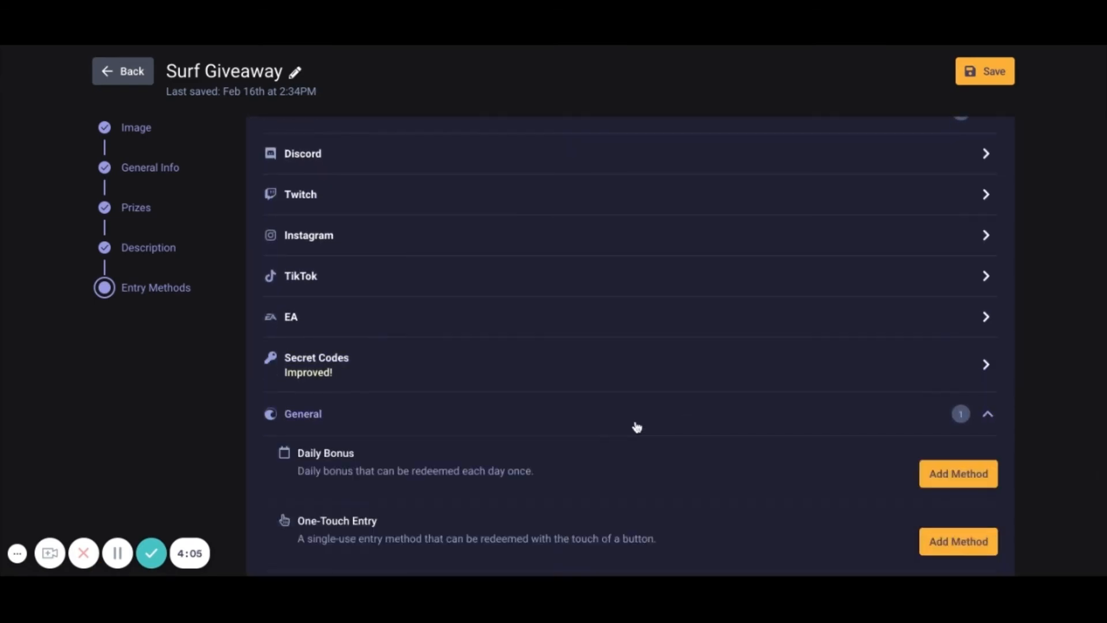
{"action": "scroll", "scroll_direction": "down", "scroll_amount": 3}
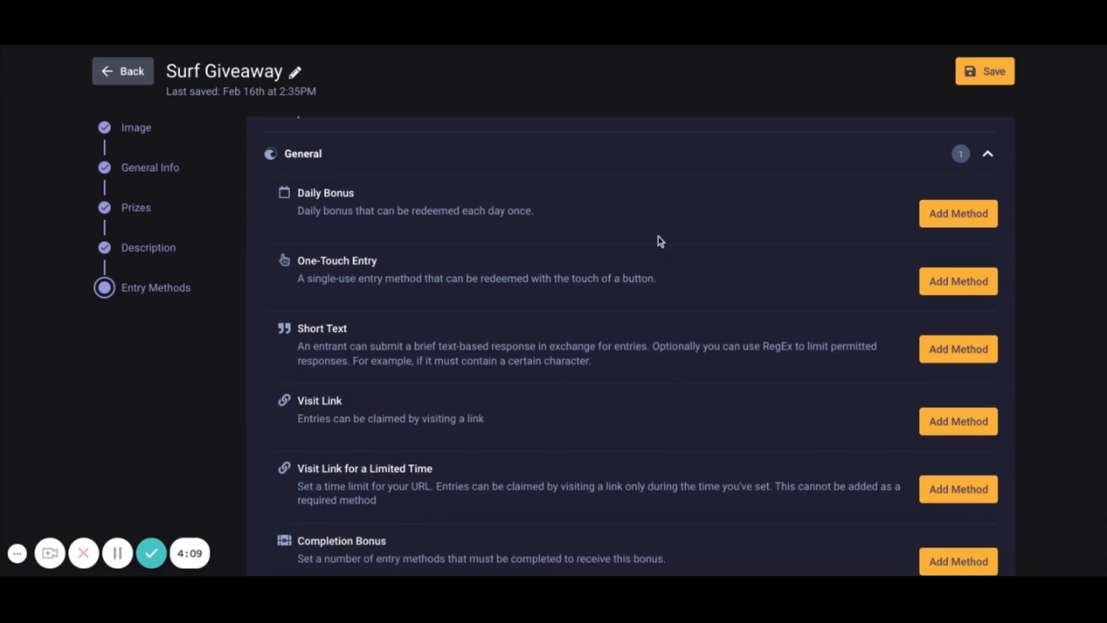
{"action": "mouse_move", "coordinate": [969, 405]}
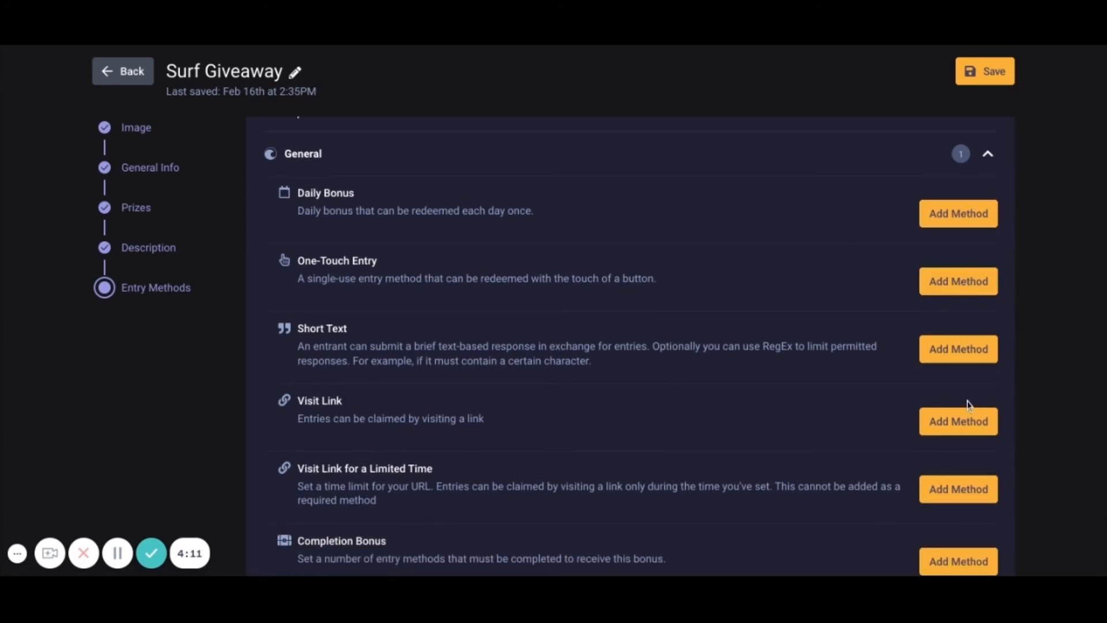
{"action": "left_click", "coordinate": [958, 421]}
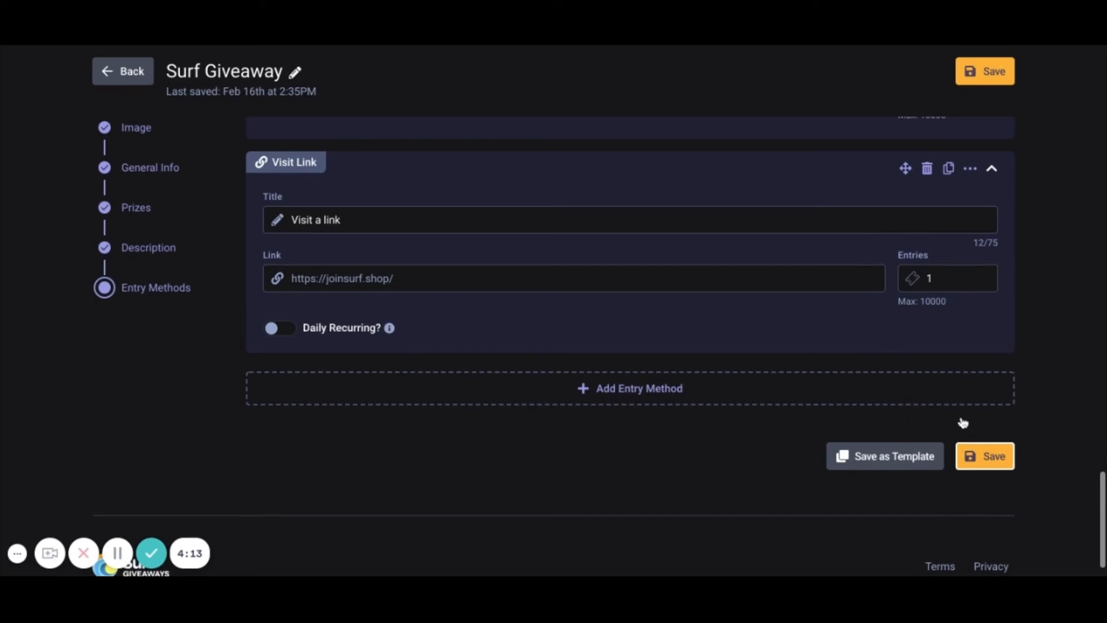
{"action": "left_click", "coordinate": [634, 388]}
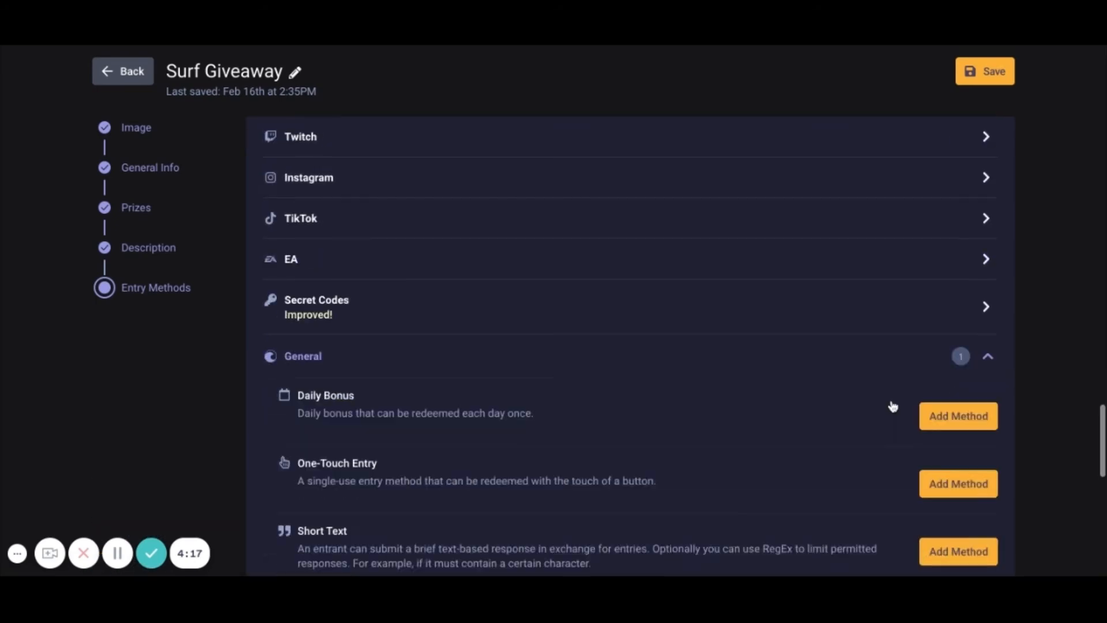
{"action": "scroll", "scroll_direction": "down", "scroll_amount": 3}
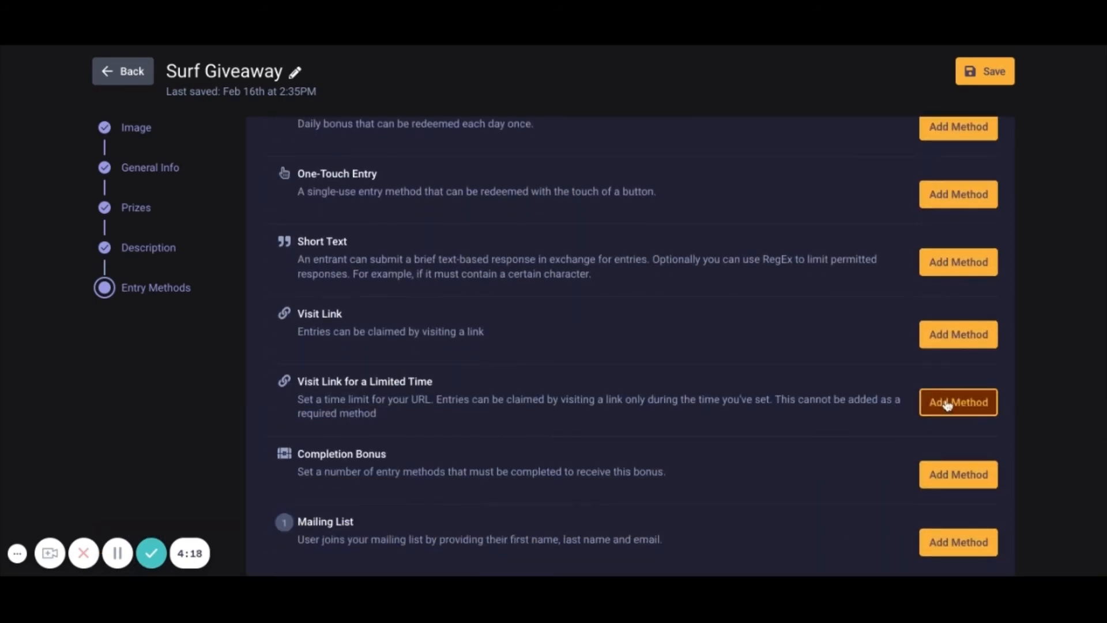
{"action": "left_click", "coordinate": [958, 402]}
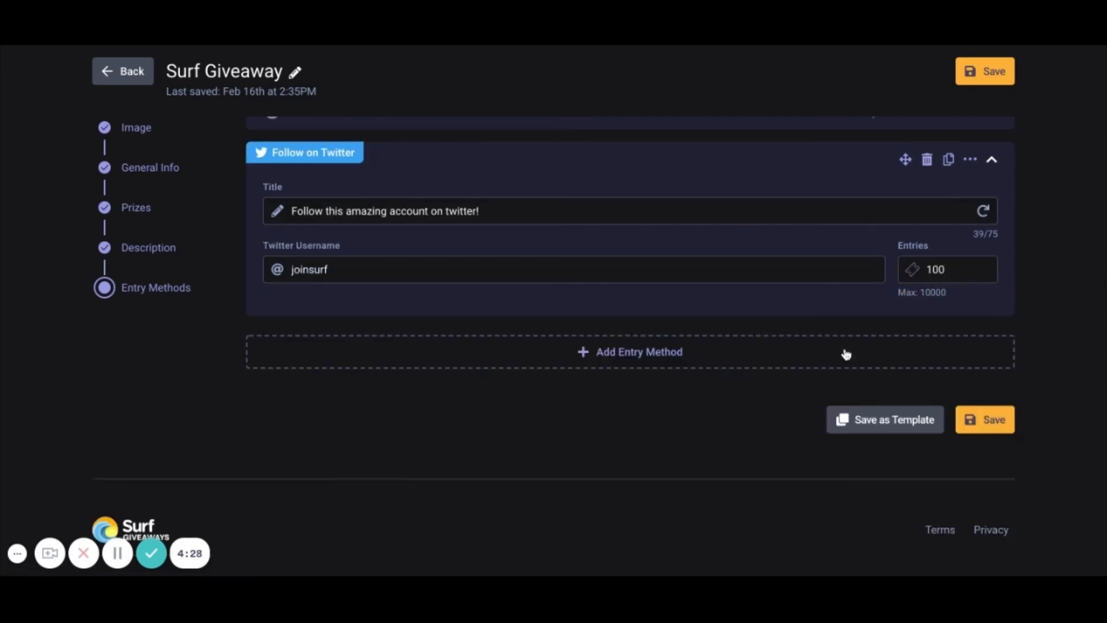
{"action": "mouse_move", "coordinate": [930, 306]}
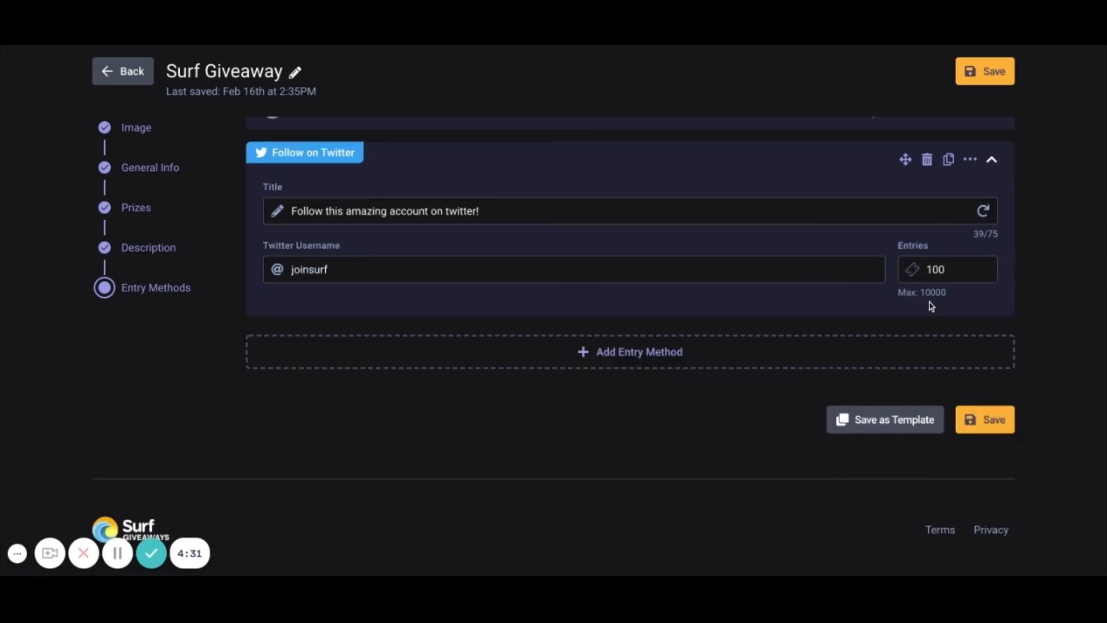
{"action": "mouse_move", "coordinate": [889, 238]}
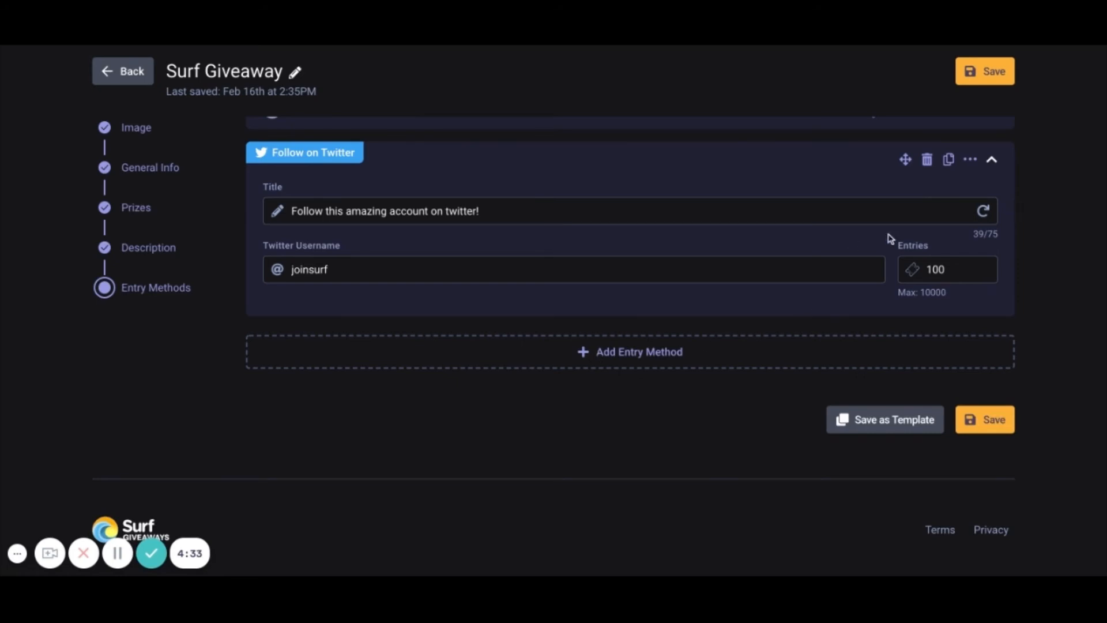
{"action": "scroll", "scroll_direction": "up", "scroll_amount": 3}
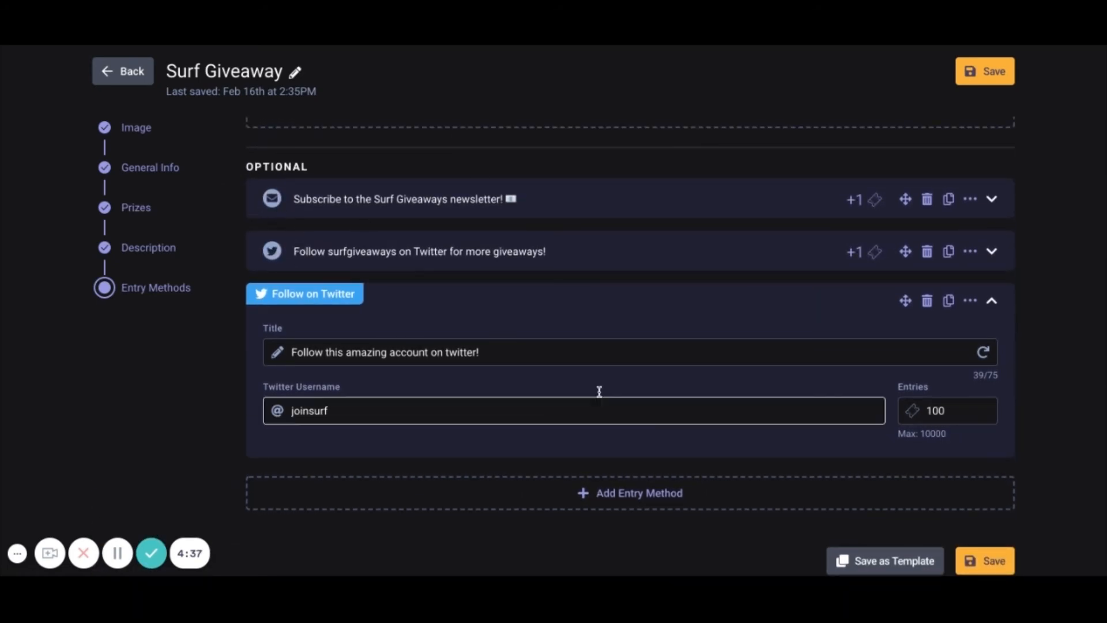
{"action": "left_click", "coordinate": [970, 300]}
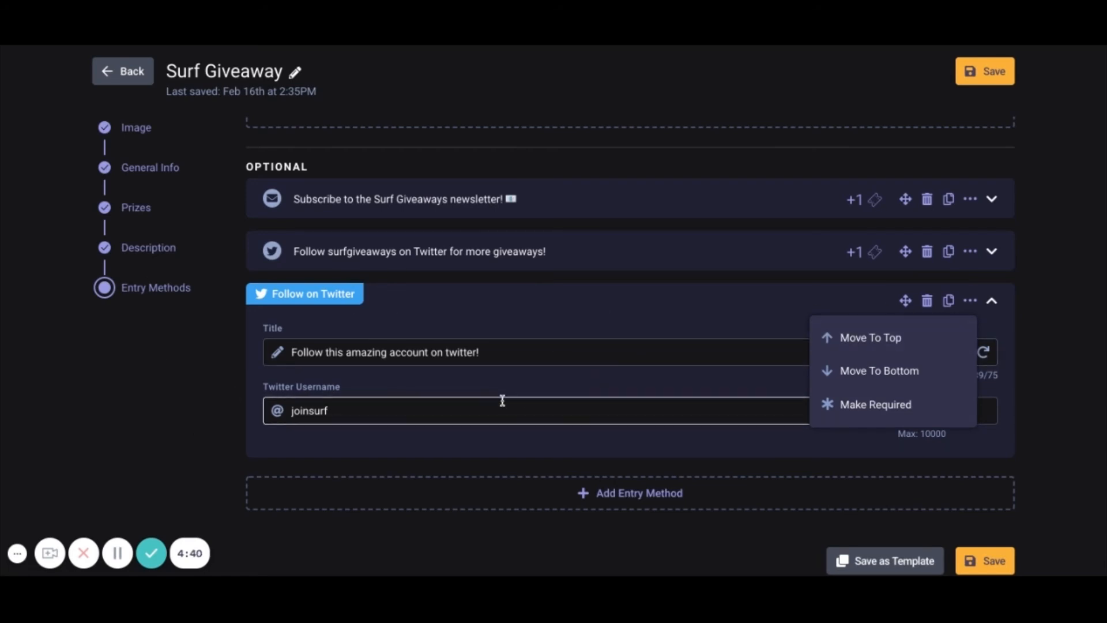
{"action": "mouse_move", "coordinate": [893, 404]}
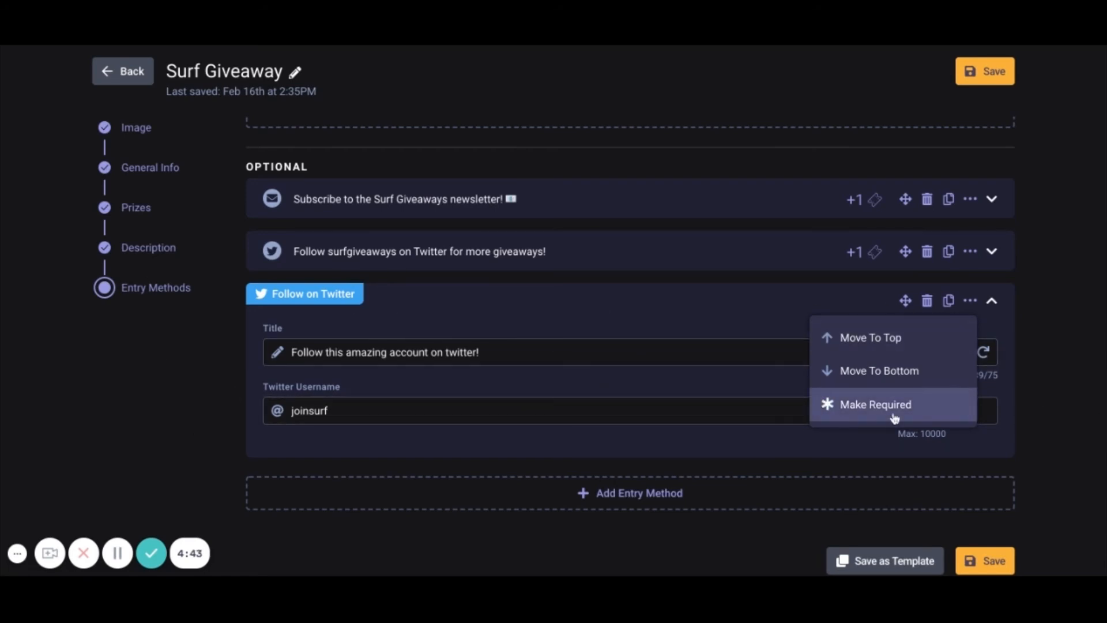
{"action": "mouse_move", "coordinate": [970, 301]}
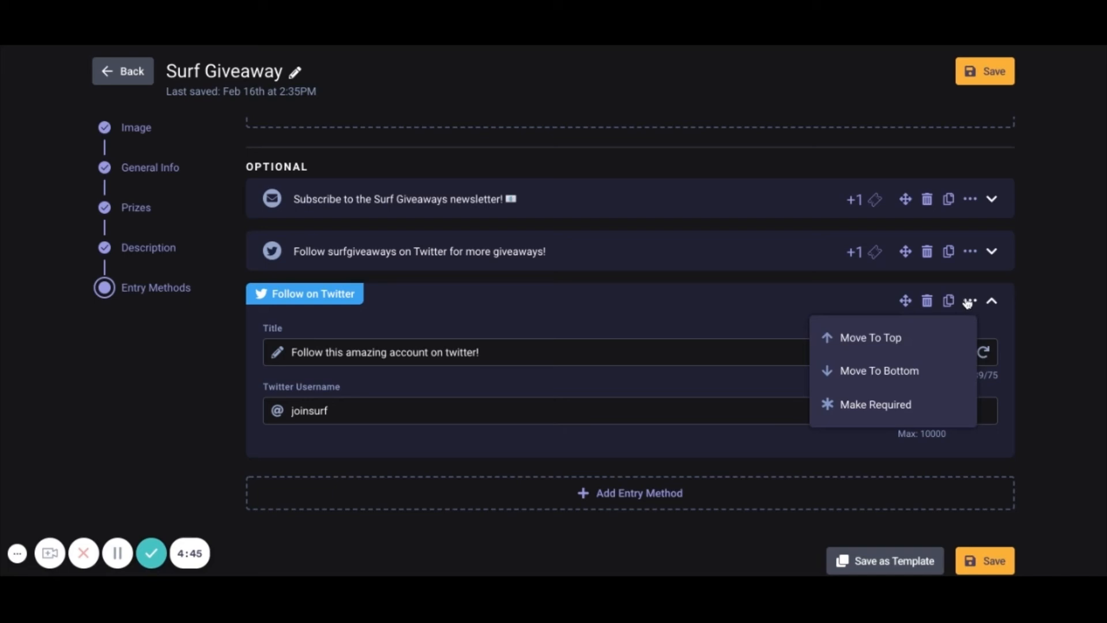
{"action": "left_click", "coordinate": [875, 405]}
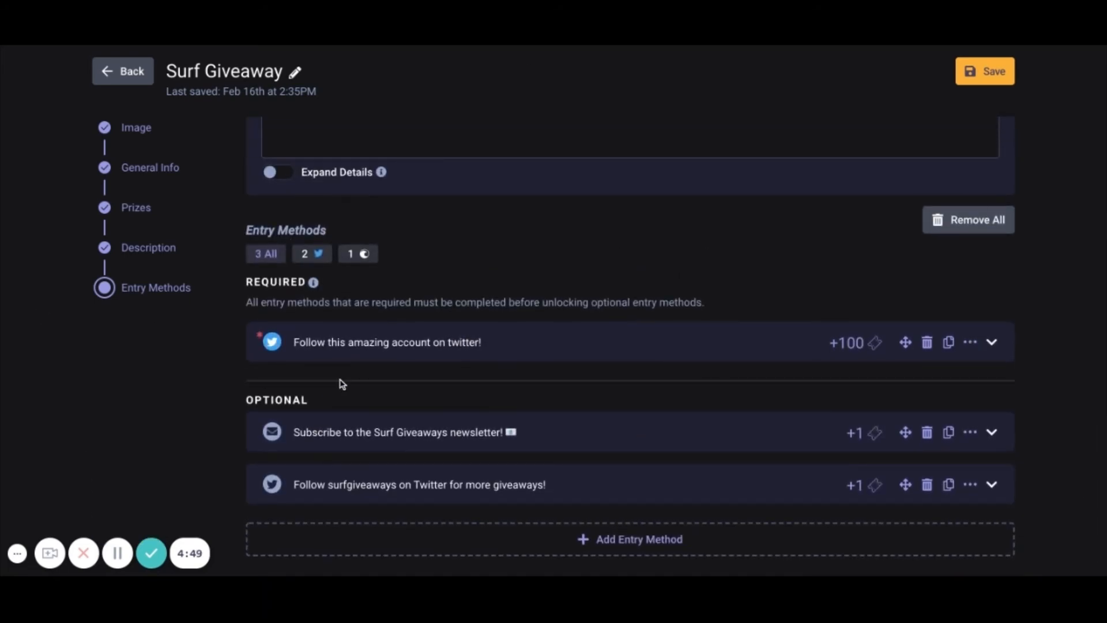
{"action": "mouse_move", "coordinate": [440, 393]}
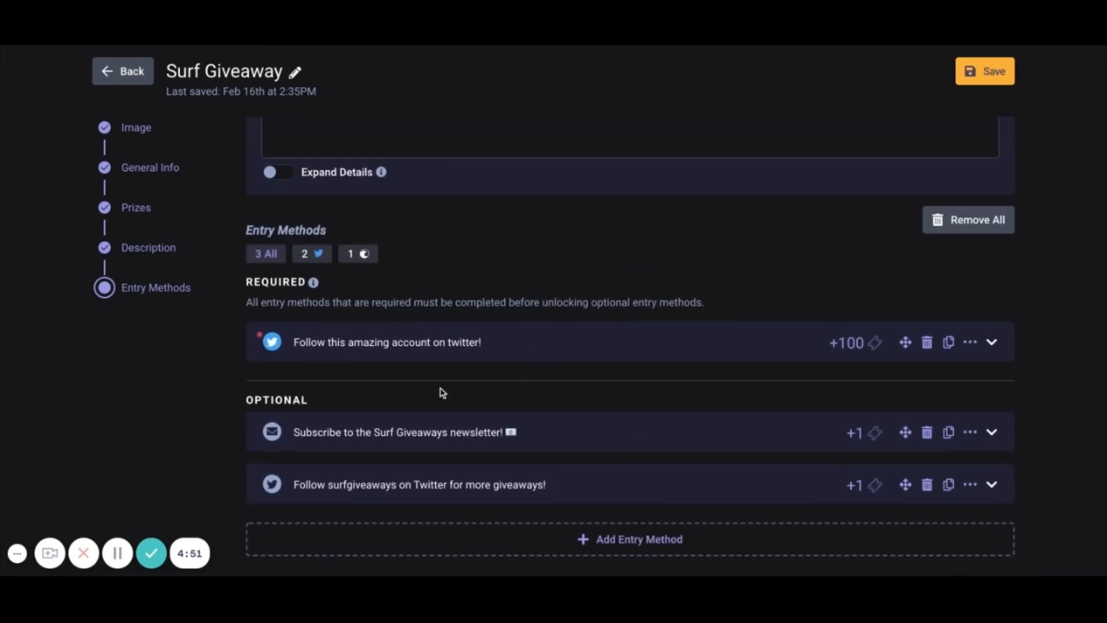
{"action": "scroll", "scroll_direction": "down", "scroll_amount": 3}
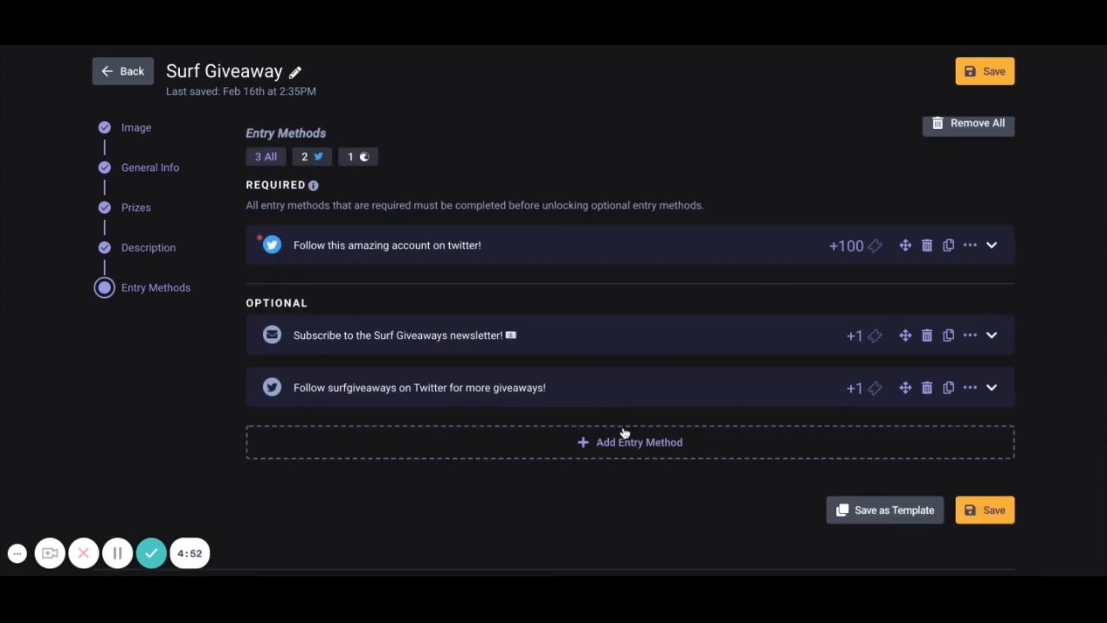
{"action": "left_click", "coordinate": [628, 443]}
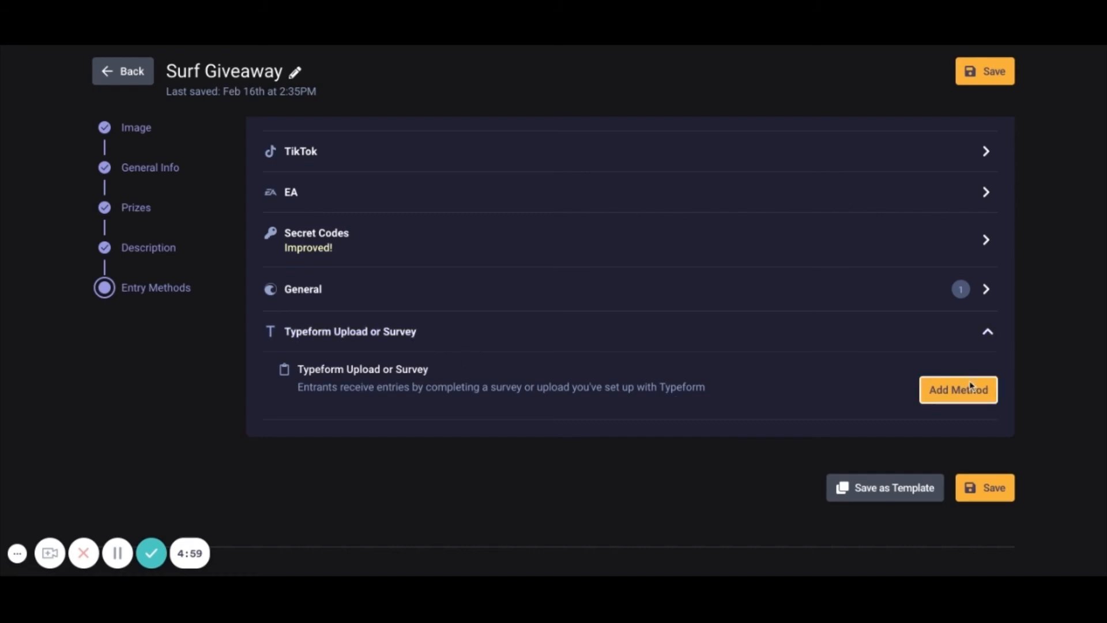
{"action": "mouse_move", "coordinate": [837, 230]}
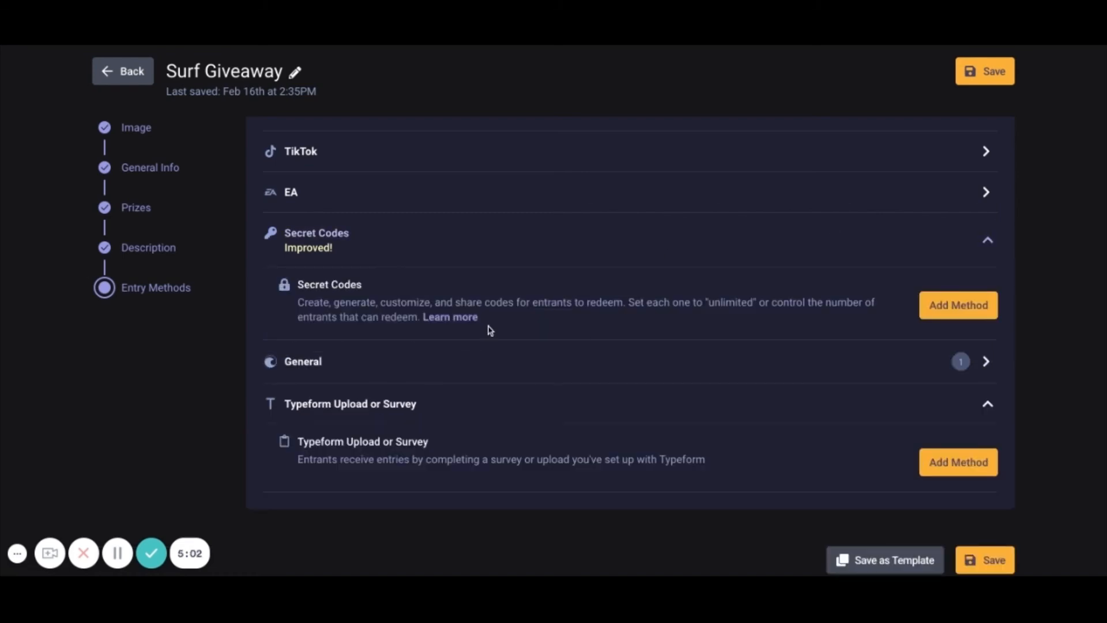
{"action": "left_click", "coordinate": [958, 305]}
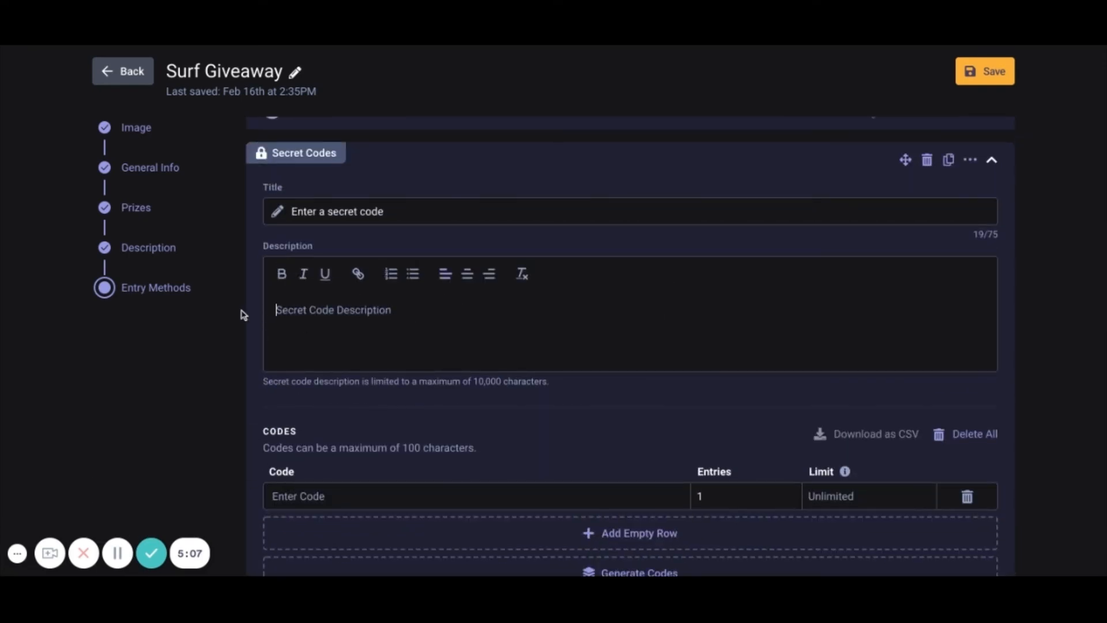
{"action": "mouse_move", "coordinate": [478, 355]}
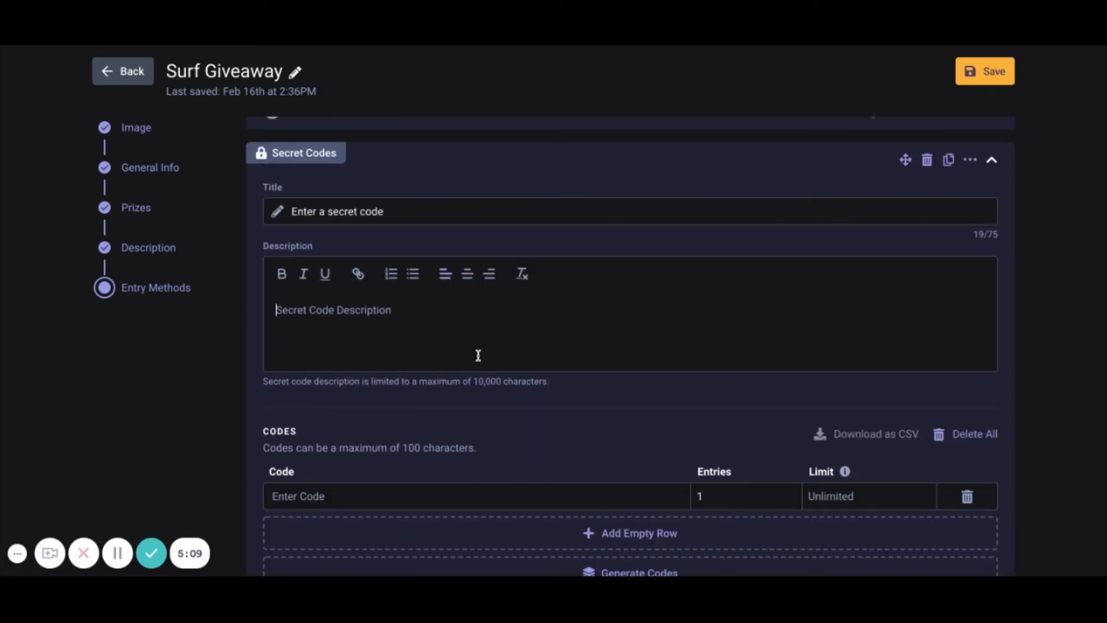
{"action": "scroll", "scroll_direction": "up", "scroll_amount": 3}
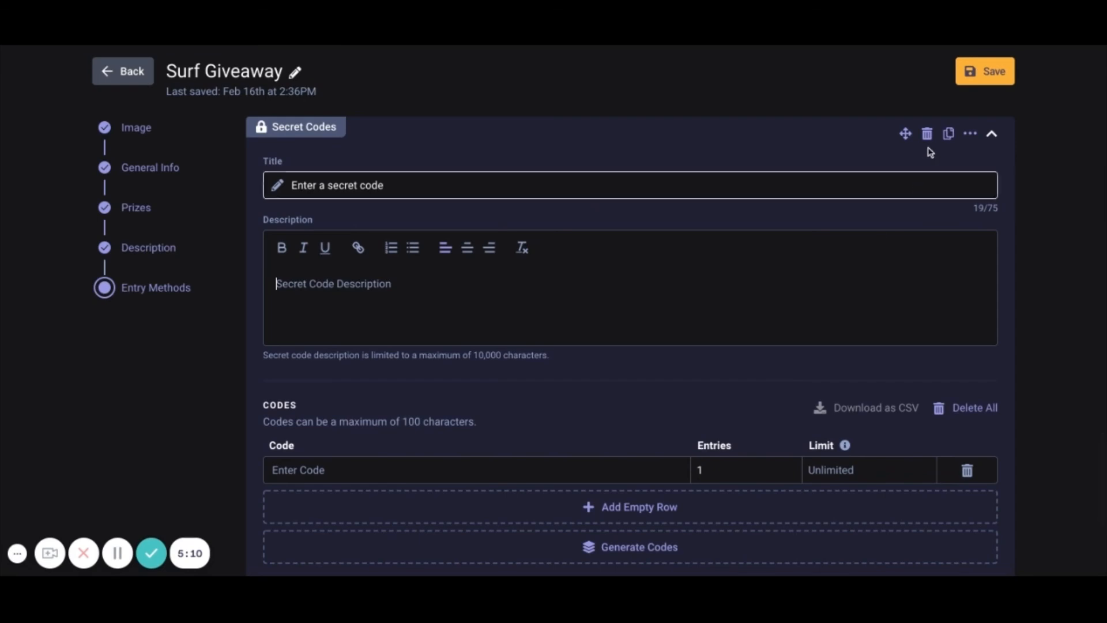
{"action": "scroll", "scroll_direction": "down", "scroll_amount": 3}
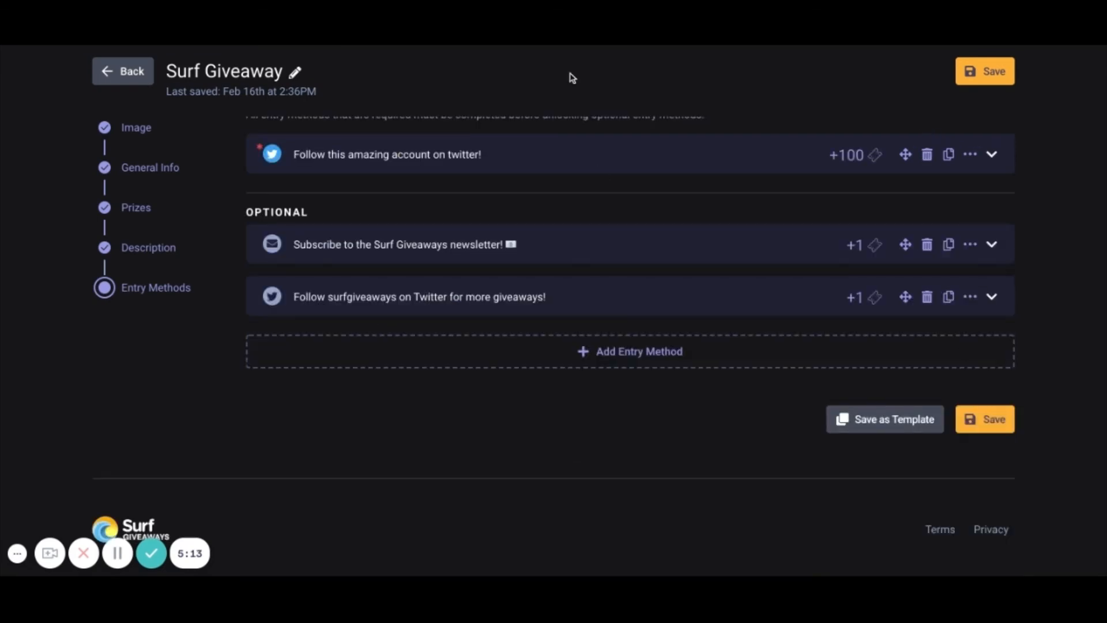
{"action": "scroll", "scroll_direction": "up", "scroll_amount": 3}
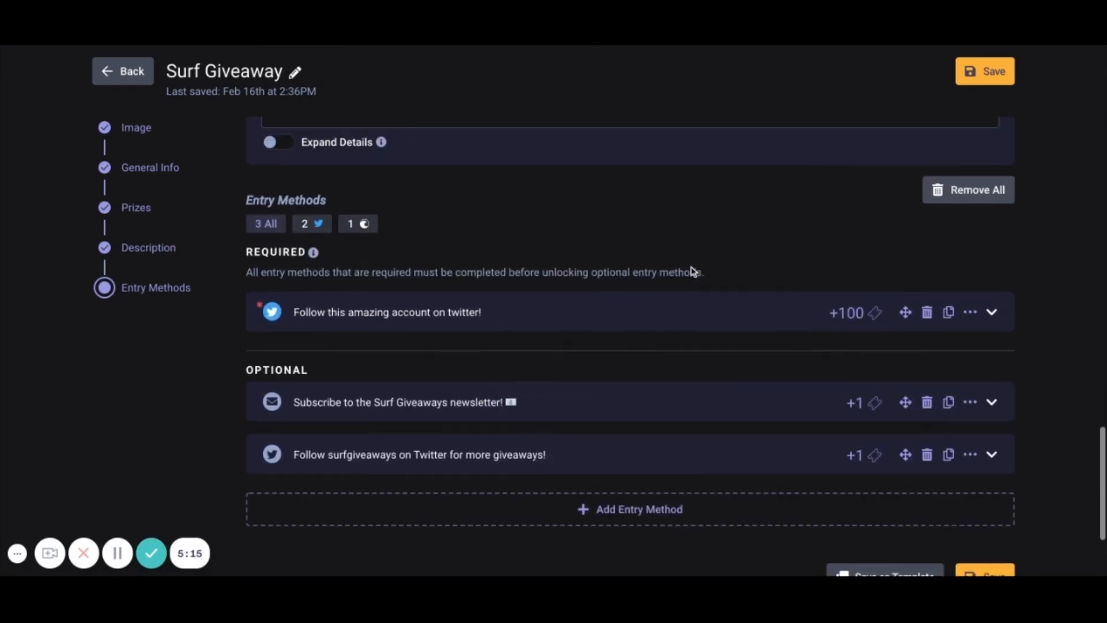
Scroll through the saved draft's dashboard to review its three entry methods
{"action": "scroll", "scroll_direction": "up", "scroll_amount": 3}
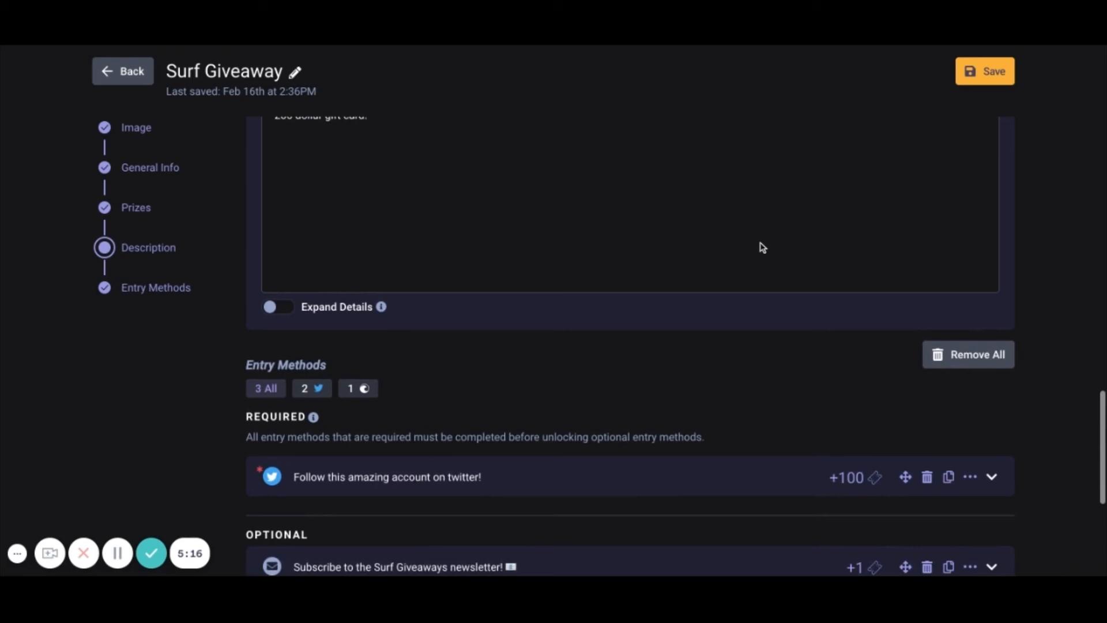
{"action": "scroll", "scroll_direction": "down", "scroll_amount": 3}
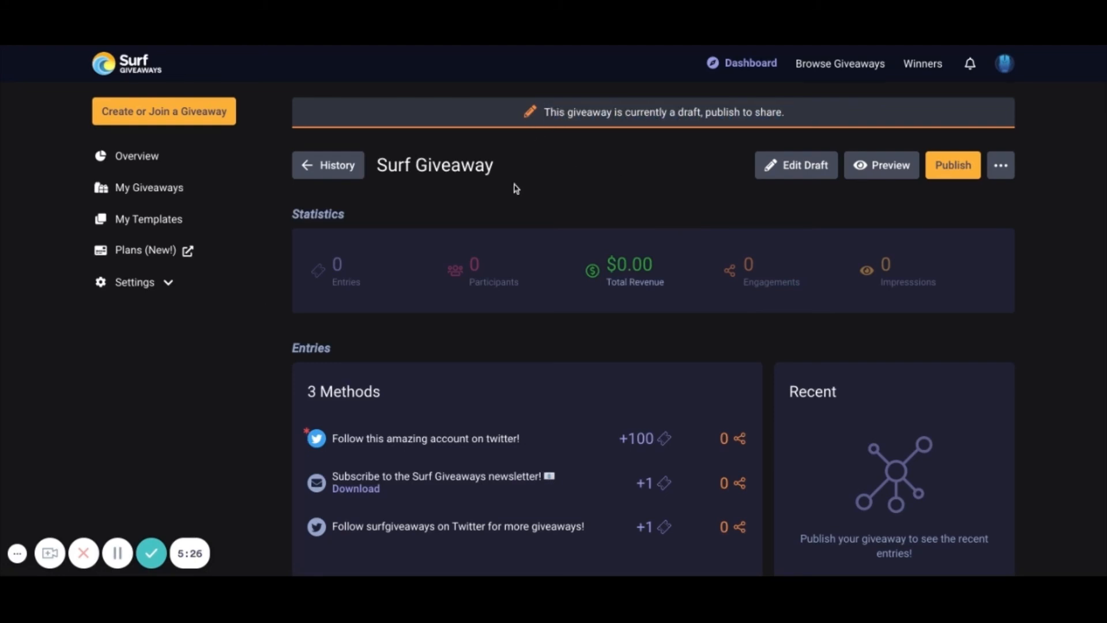
{"action": "mouse_move", "coordinate": [935, 256]}
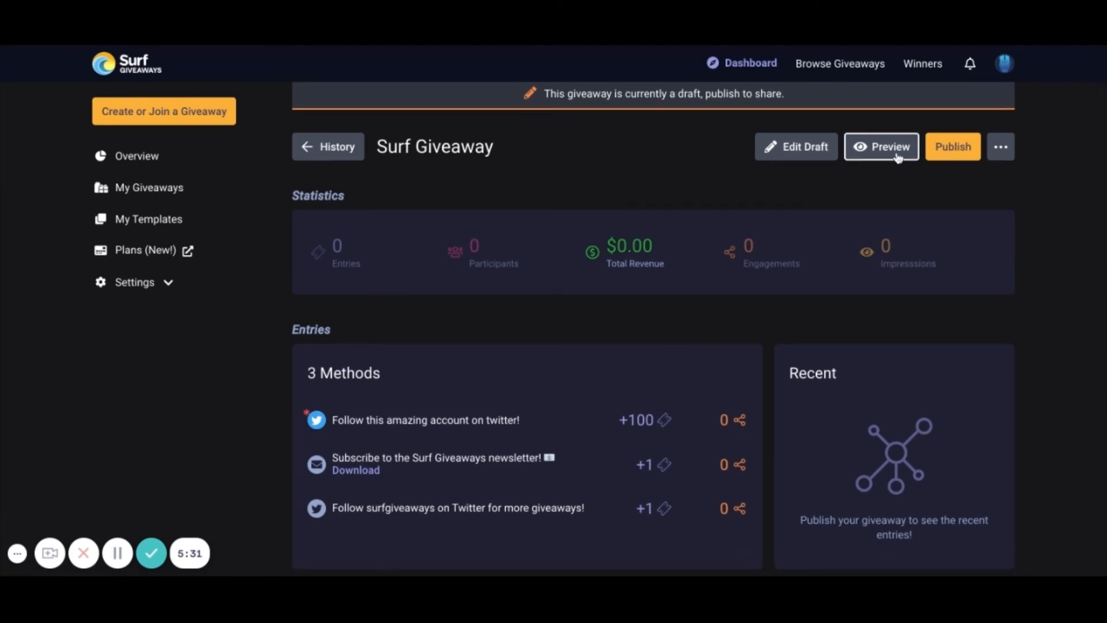
{"action": "left_click", "coordinate": [882, 145]}
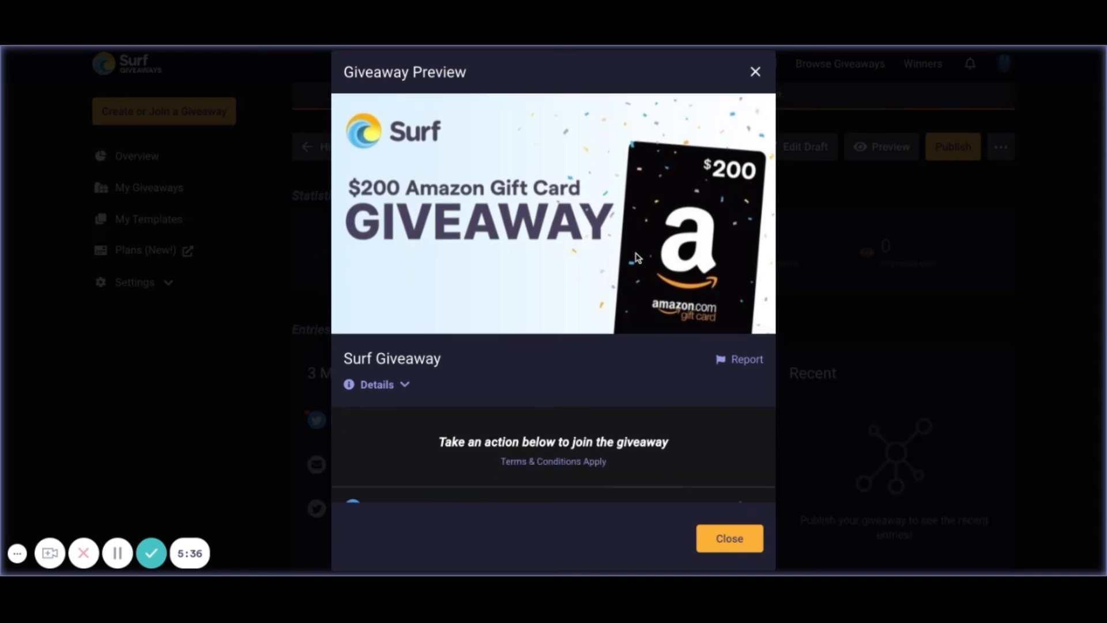
{"action": "scroll", "scroll_direction": "down", "scroll_amount": 3}
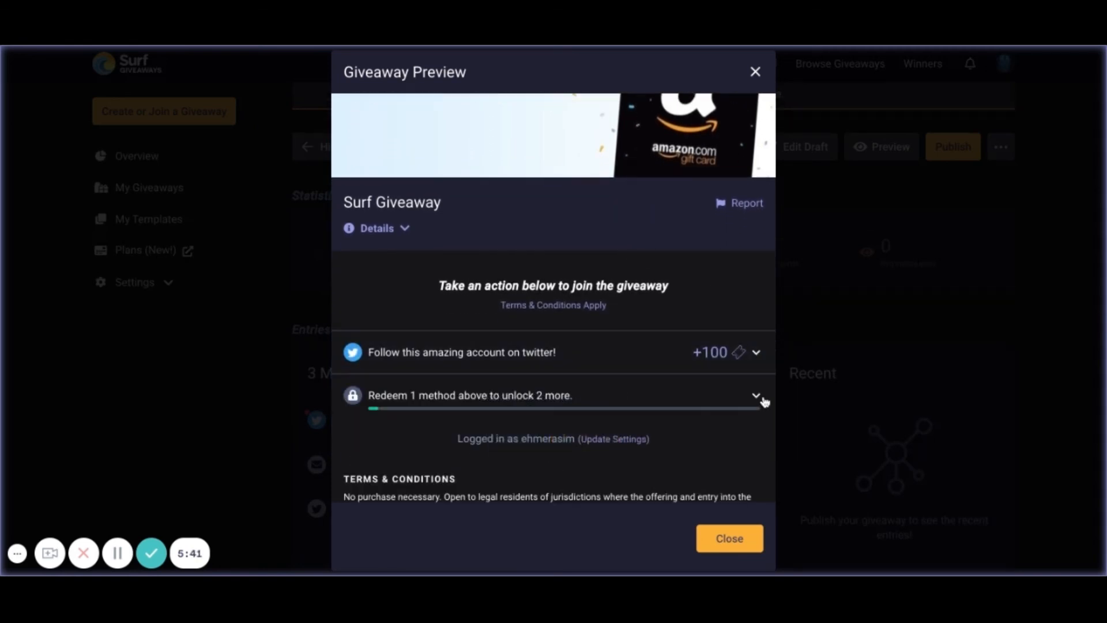
{"action": "scroll", "scroll_direction": "down", "scroll_amount": 3}
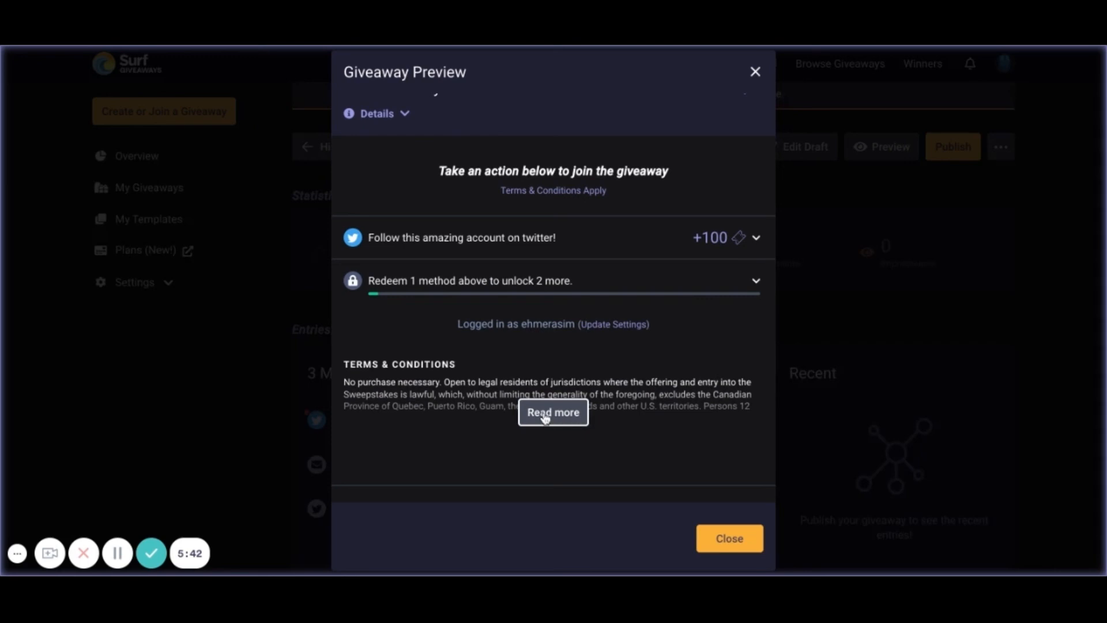
{"action": "mouse_move", "coordinate": [401, 117]}
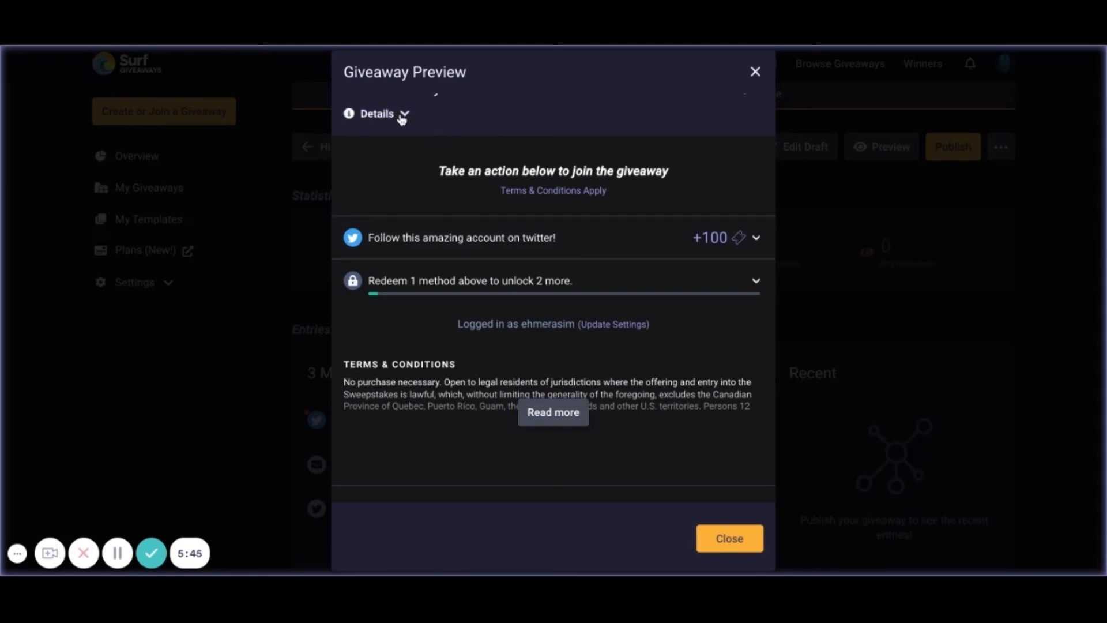
{"action": "left_click", "coordinate": [378, 113]}
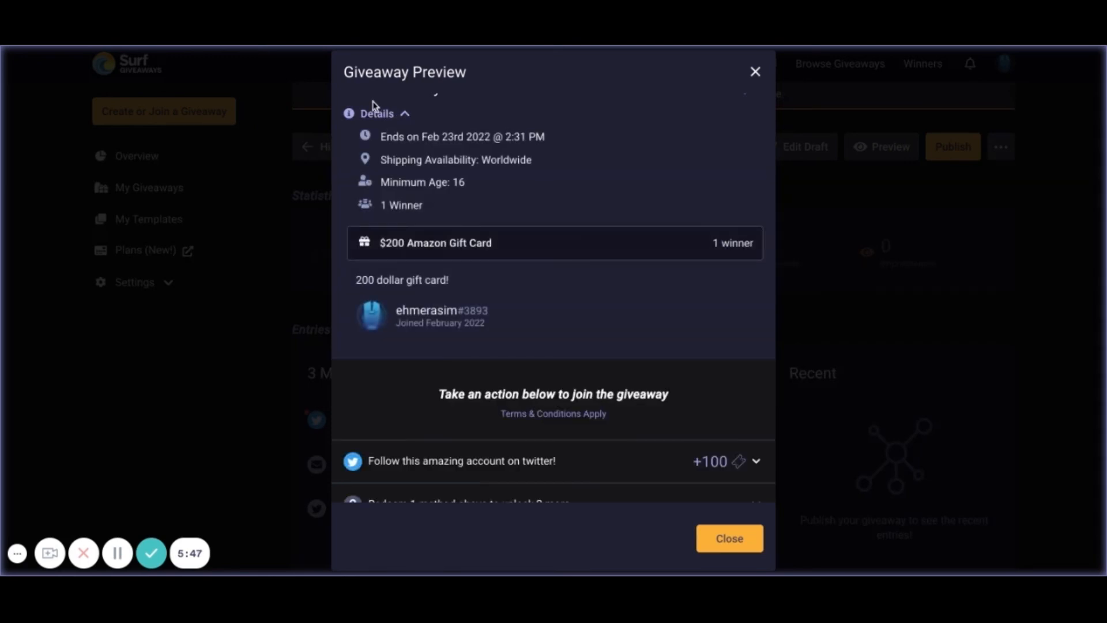
{"action": "left_click", "coordinate": [378, 113]}
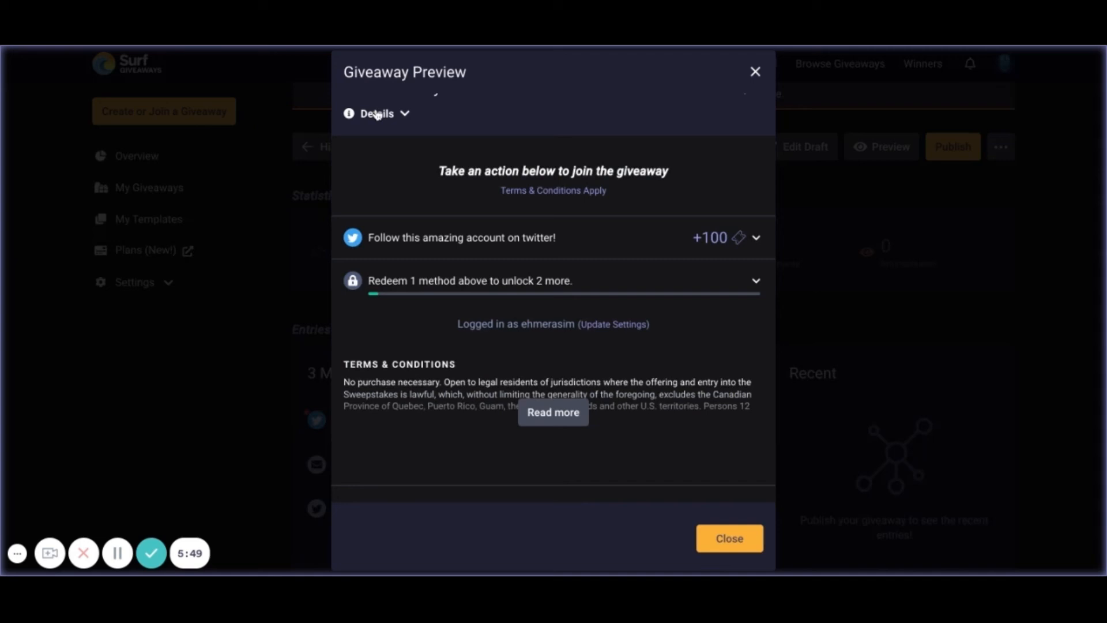
{"action": "mouse_move", "coordinate": [404, 113]}
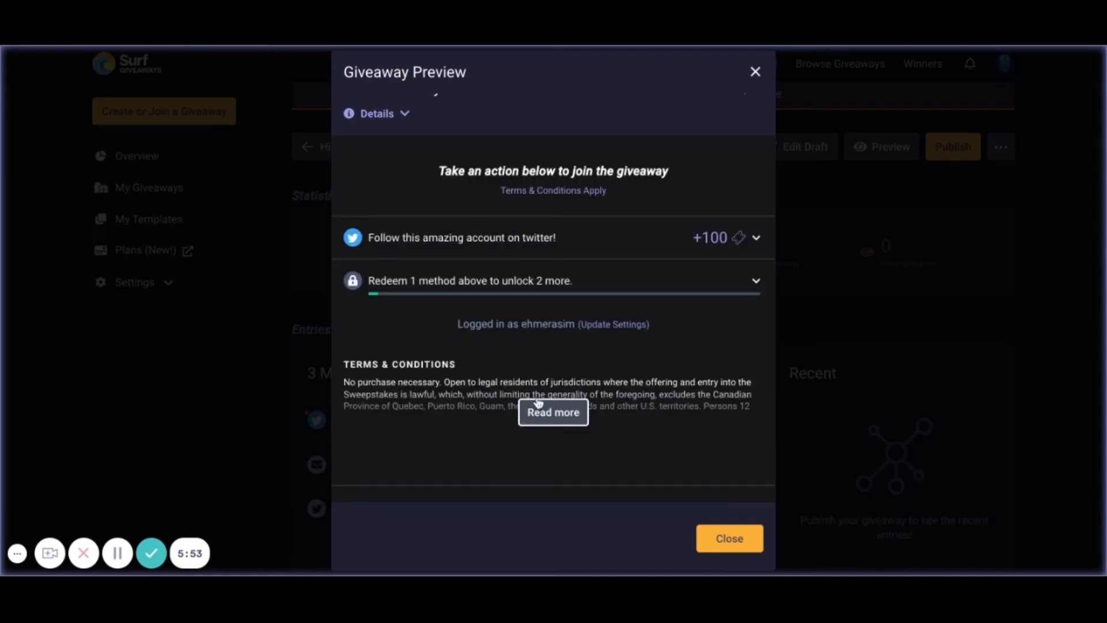
{"action": "scroll", "scroll_direction": "up", "scroll_amount": 3}
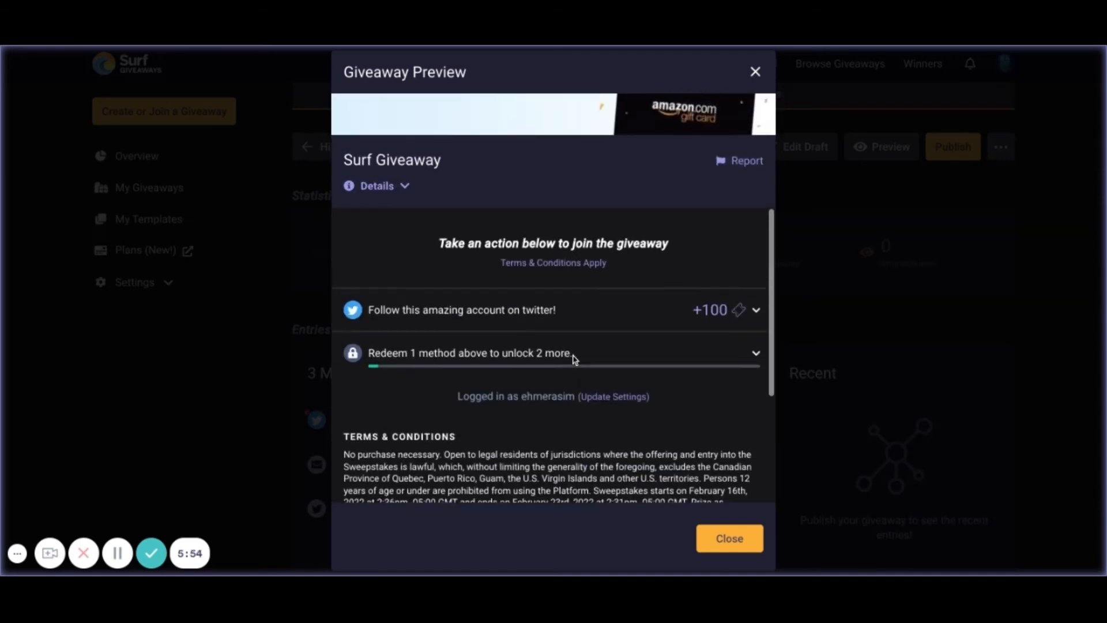
{"action": "left_click", "coordinate": [728, 539]}
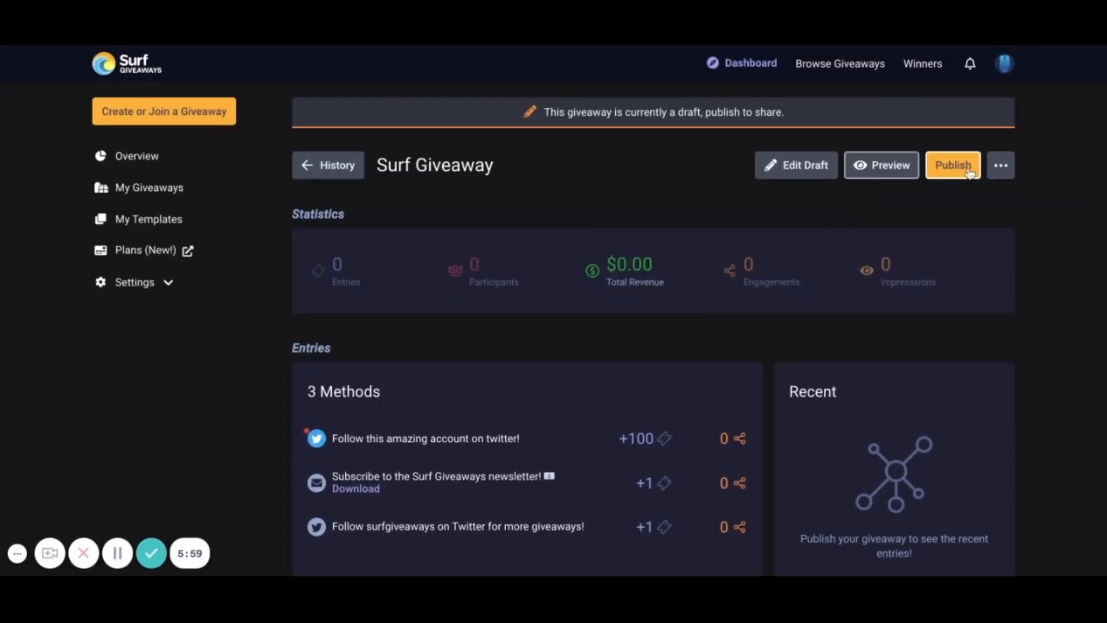
Publish the draft Surf Giveaway and confirm the acknowledgements in the publish dialog
{"action": "left_click", "coordinate": [953, 164]}
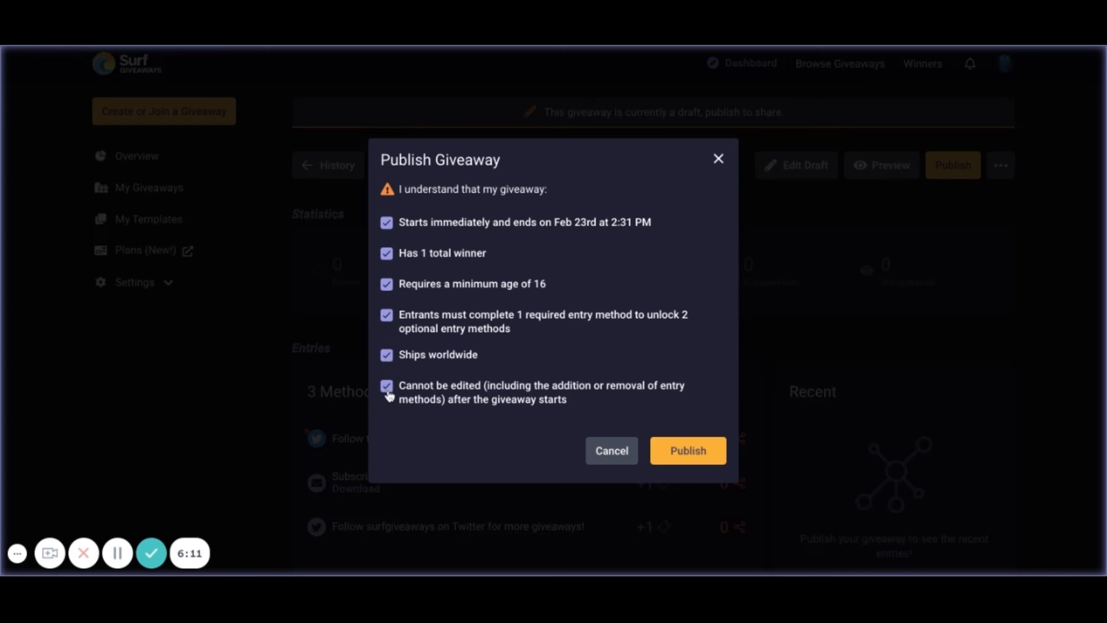
{"action": "left_click", "coordinate": [687, 451]}
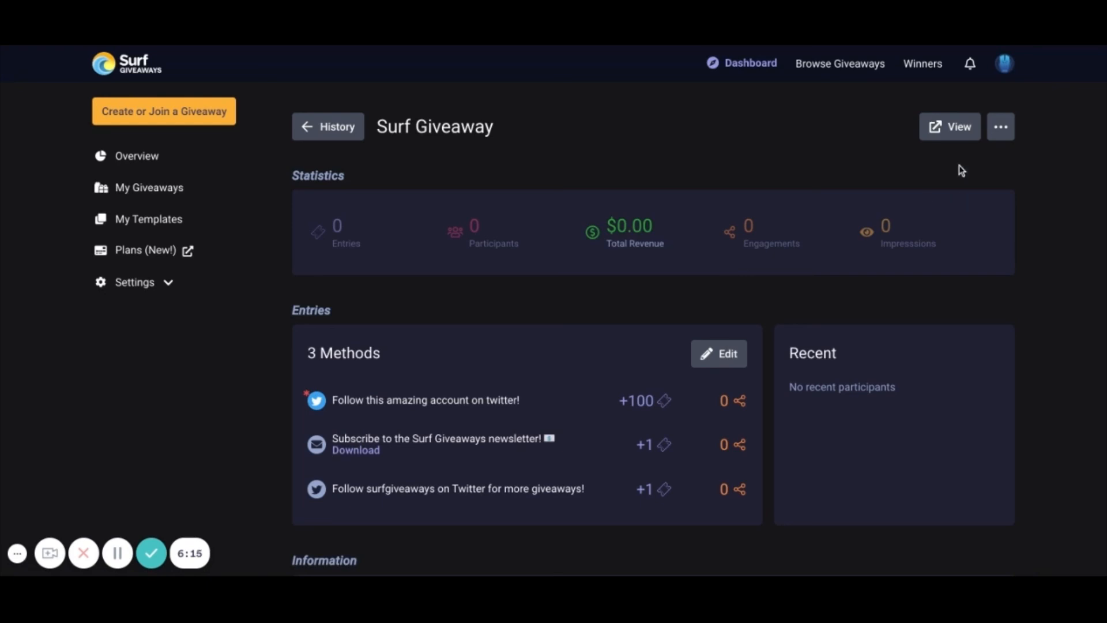
{"action": "mouse_move", "coordinate": [950, 126]}
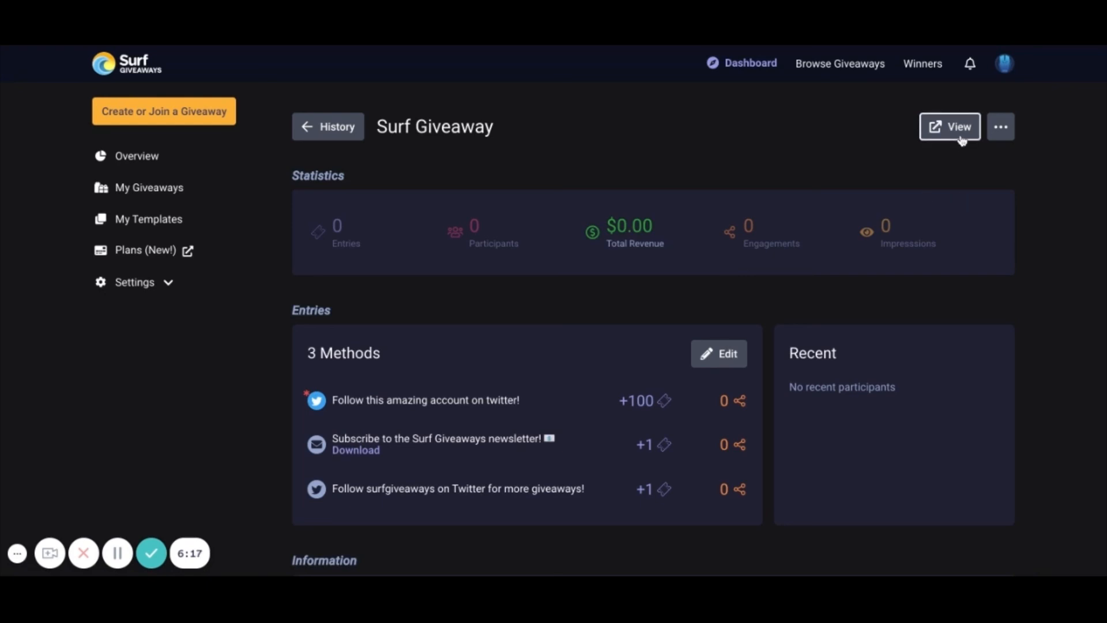
{"action": "mouse_move", "coordinate": [748, 342]}
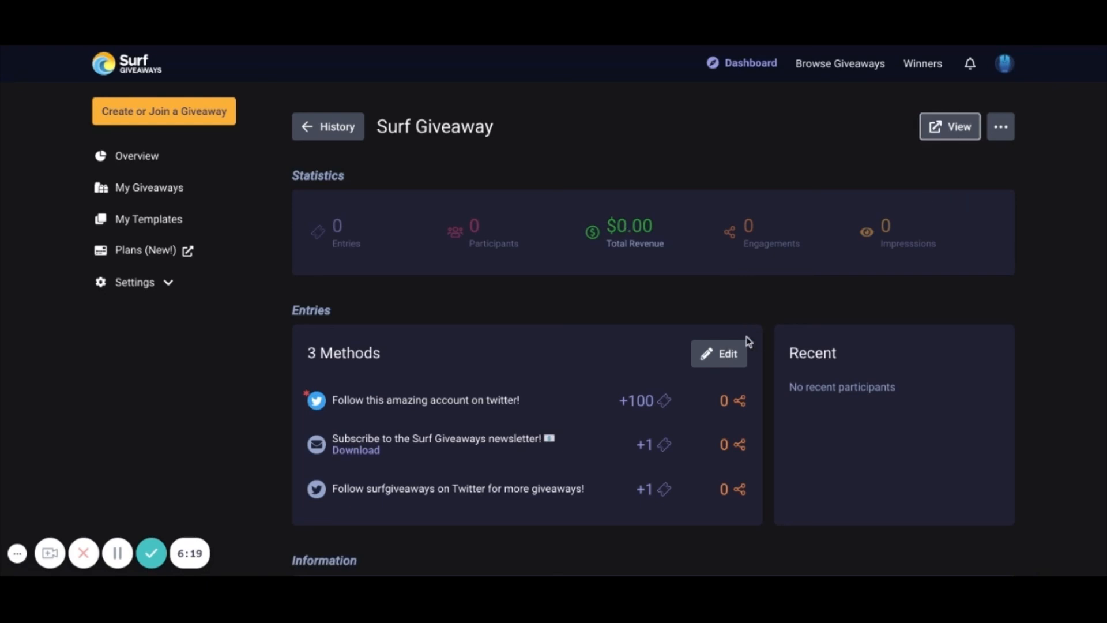
{"action": "mouse_move", "coordinate": [667, 406]}
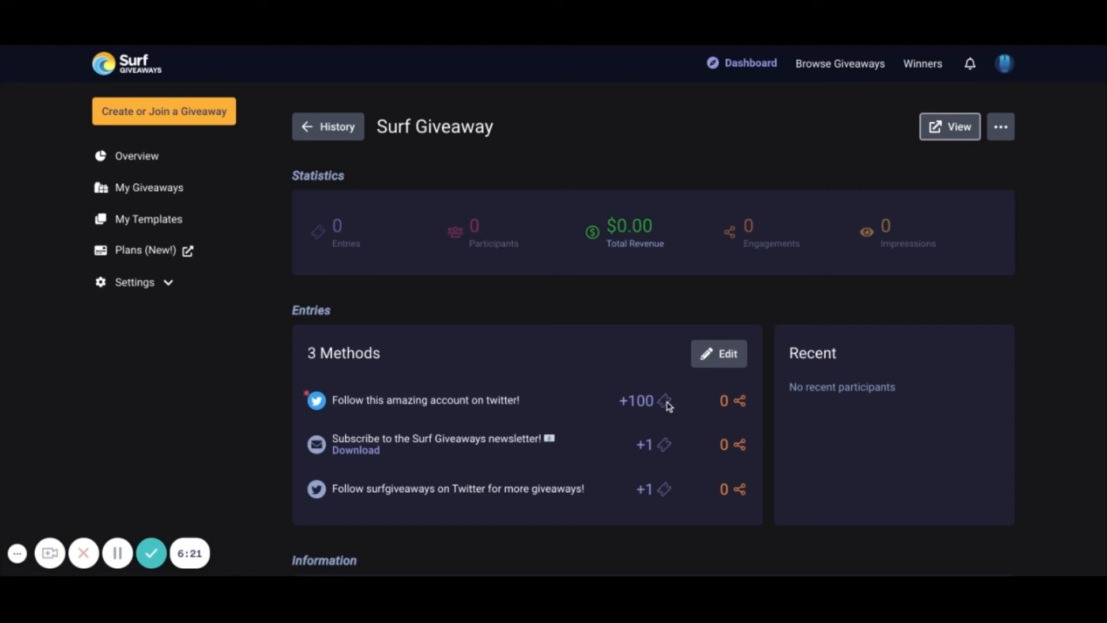